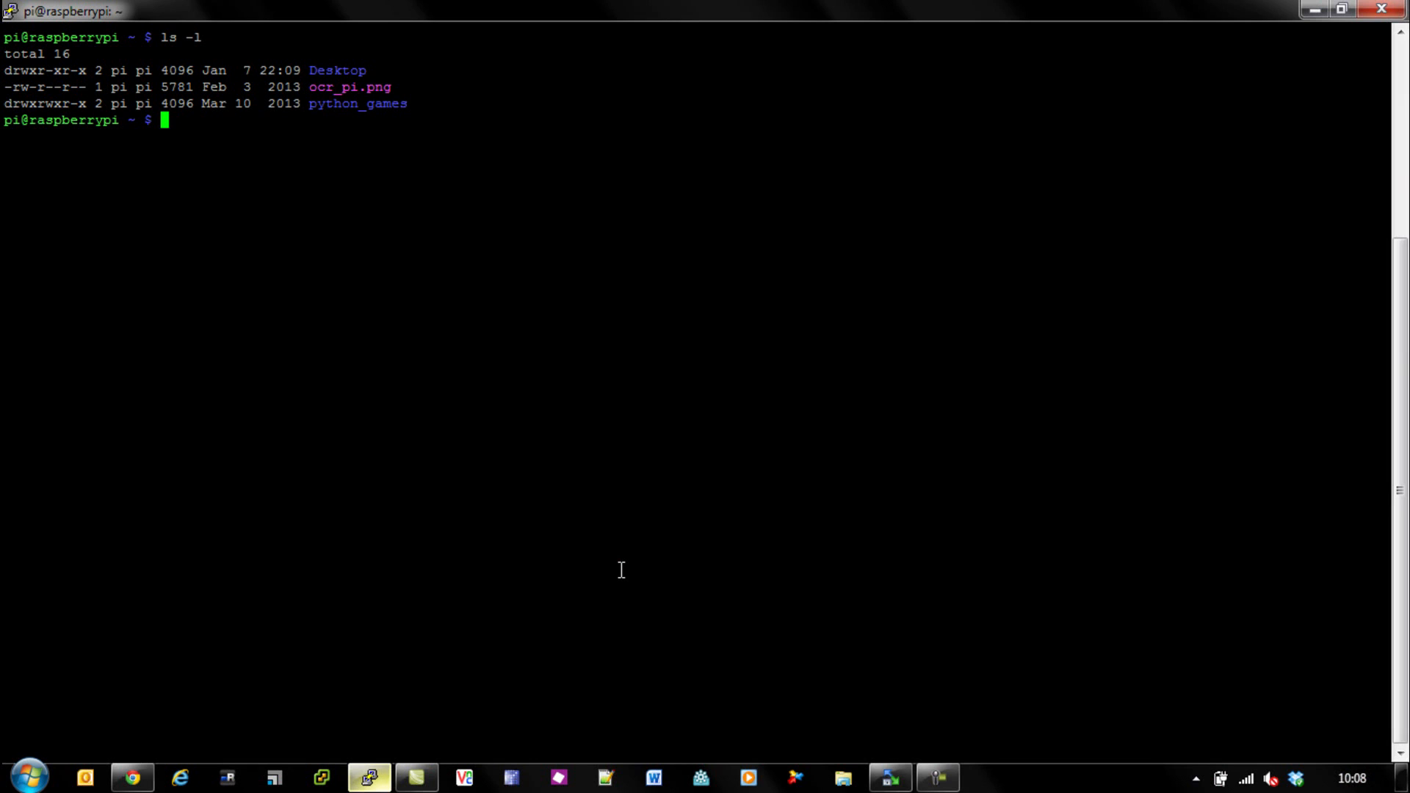
# Open /boot/config.txt in nano with sudo administrator rights
pyautogui.write('cd /boot')
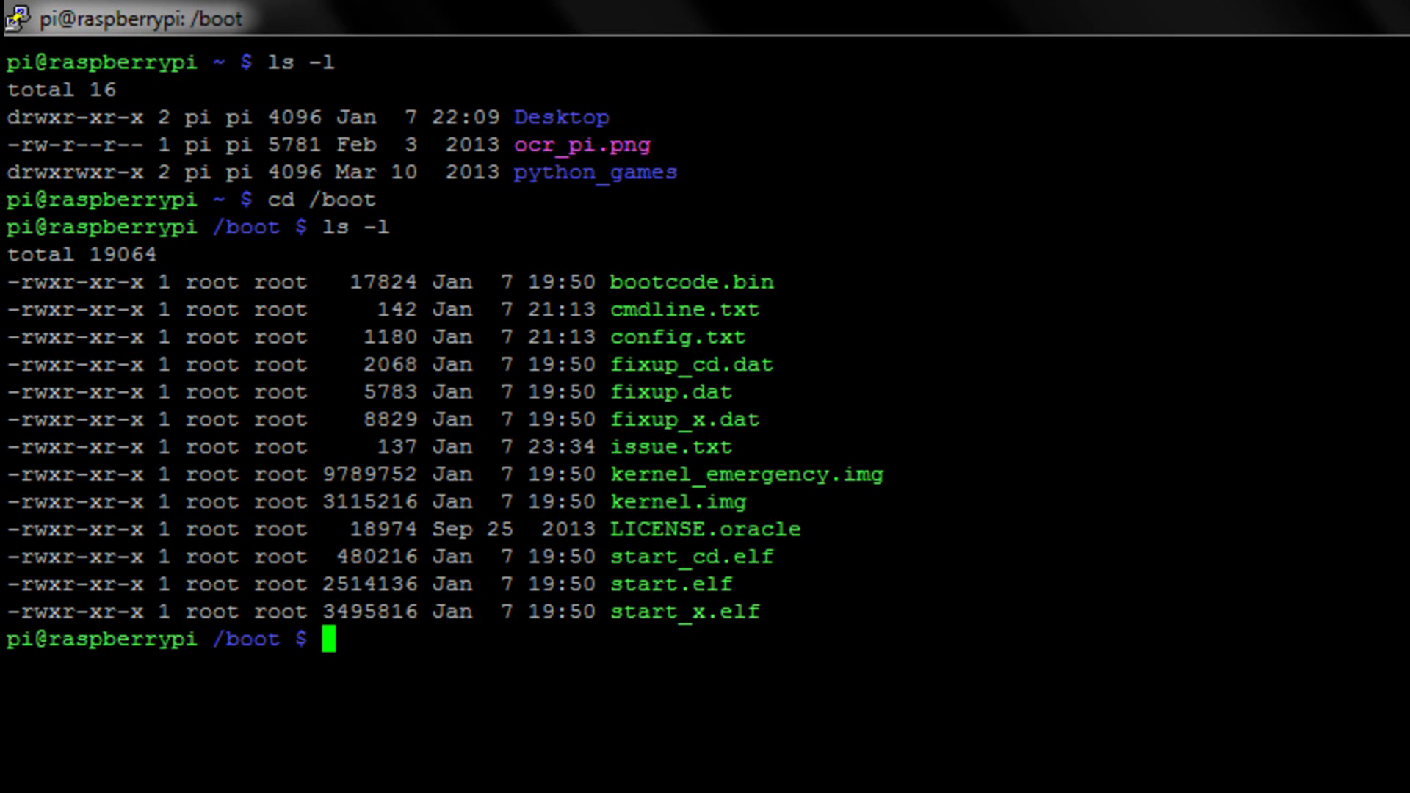
pyautogui.write('sud')
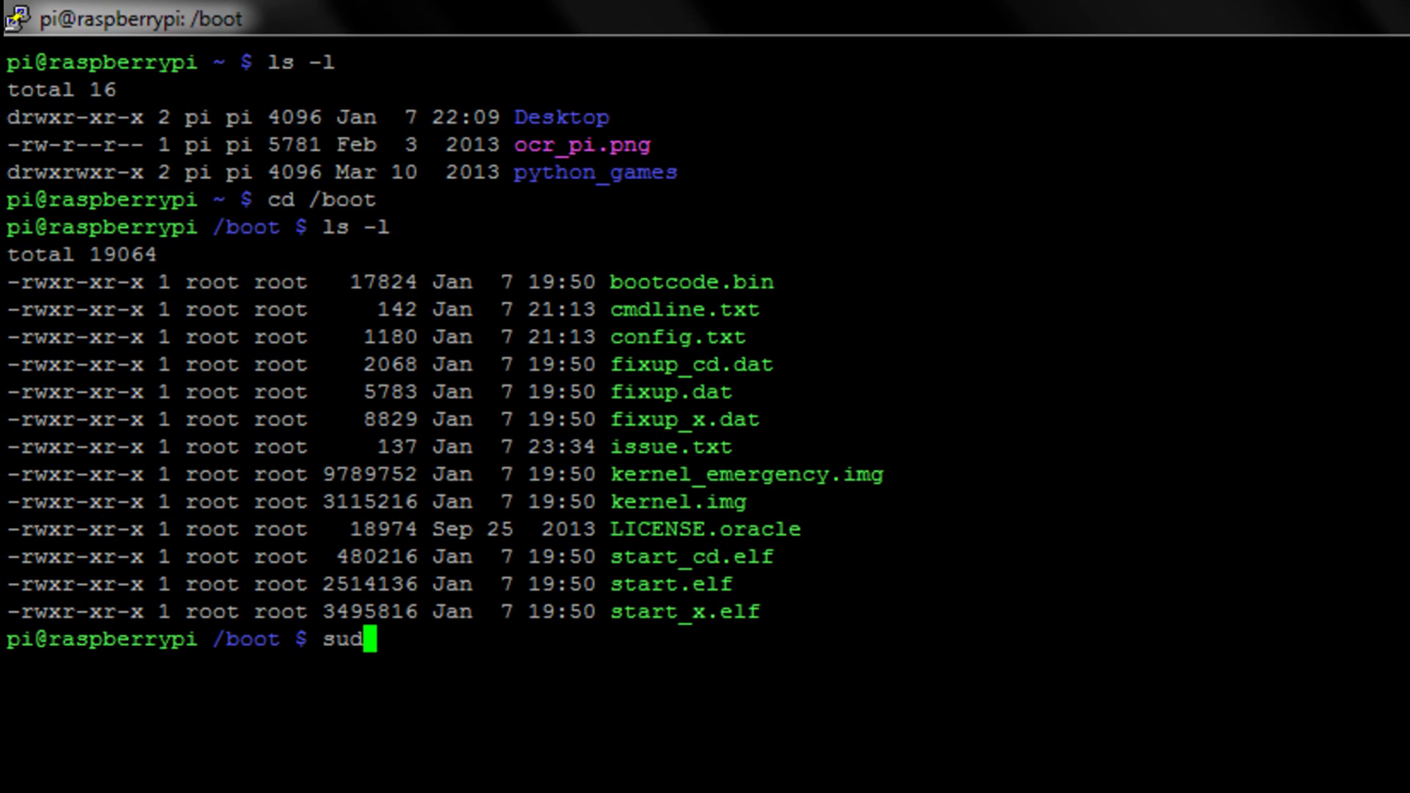
pyautogui.write('o nano con')
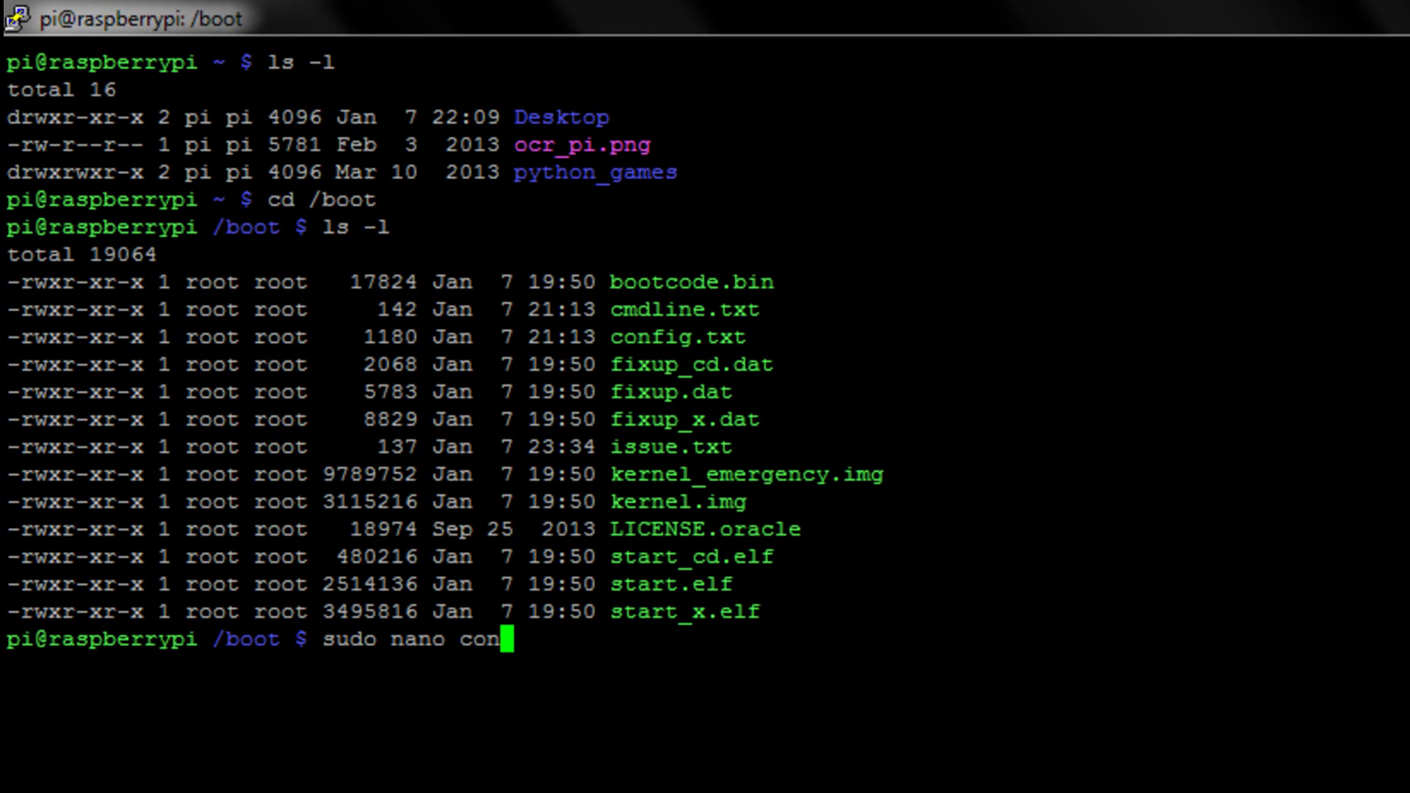
pyautogui.write('fig.txt')
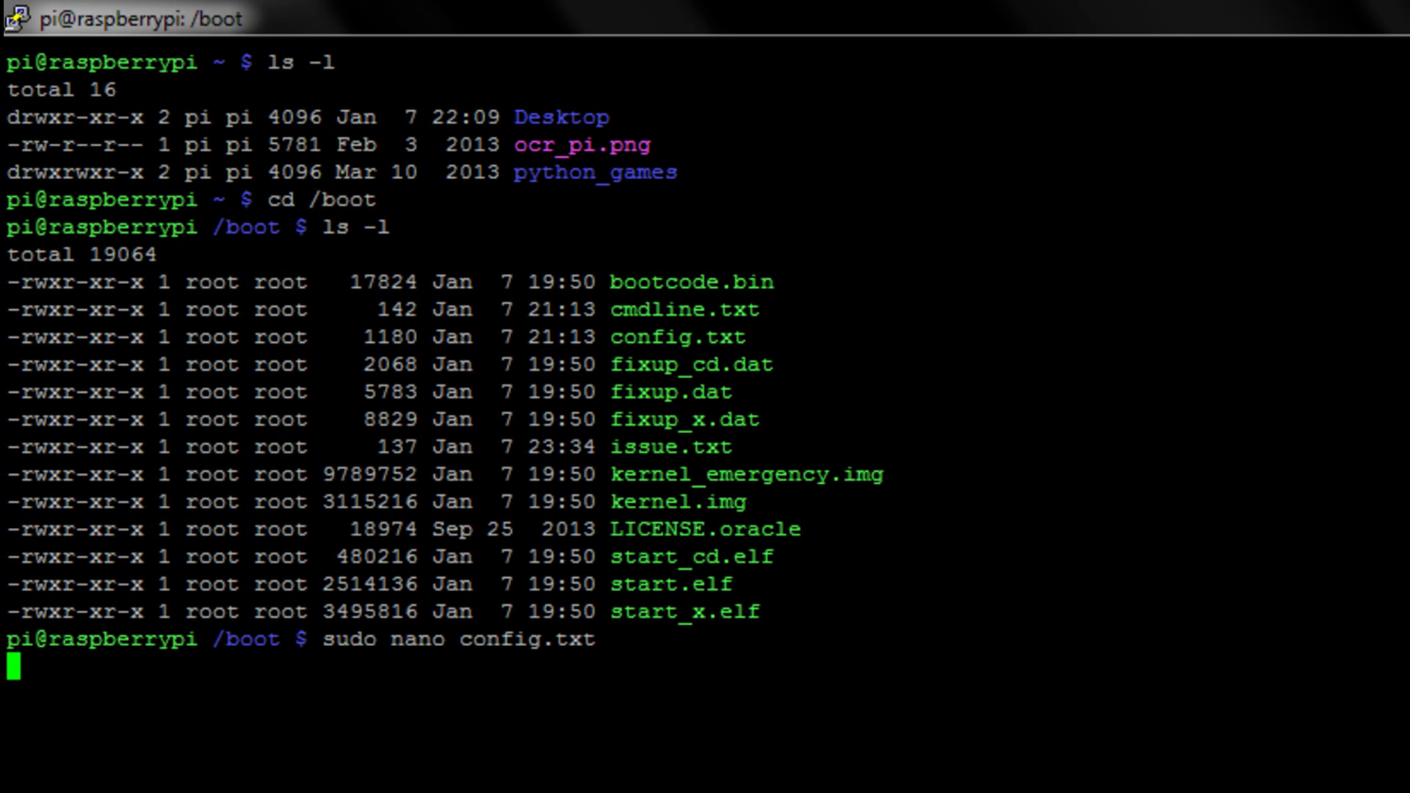
pyautogui.press('Return')
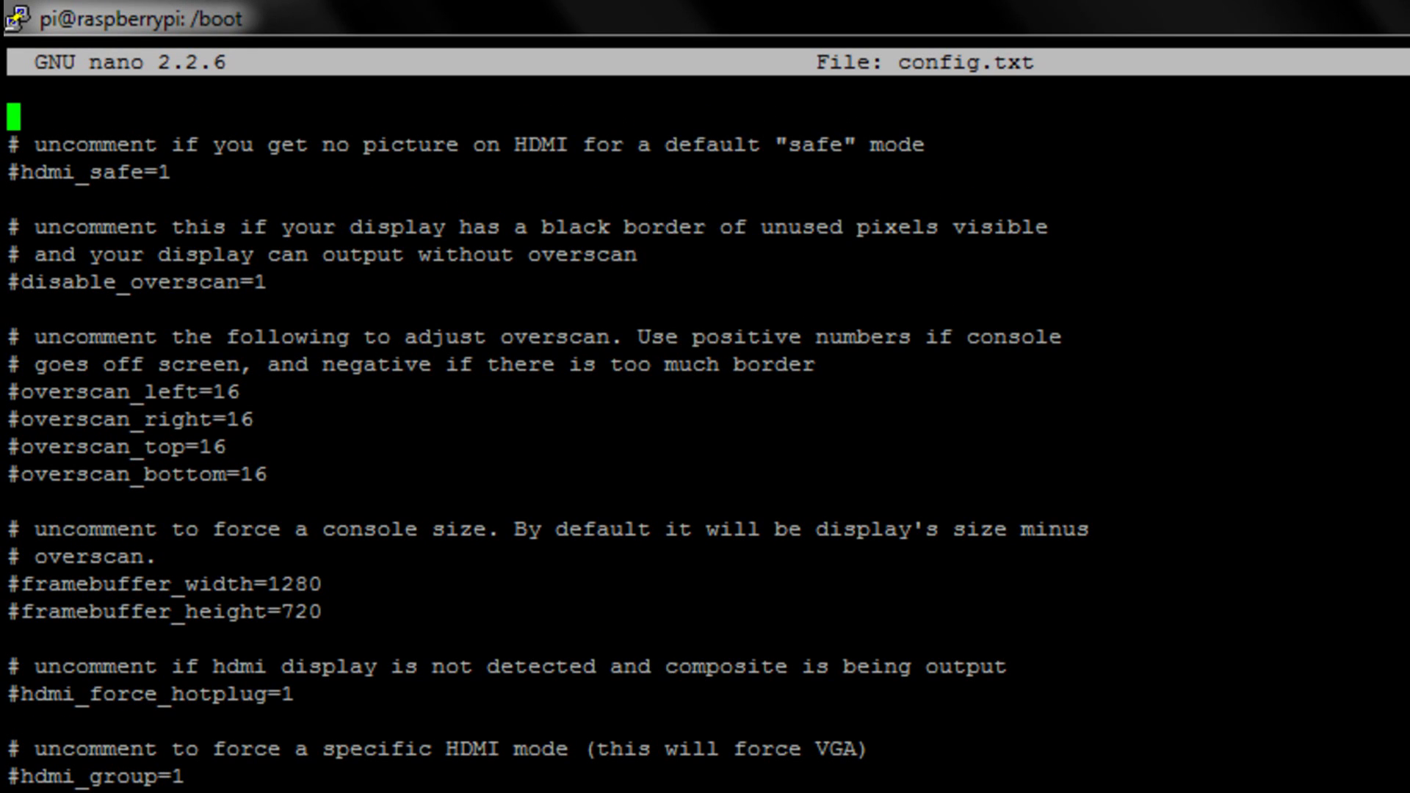
# Add avoid_safe_mode=1 as the top line of config.txt and save
pyautogui.write('avoid_safe_mode=1')
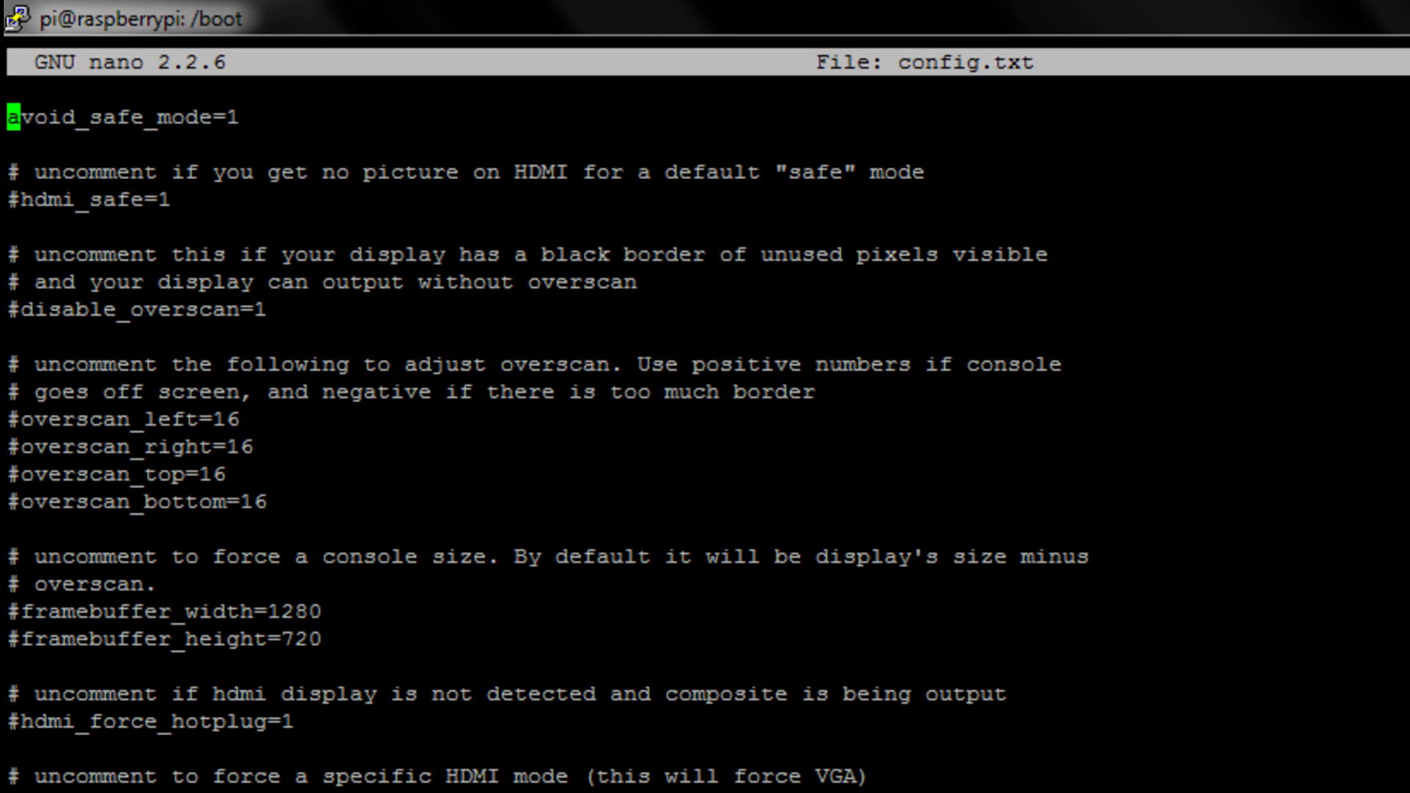
pyautogui.press('Down')
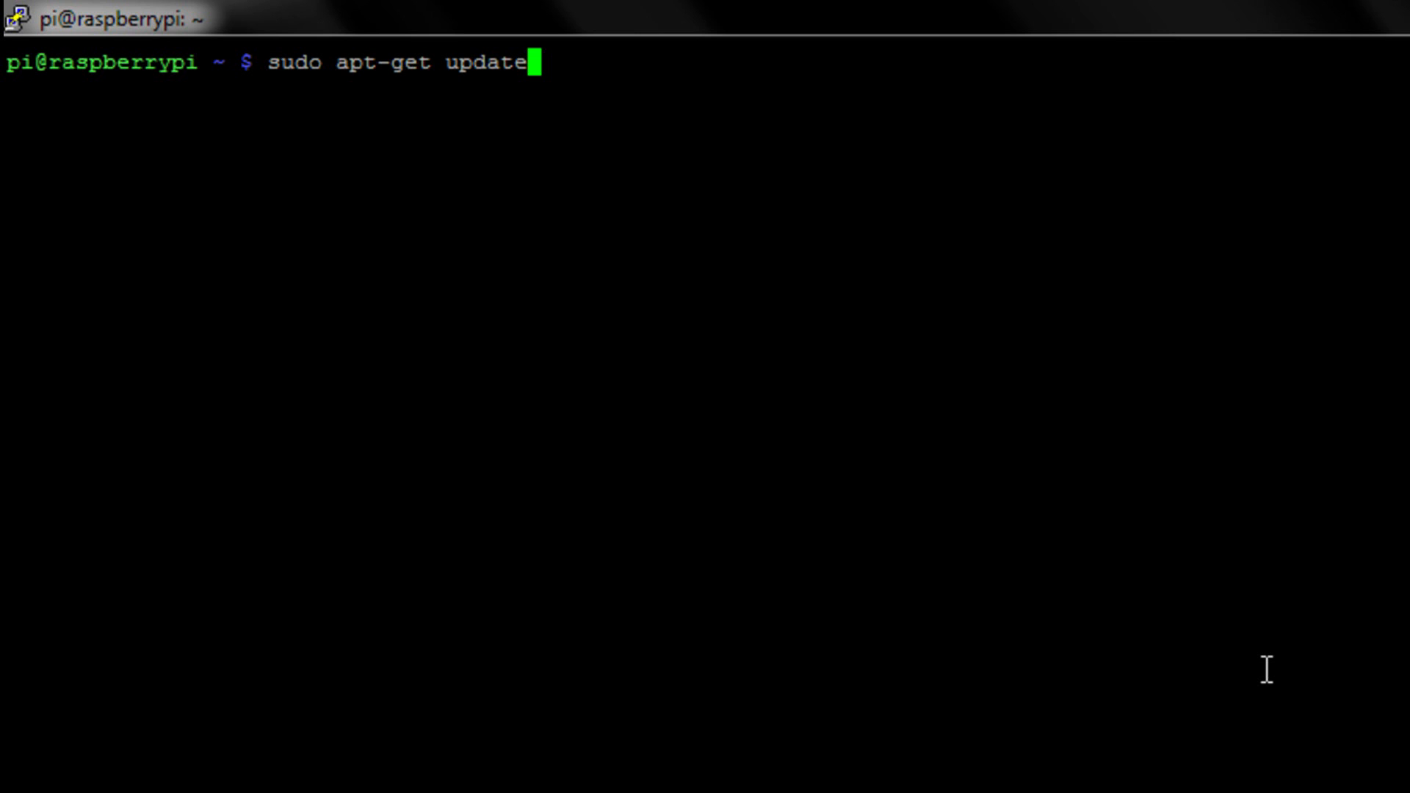
# Run apt-get update, then start sudo apt-get install arduino
pyautogui.press('Return')
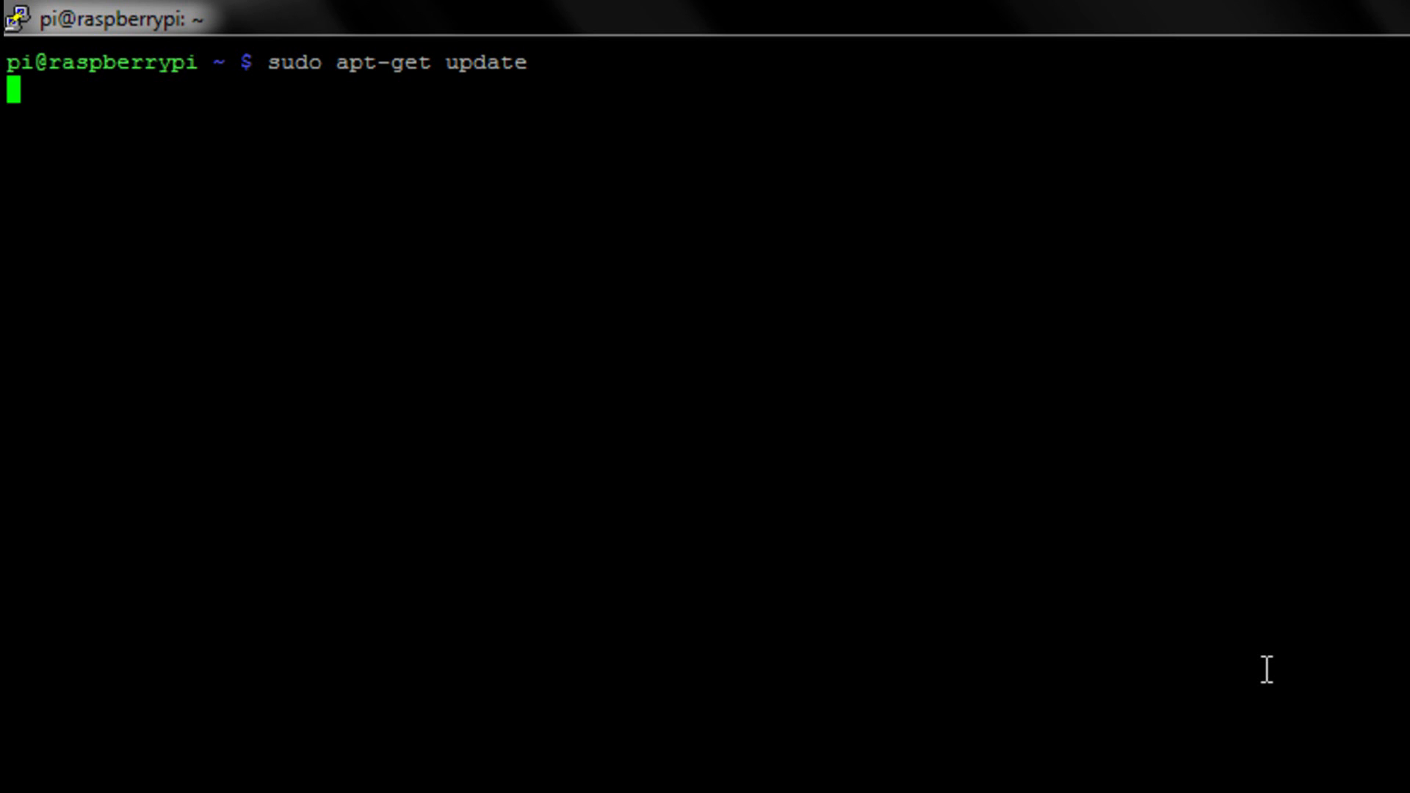
pyautogui.press('Return')
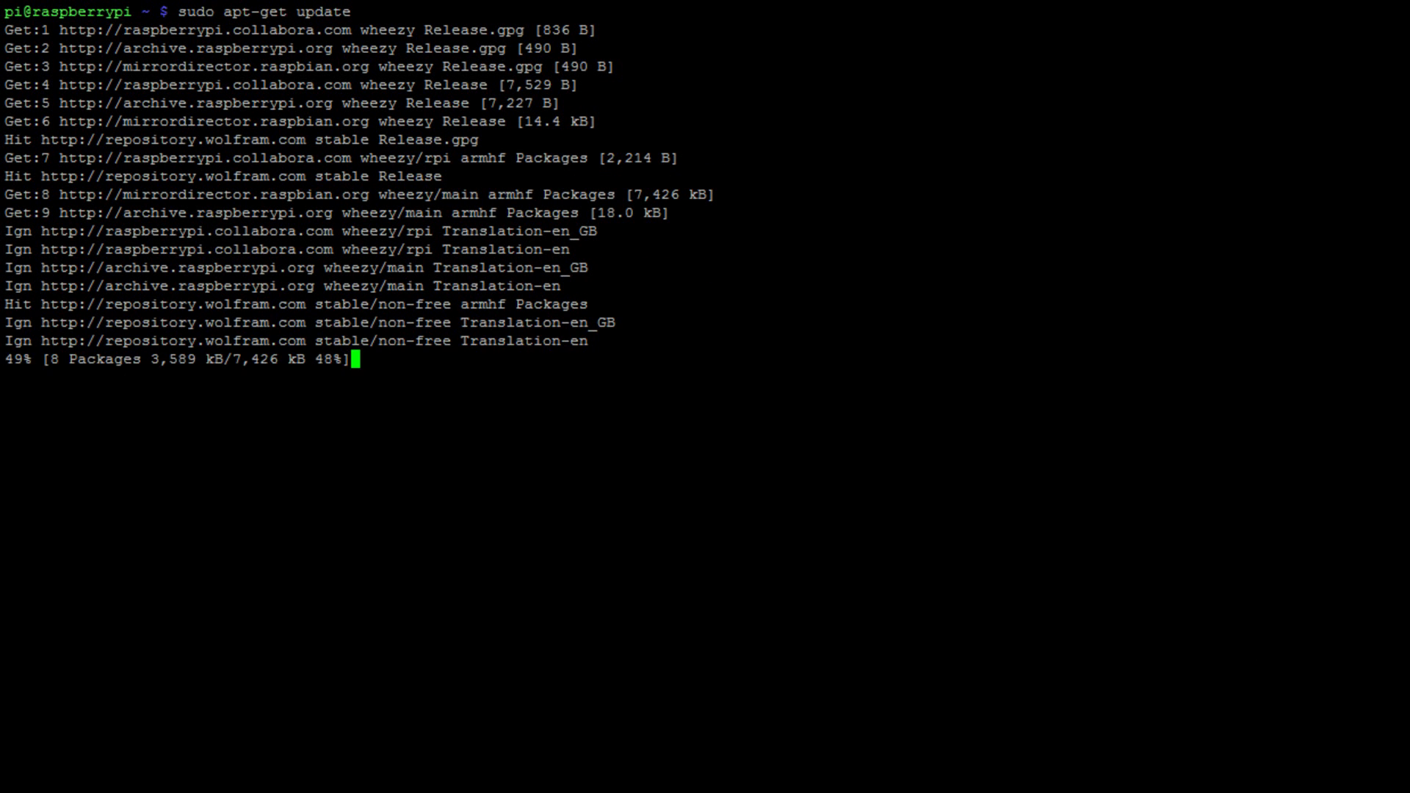
pyautogui.write('sudo apt-get install arduino')
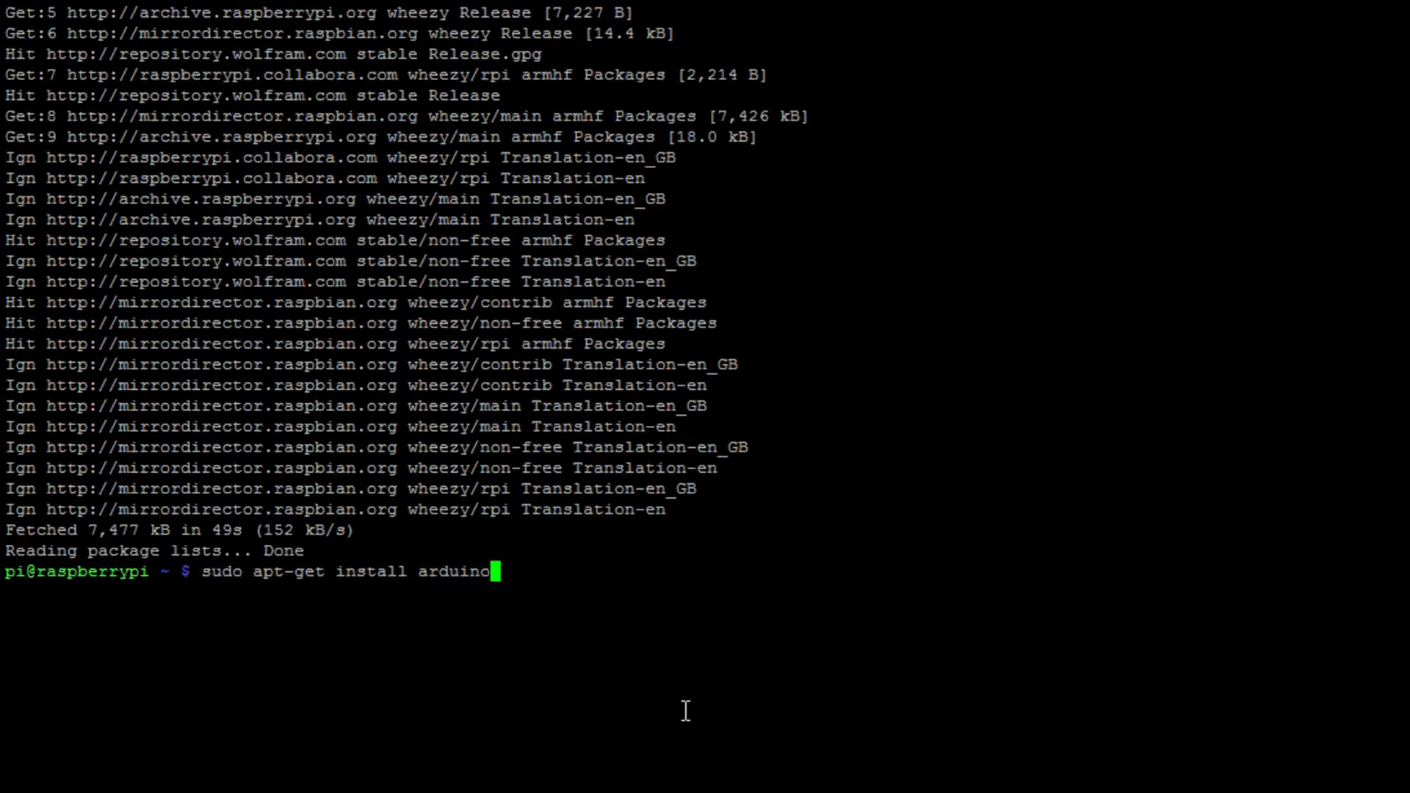
pyautogui.press('Return')
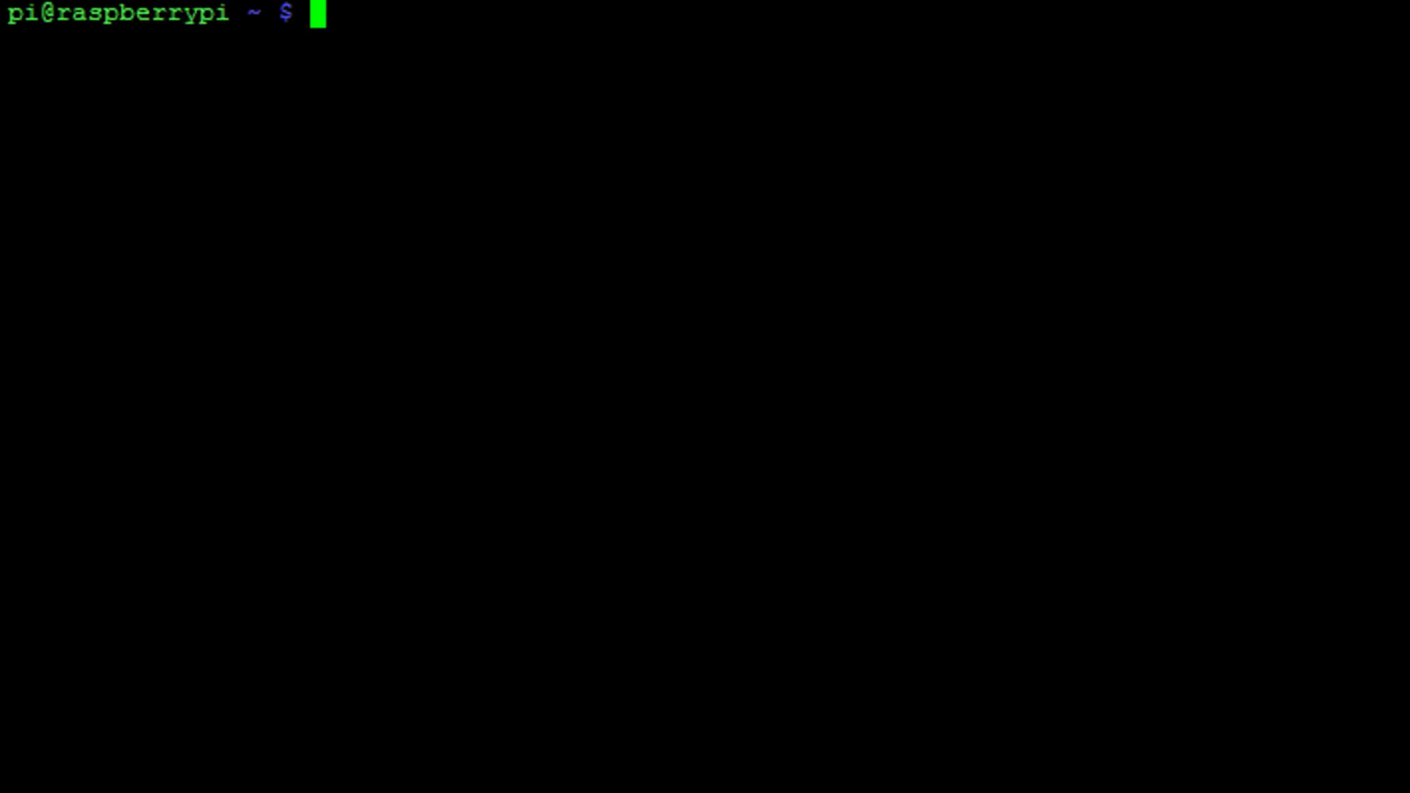
# Download avrdude_5.10-4_armhf.deb from drogon.net into /tmp
pyautogui.write('cd /tmp')
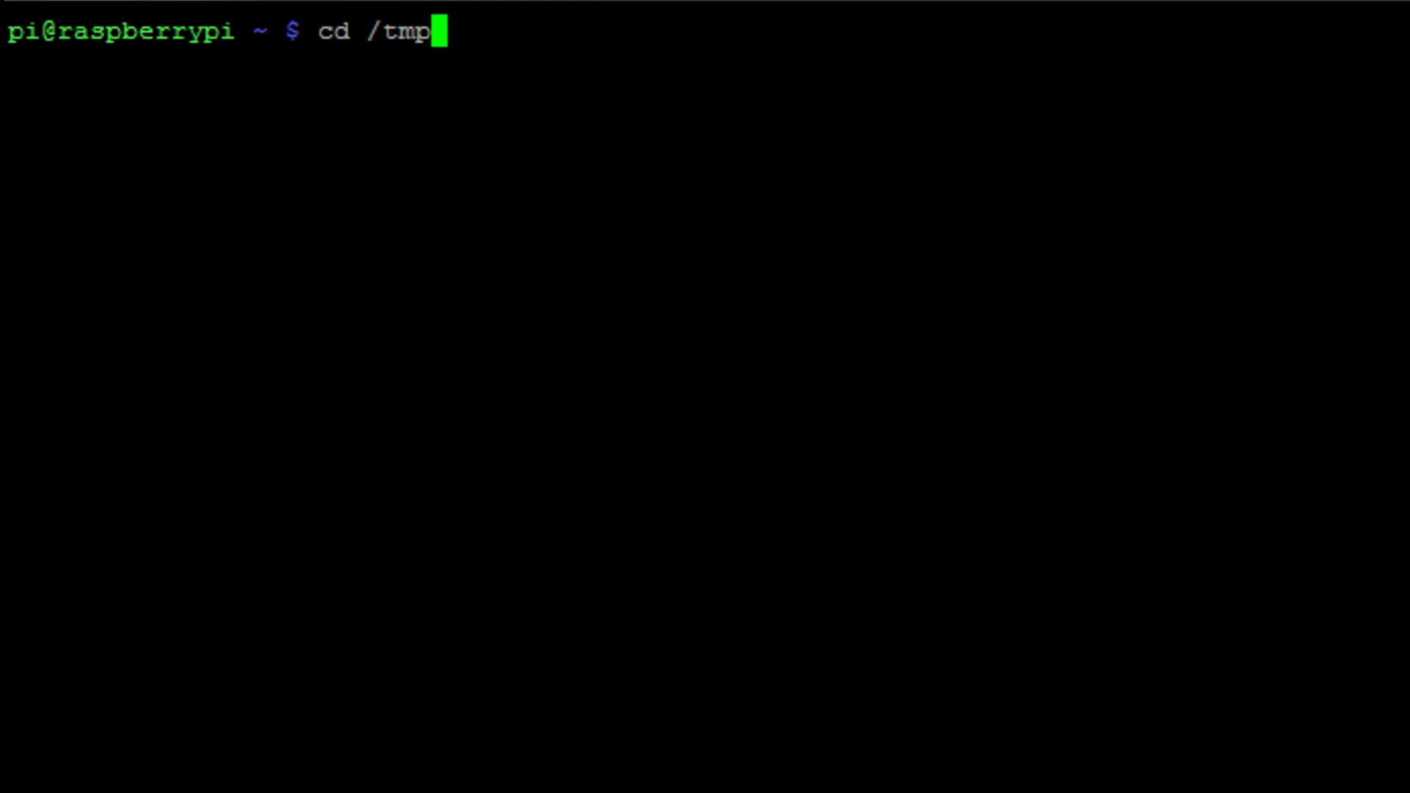
pyautogui.press('Return')
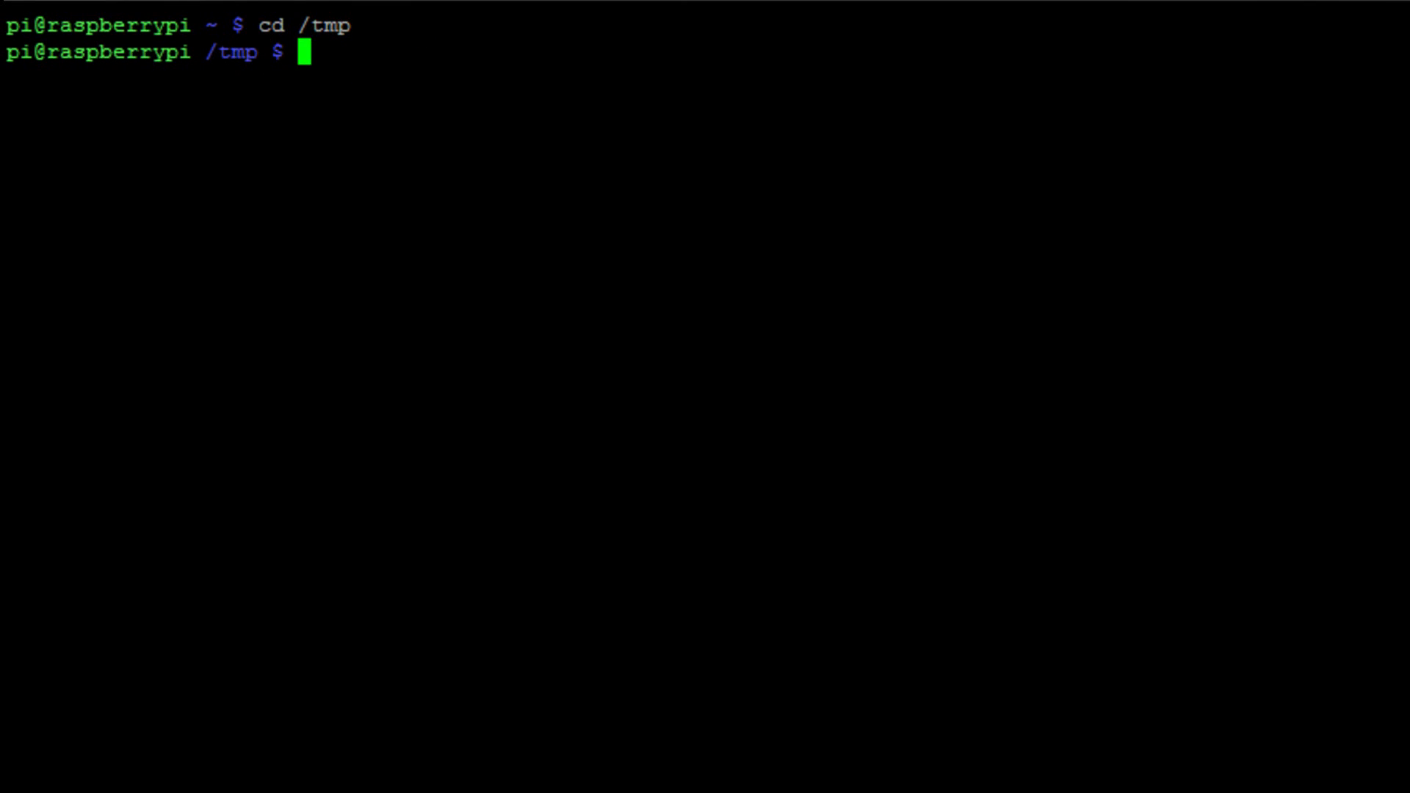
pyautogui.write('wget http://project-downloads.drogon.net/gertboard/avrdude_5.10-4_armhf.deb')
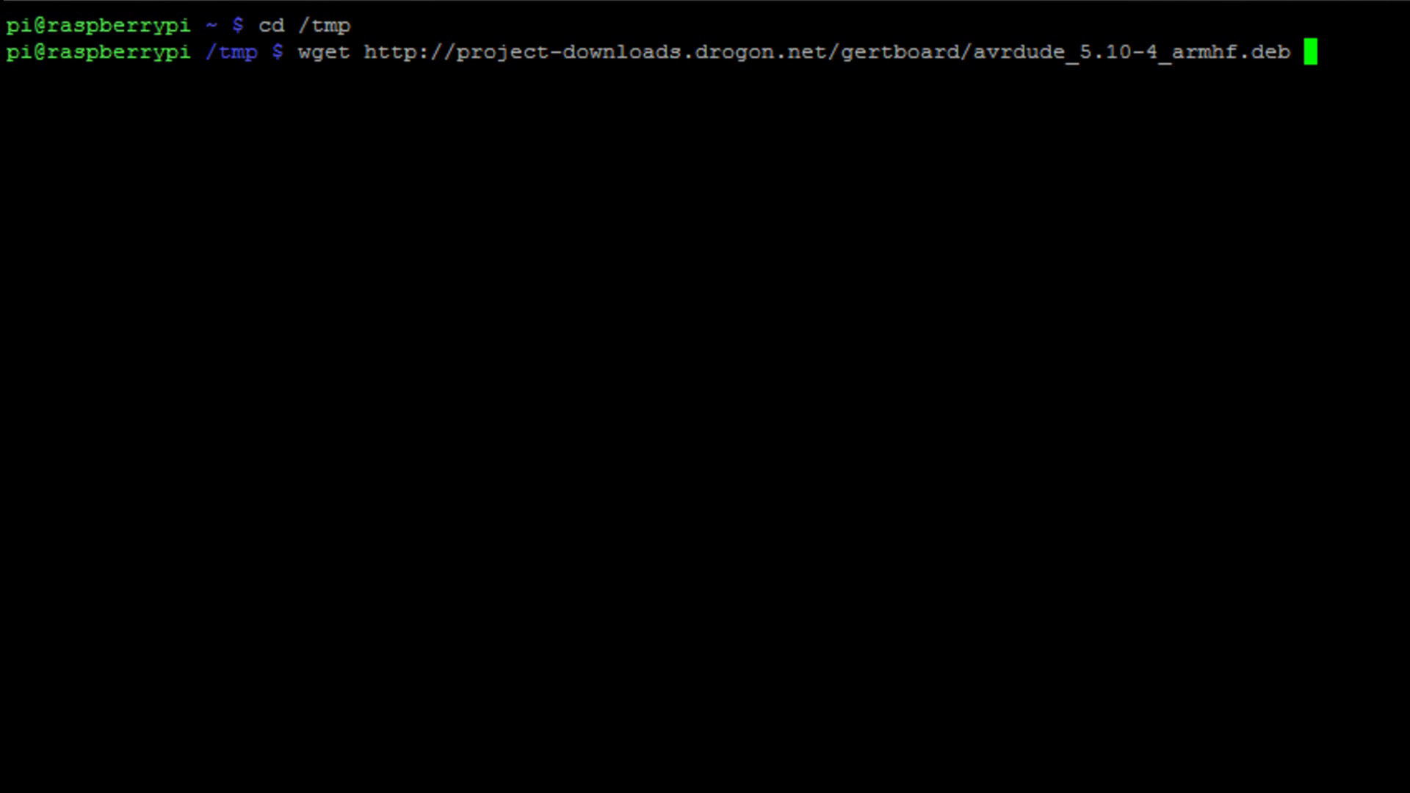
pyautogui.press('Return')
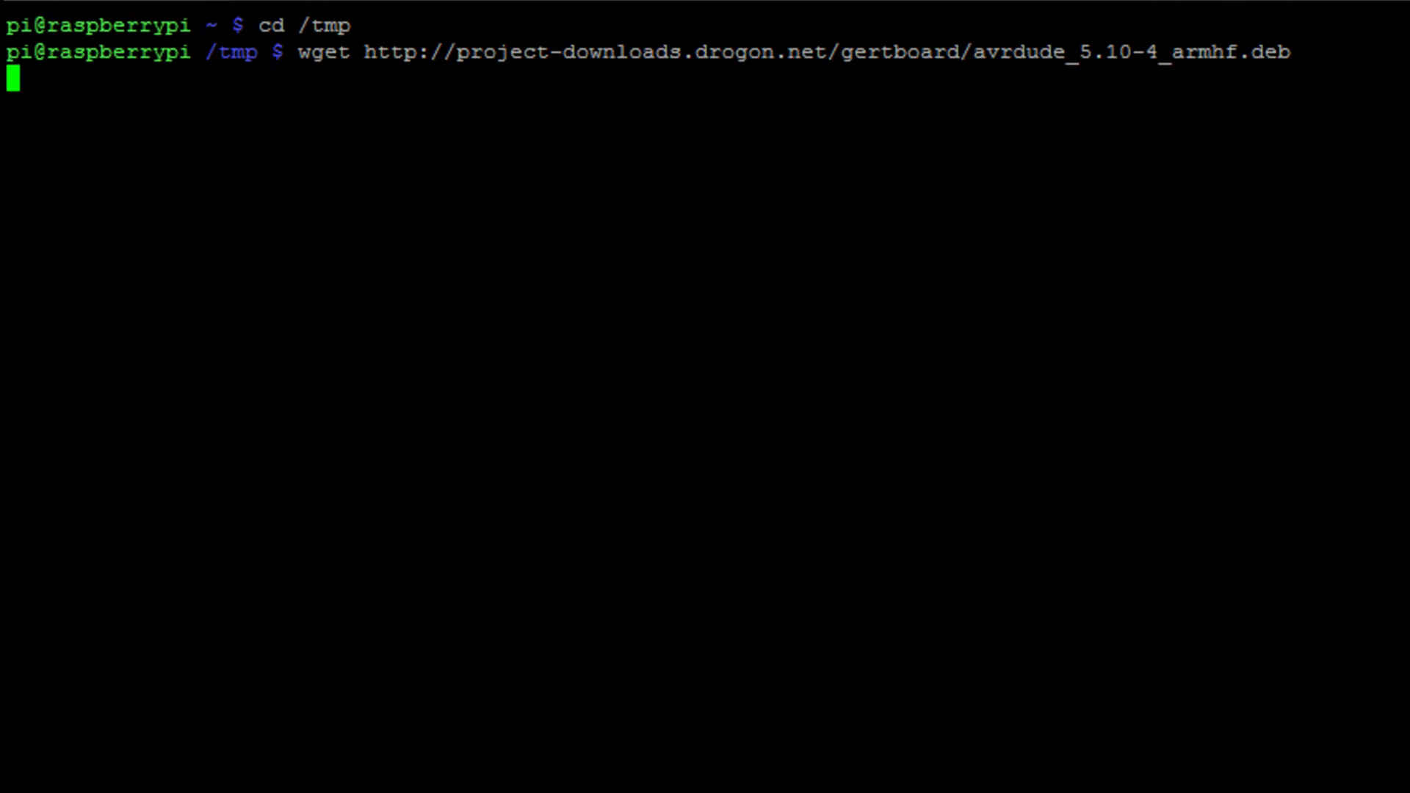
pyautogui.press('Return')
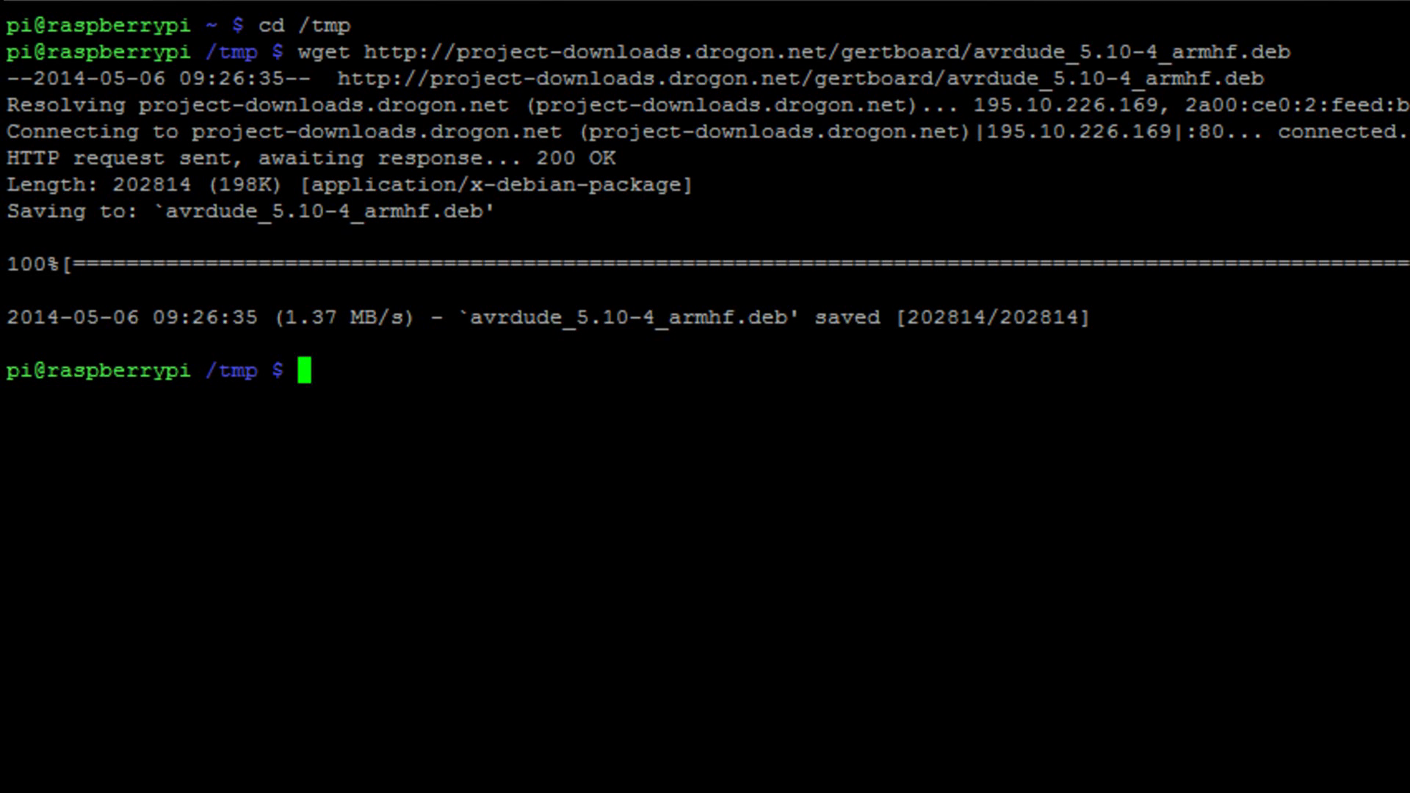
# Install avrdude_5.10-4_armhf.deb with sudo dpkg -i
pyautogui.write('ls -l')
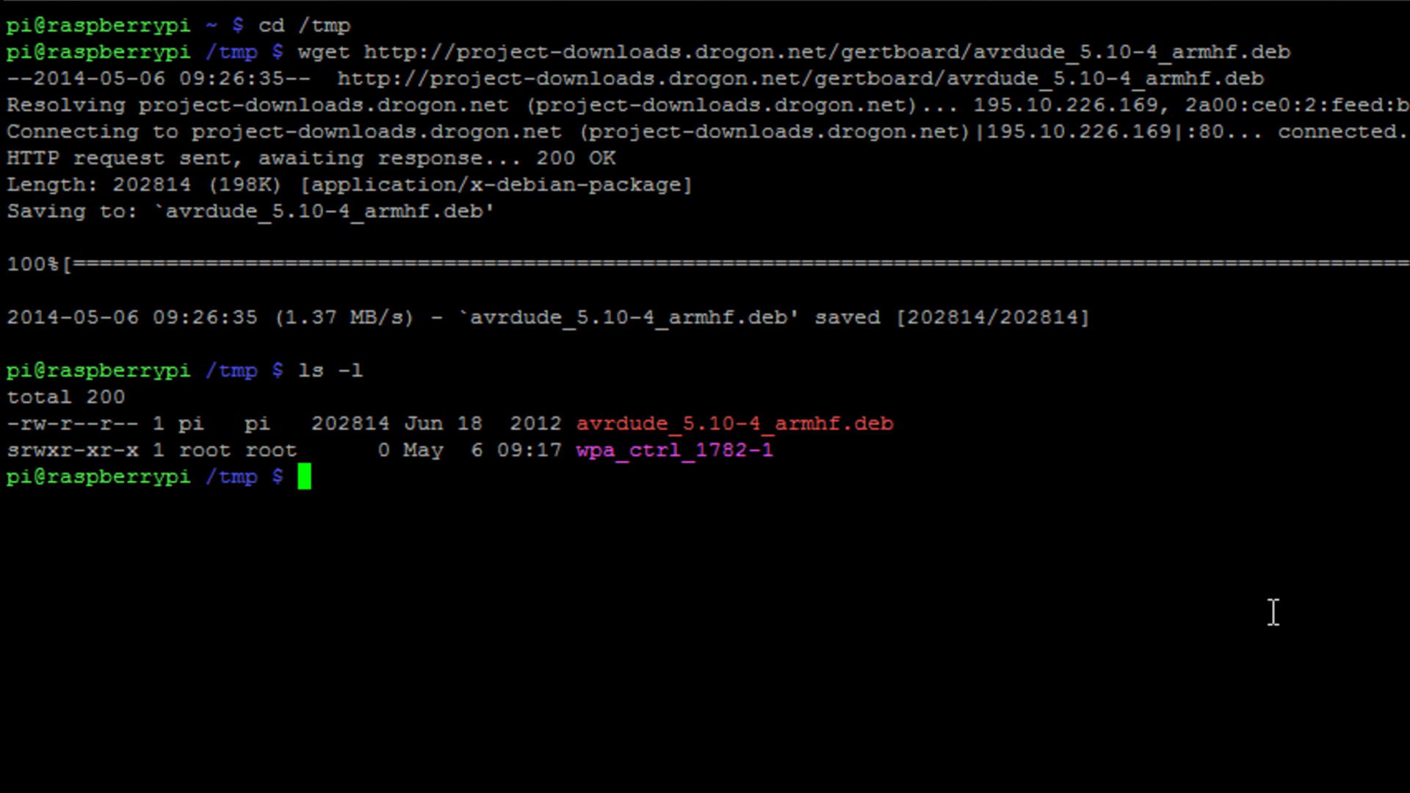
pyautogui.write('sudo dpkg -i avrdude_5.10-4_armhf.deb')
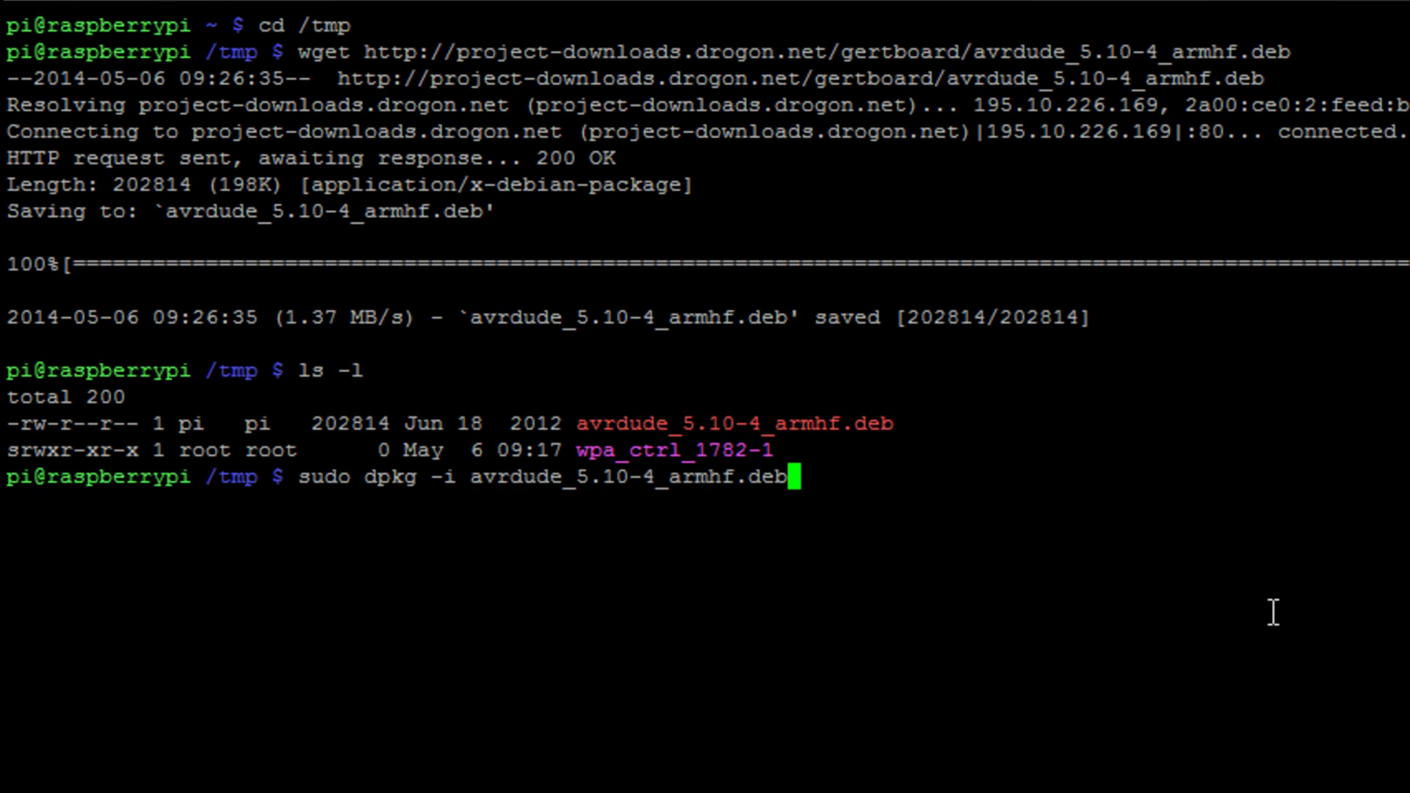
pyautogui.press('Return')
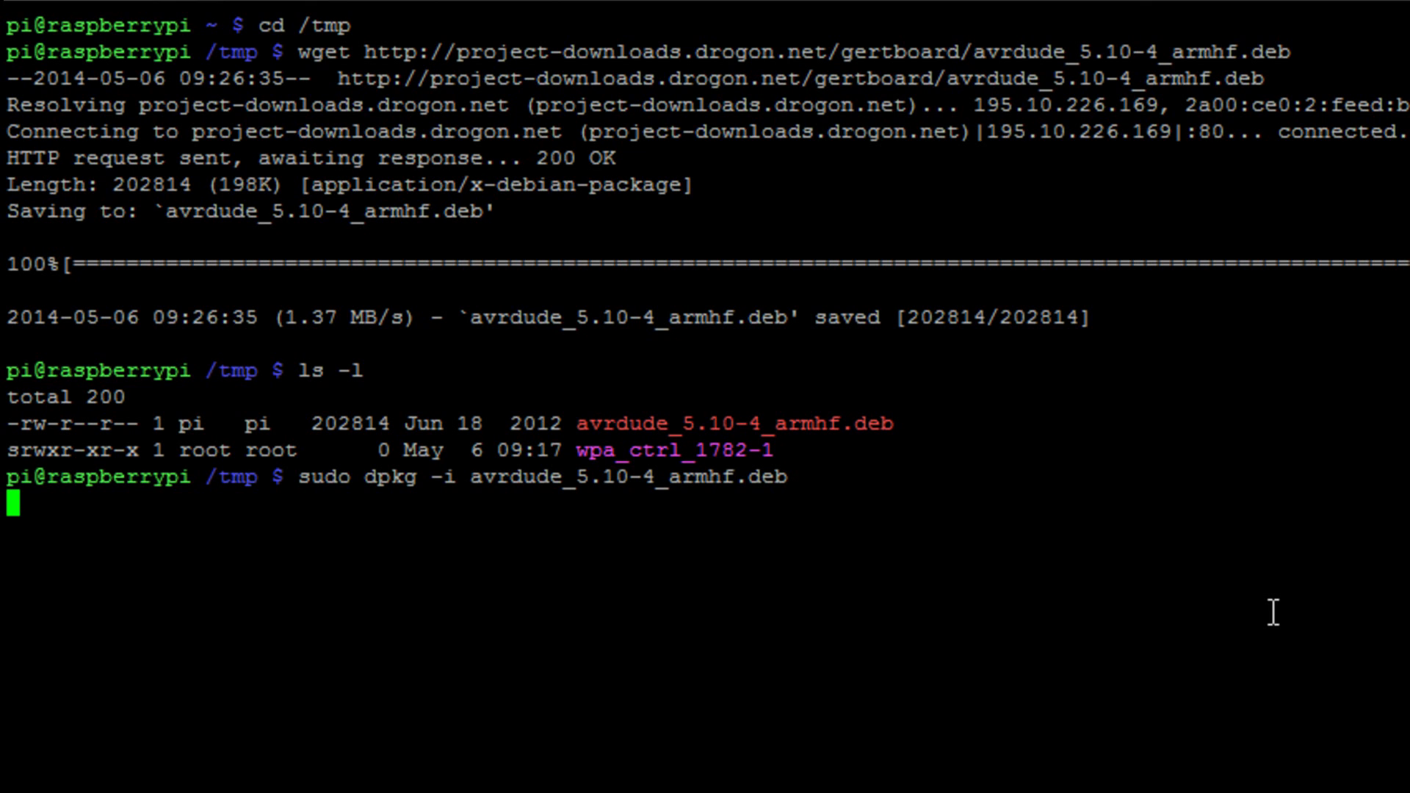
pyautogui.press('Return')
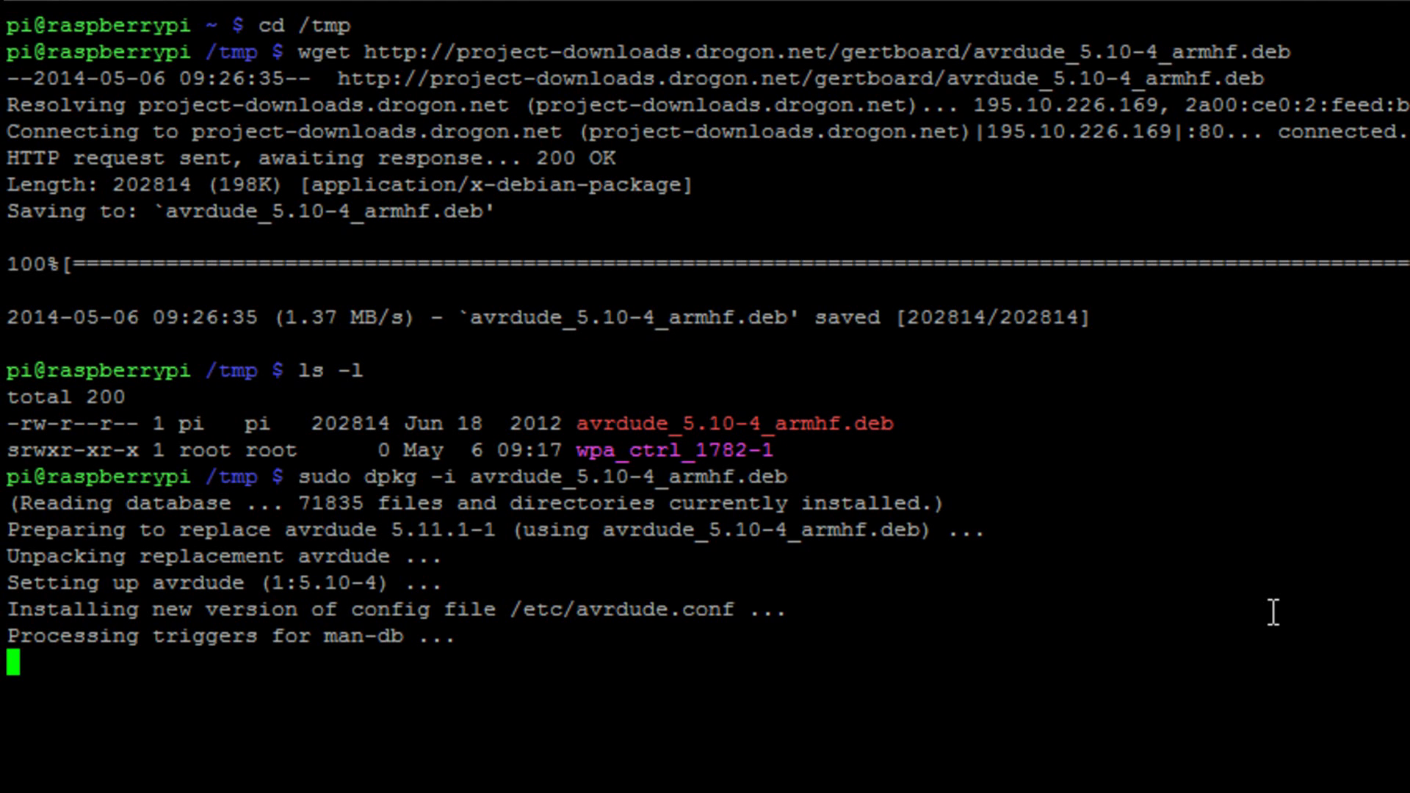
# Set /usr/bin/avrdude to setuid root with chmod 4755
pyautogui.write('sudo chmod 4755 /usr/bin/avrdud')
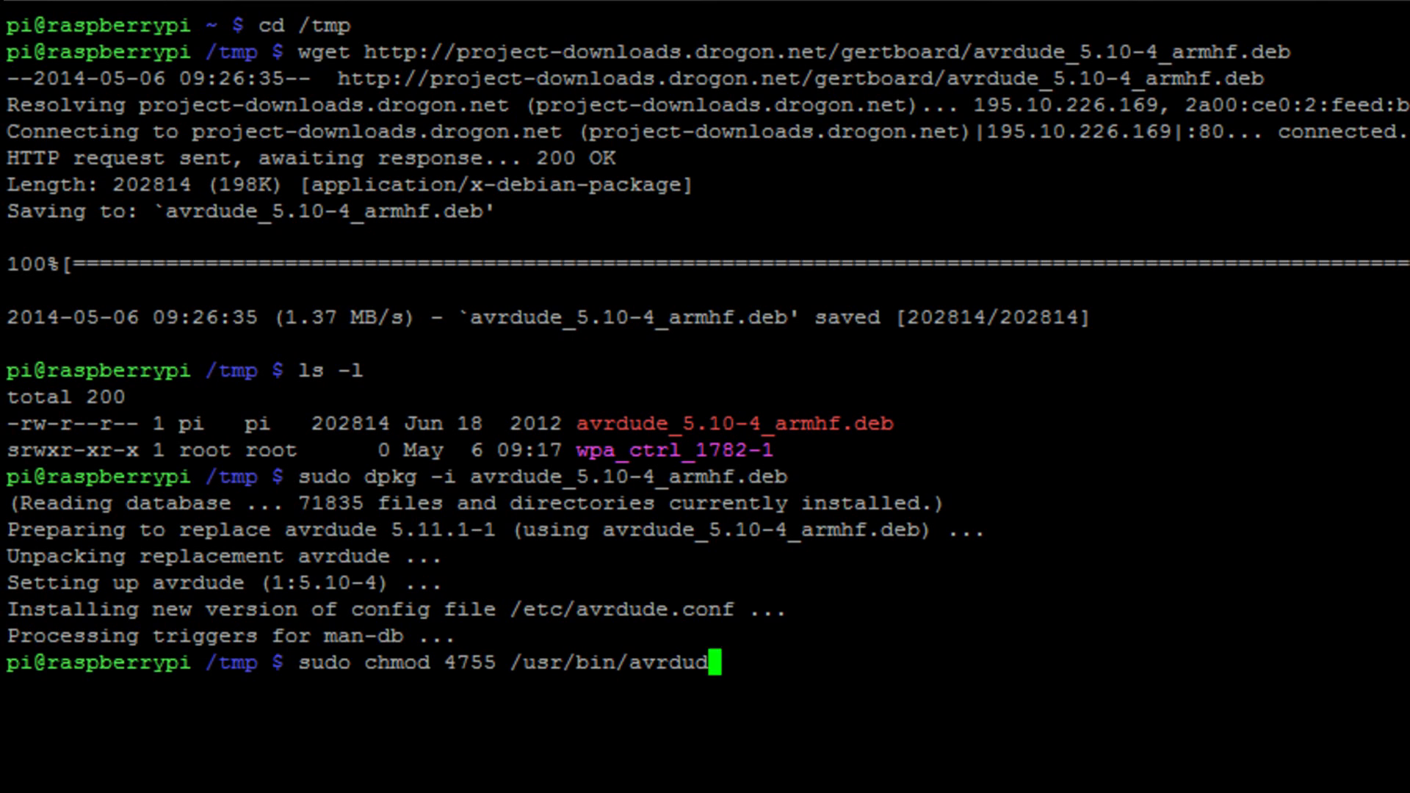
pyautogui.press('Return')
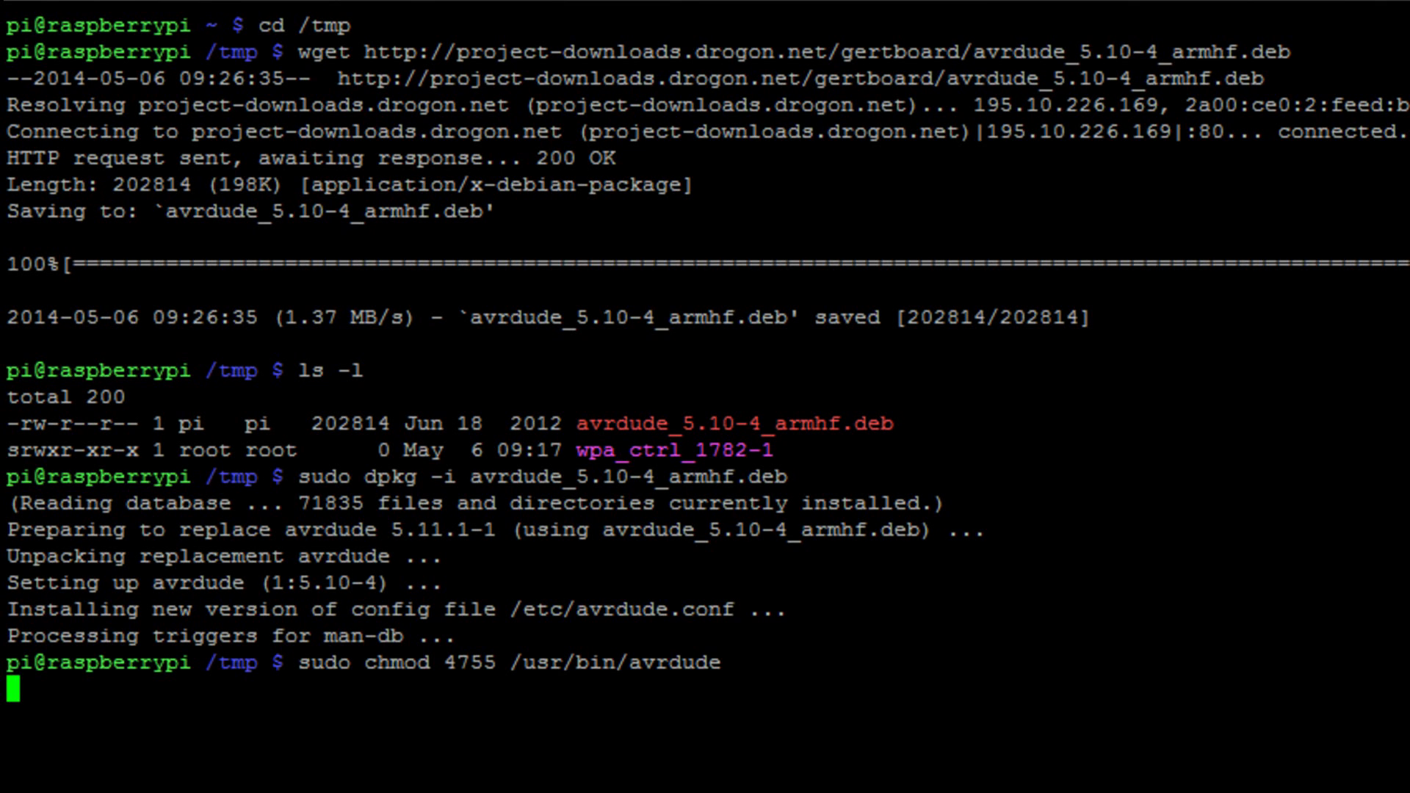
pyautogui.press('Return')
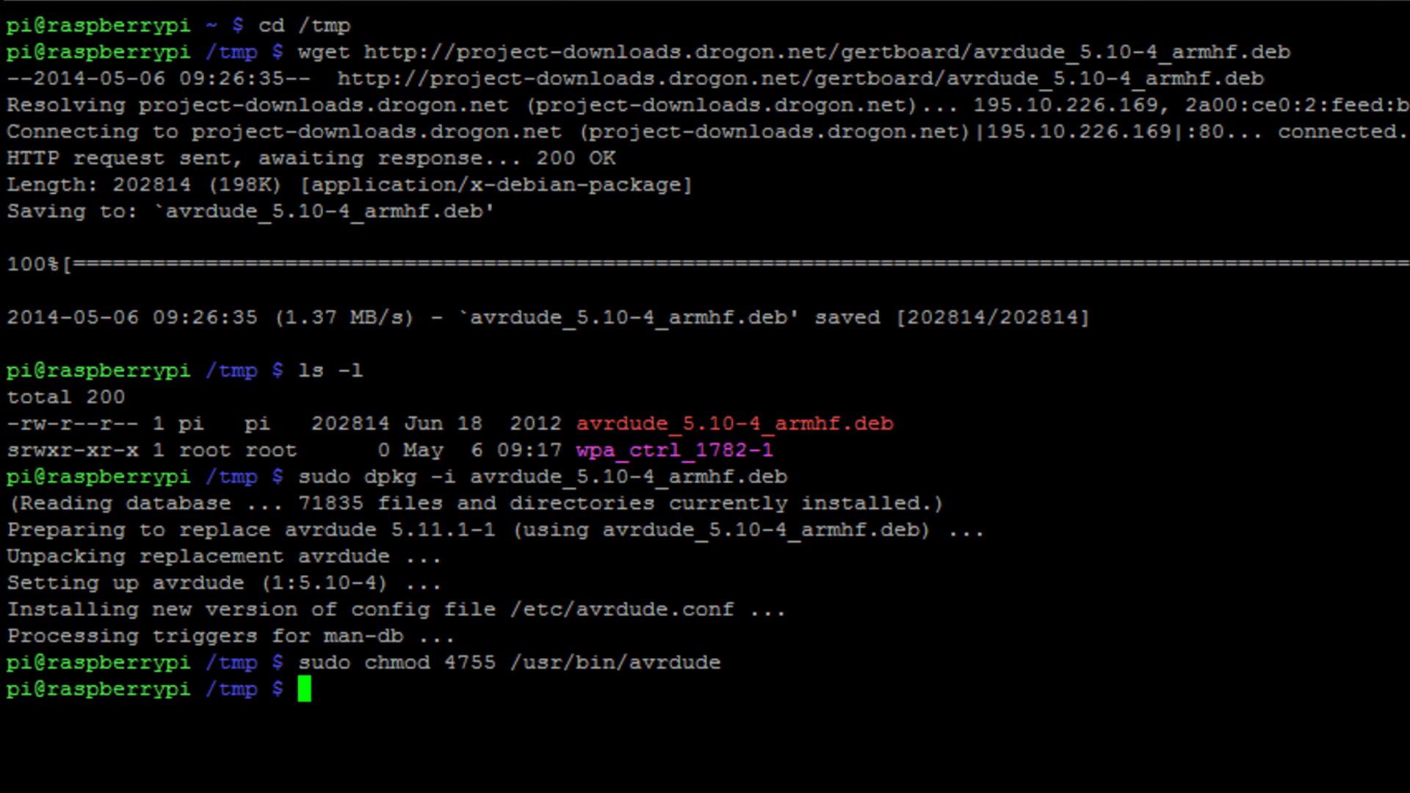
# Write ATmega328P lock and fuse settings with avrdude, then download gertduino.zip from element14
pyautogui.write('avrdude -qq -c gpio -p atmega328p -U lock:w:0x3F:m -U efuse:w:0x07:m -U lfuse:w:0xE7:m -U hfuse:w:0xD9:m')
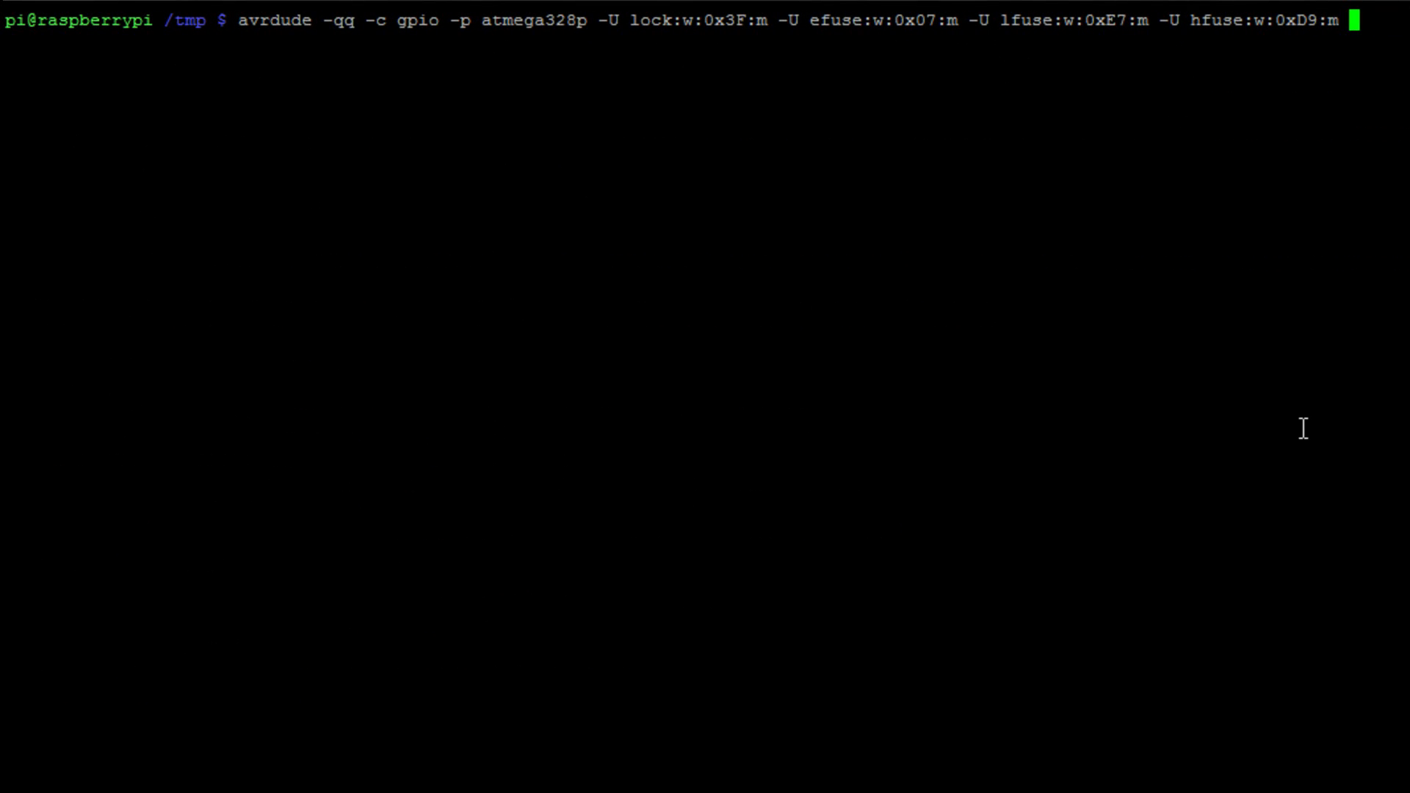
pyautogui.press('Return')
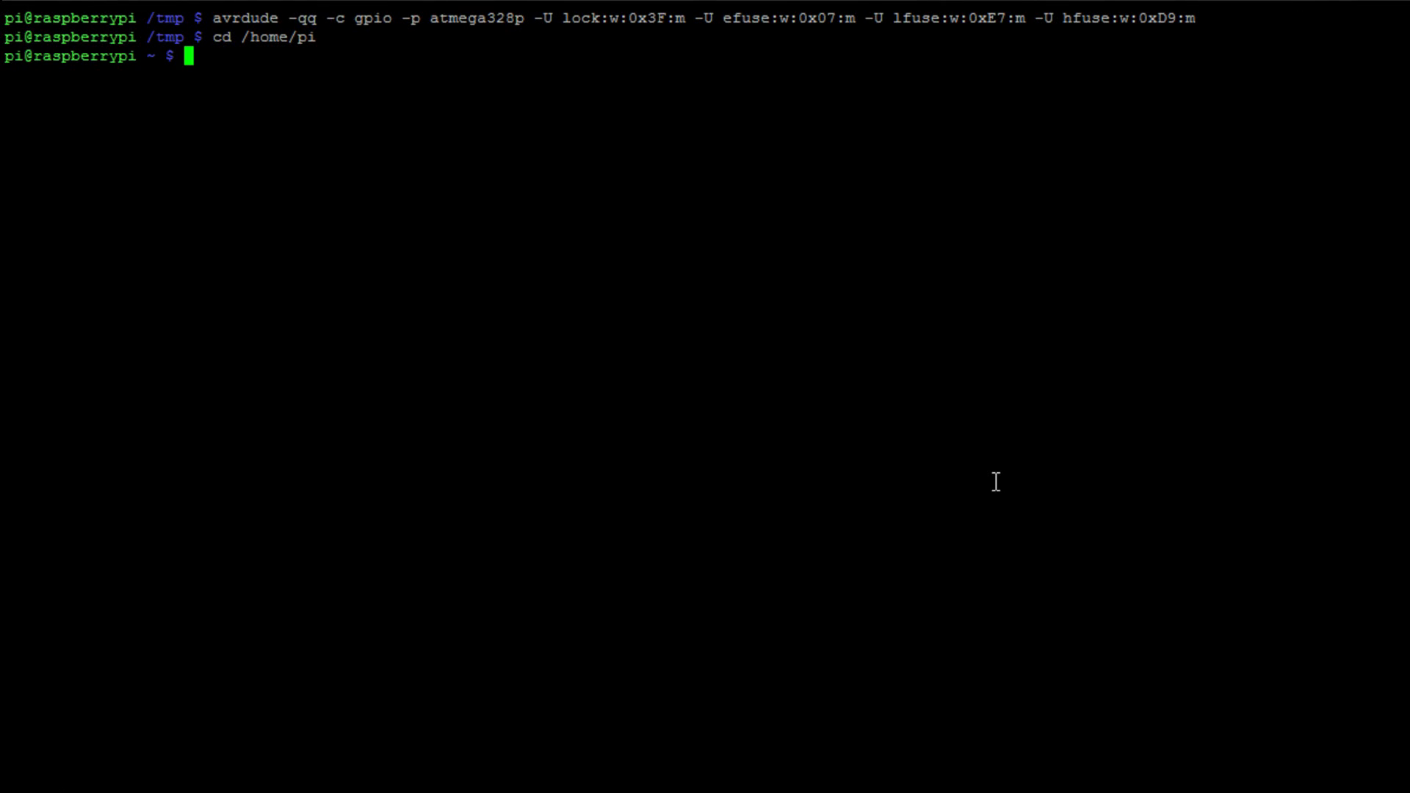
pyautogui.moveTo(1297, 312)
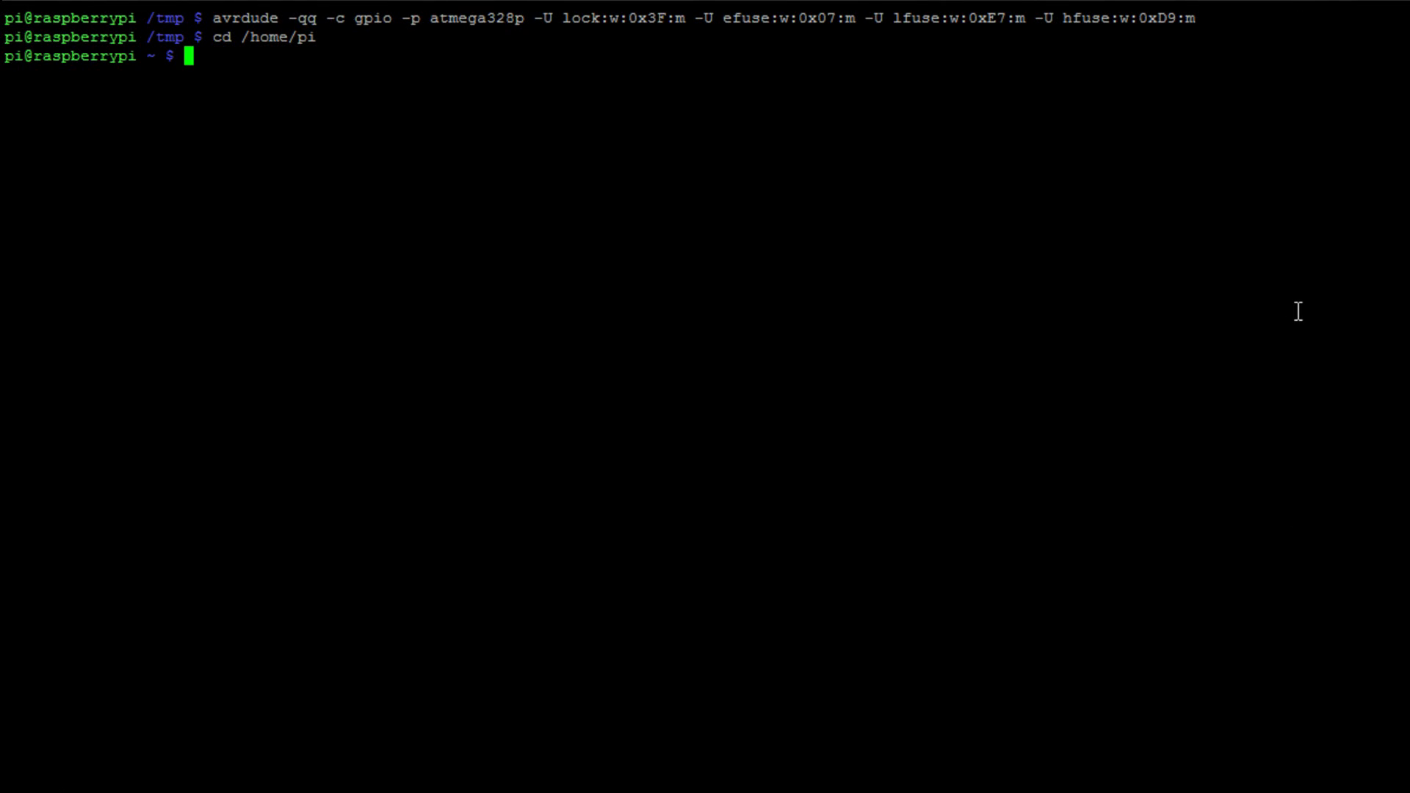
pyautogui.write('wget http://www.element14.com/community/servlet/JiveServlet/downloadBody/64547-102-2-287143/gertduino.zip')
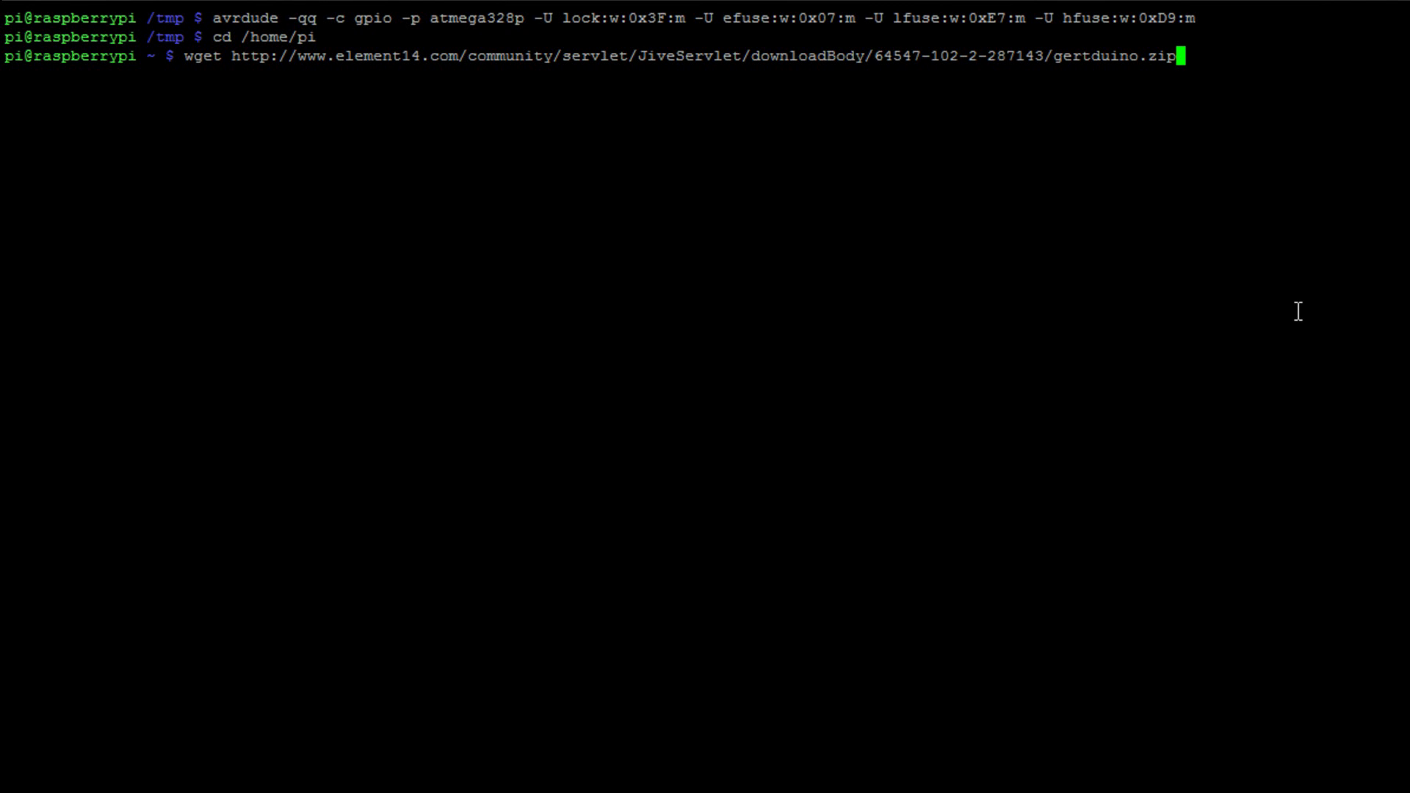
pyautogui.press('Return')
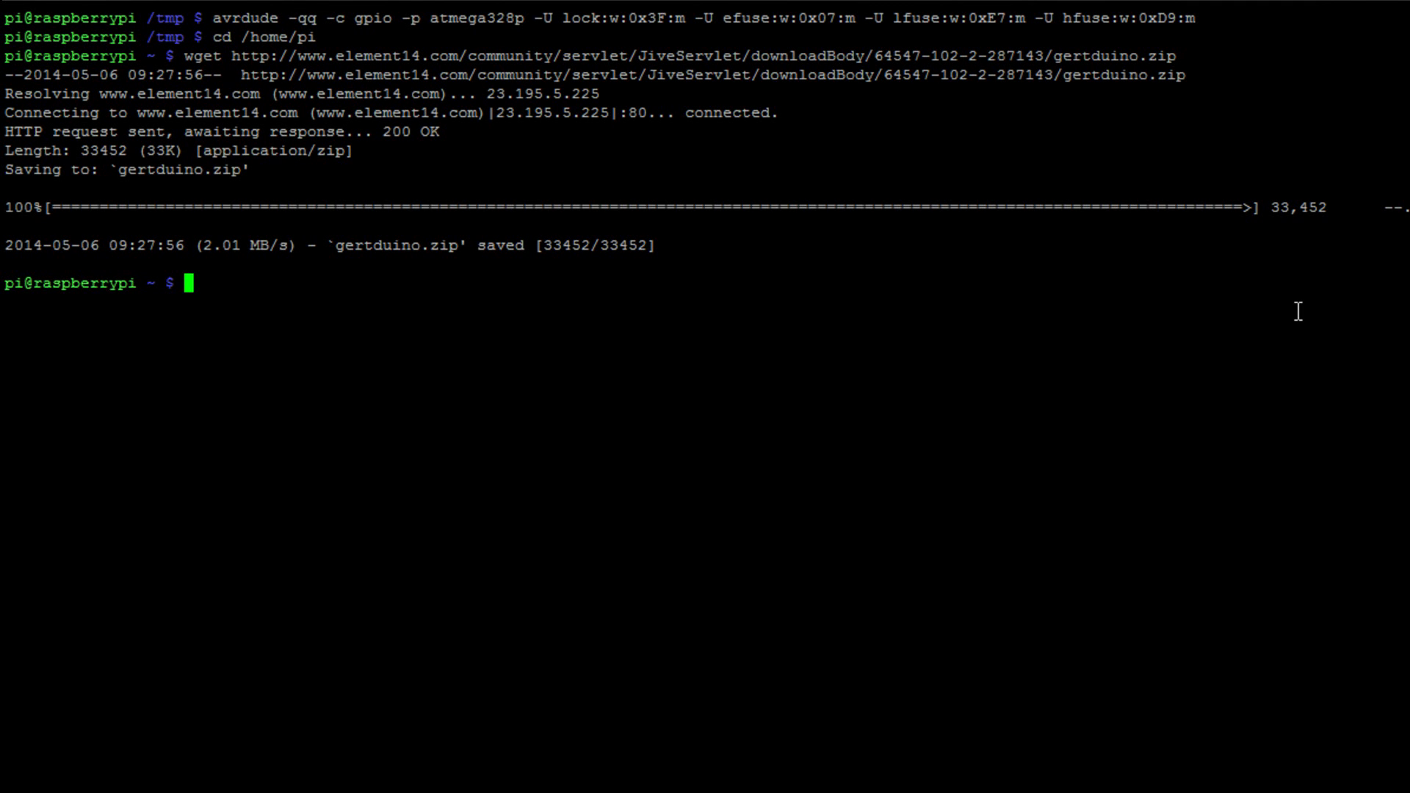
# Extract gertduino.zip with unzip
pyautogui.write('un')
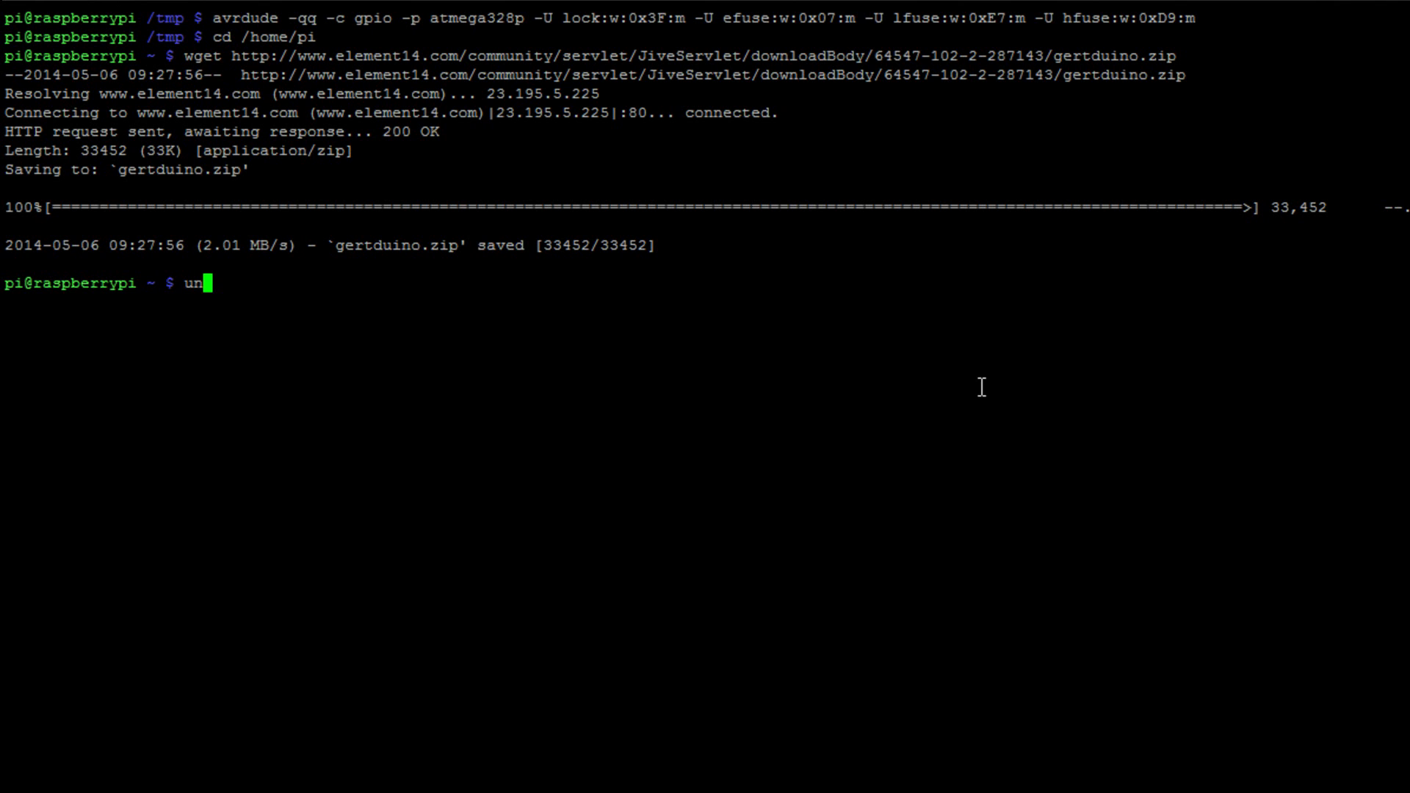
pyautogui.write('zip gertduino.zip')
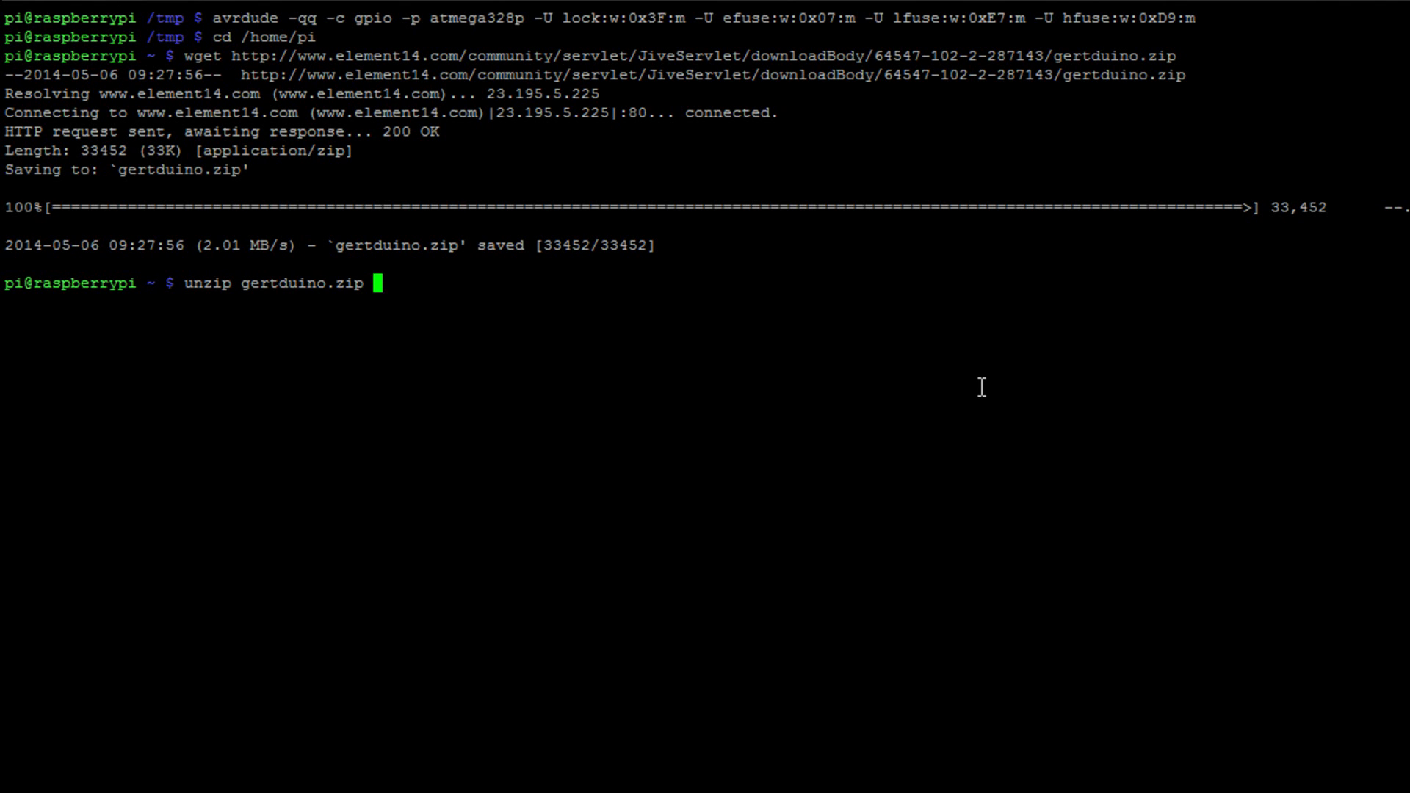
pyautogui.press('Return')
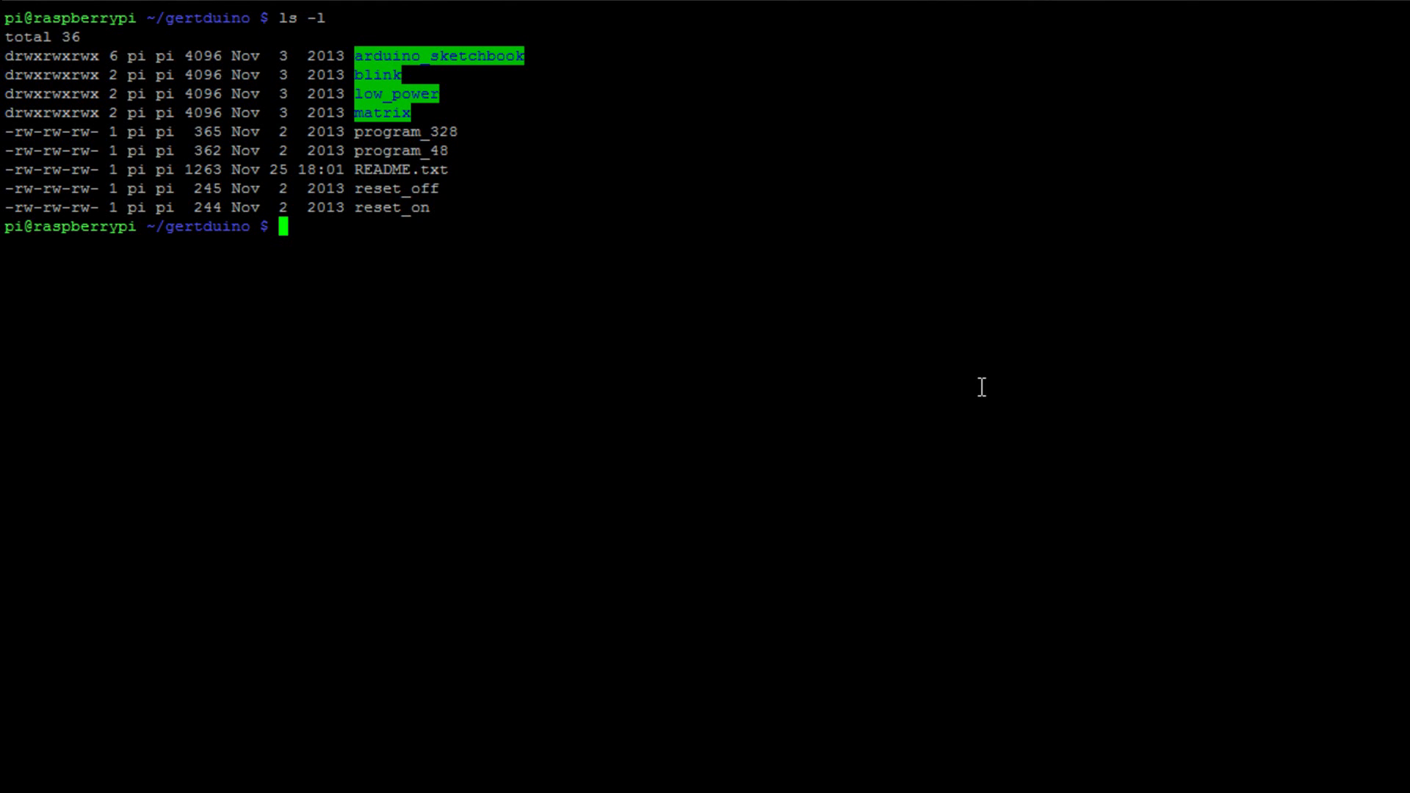
# Enter the blink folder, page through blink.c with more, and list its files
pyautogui.write('cd blink/')
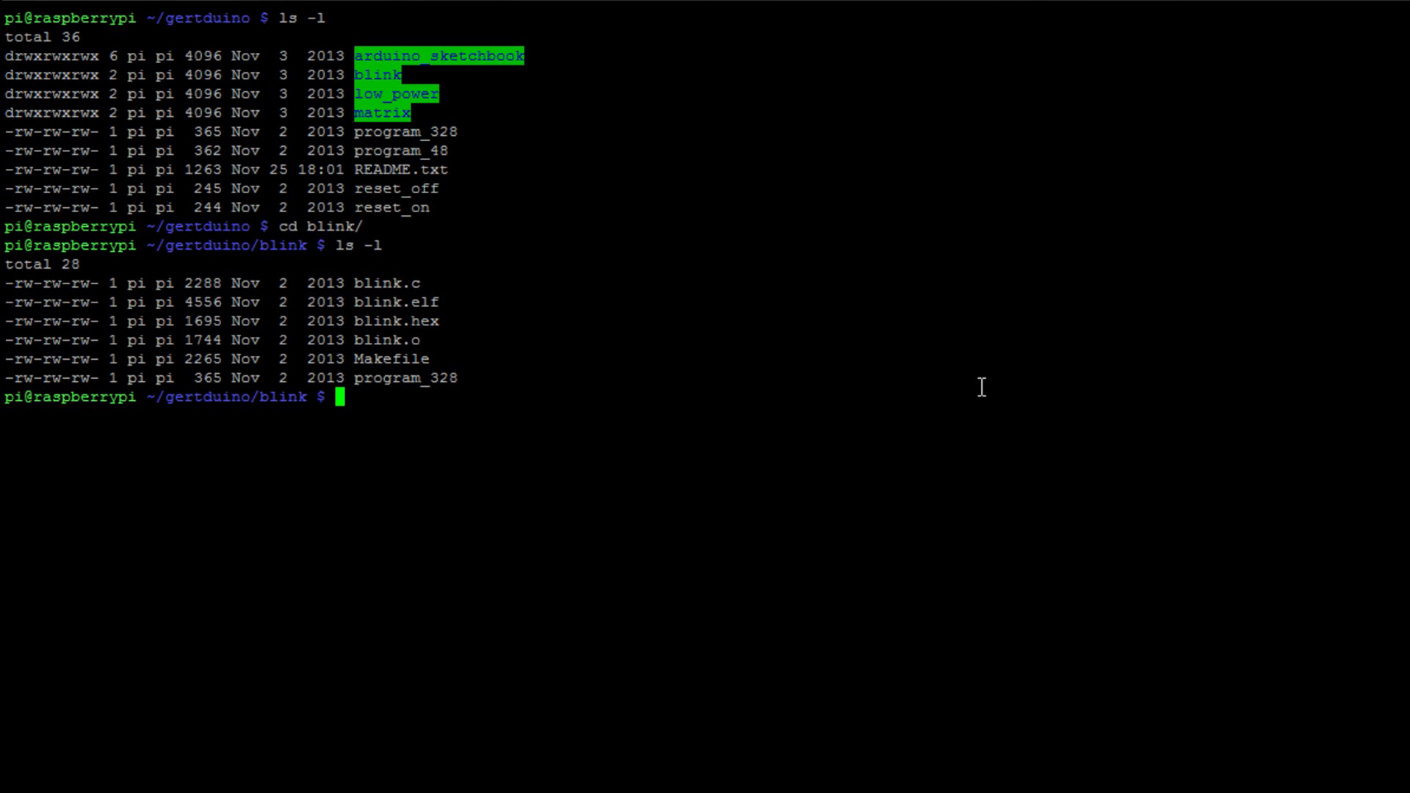
pyautogui.write('more bl')
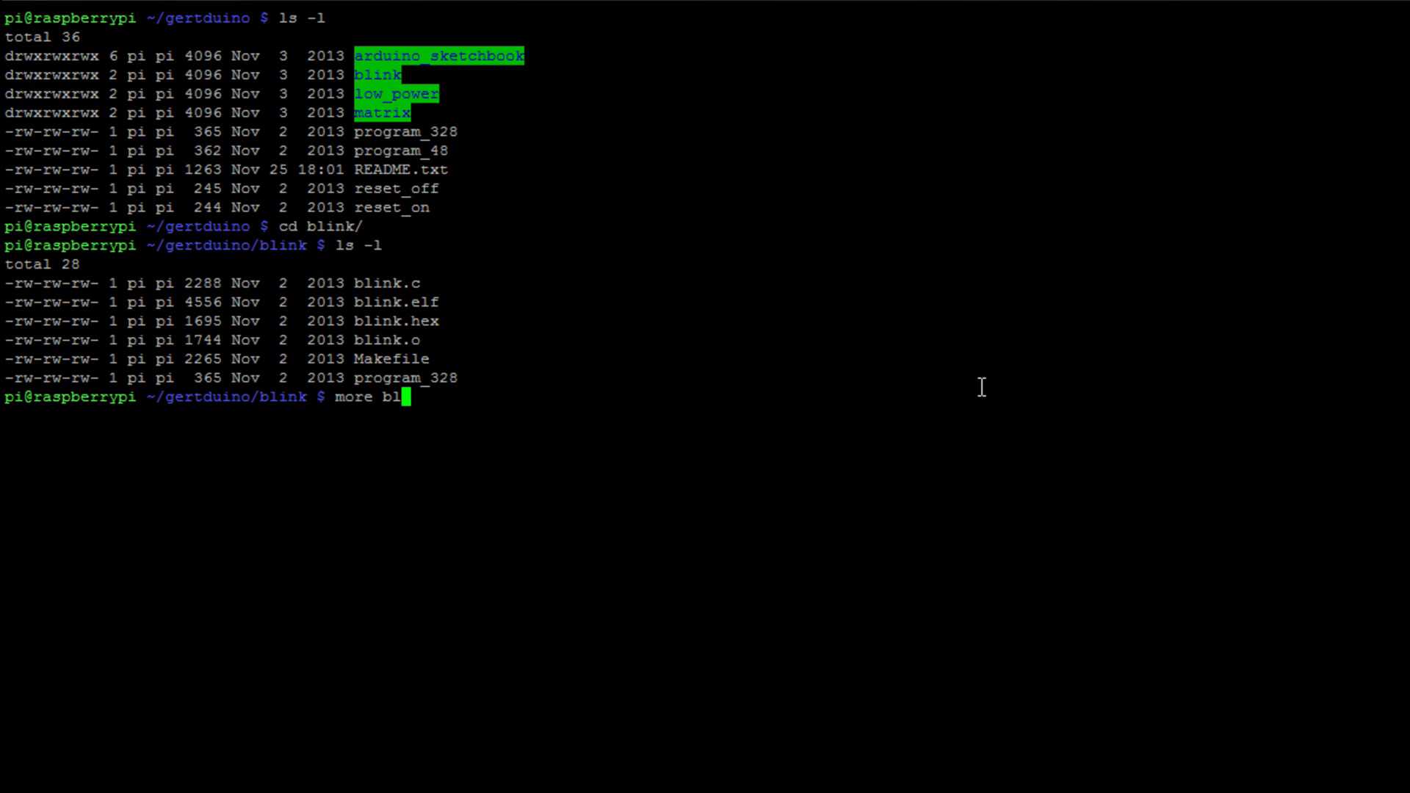
pyautogui.press('Return')
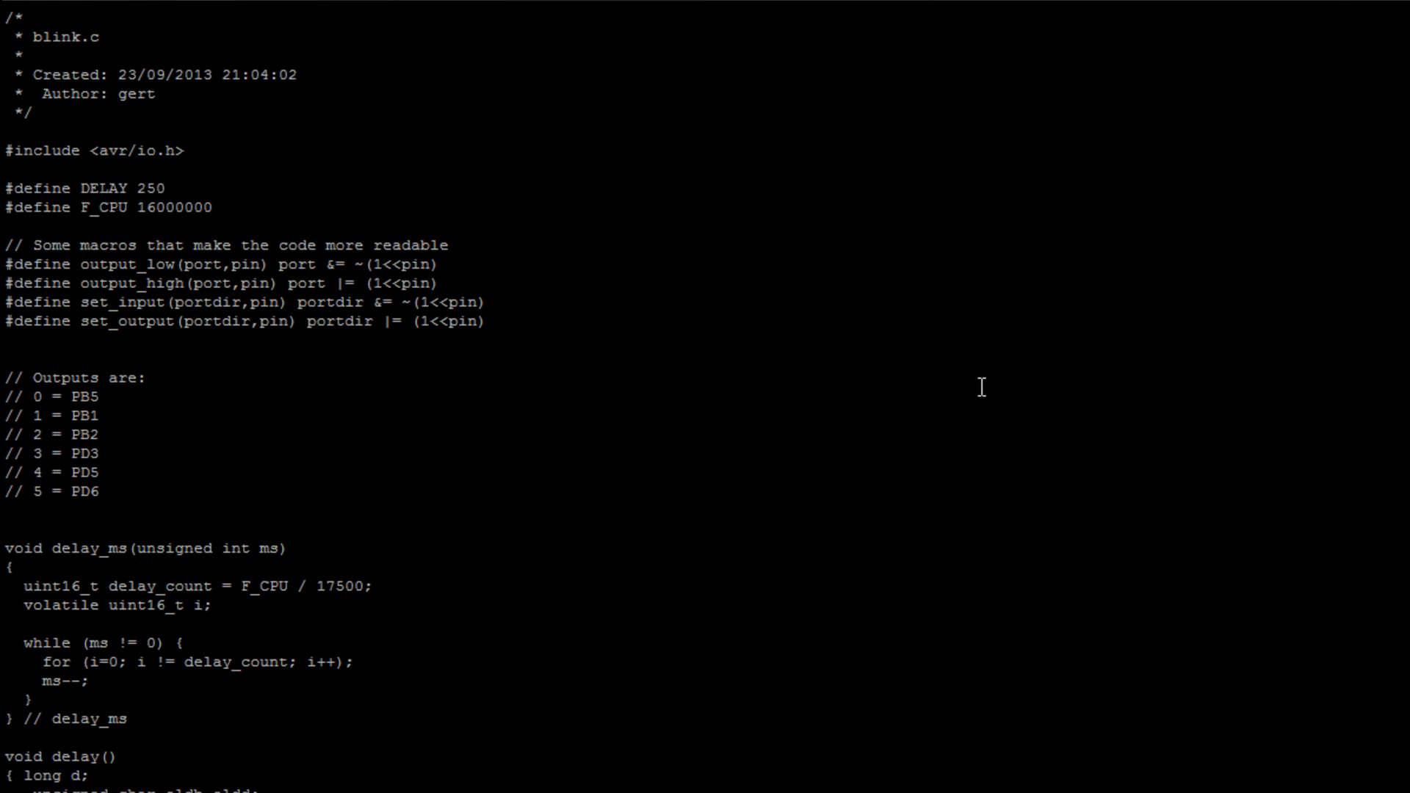
pyautogui.scroll(-3)
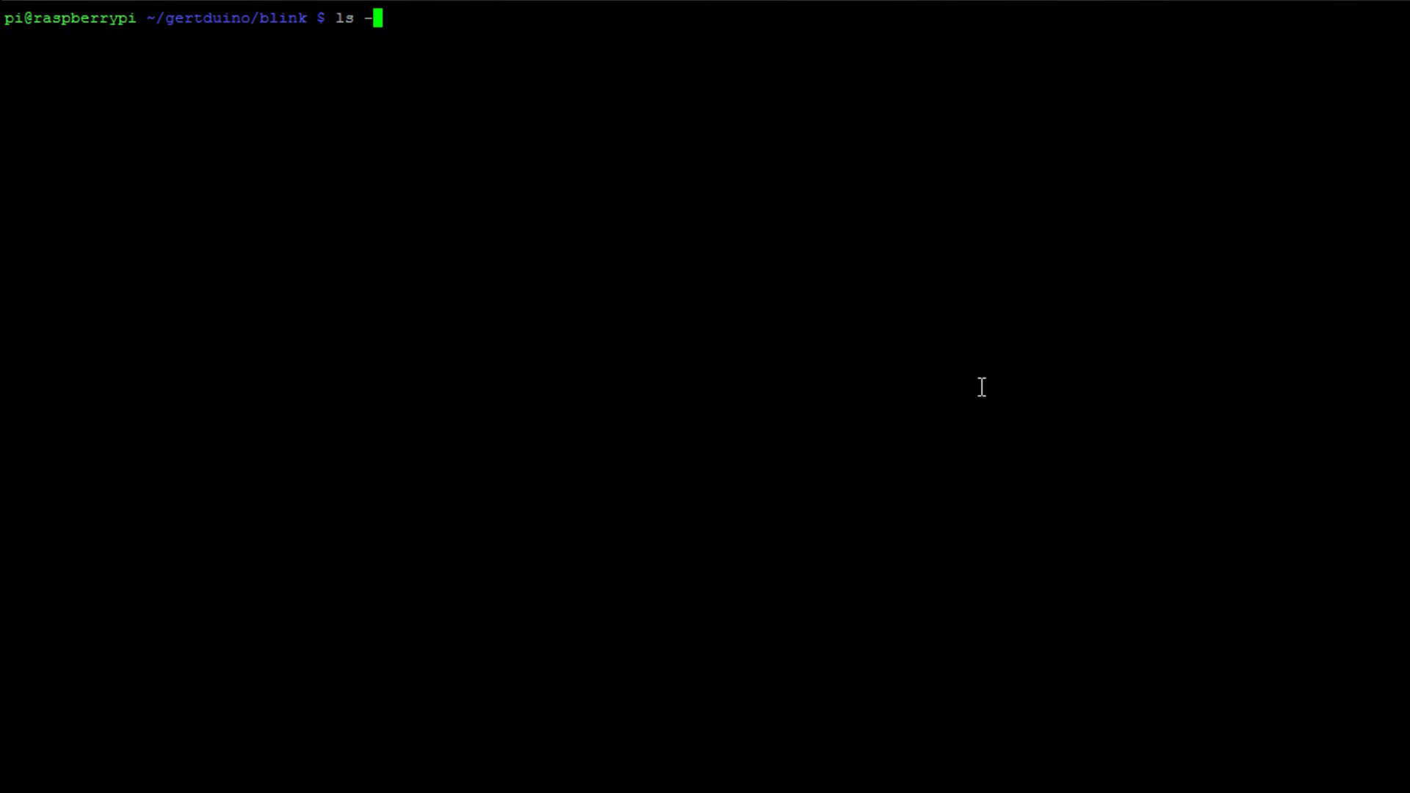
pyautogui.press('Return')
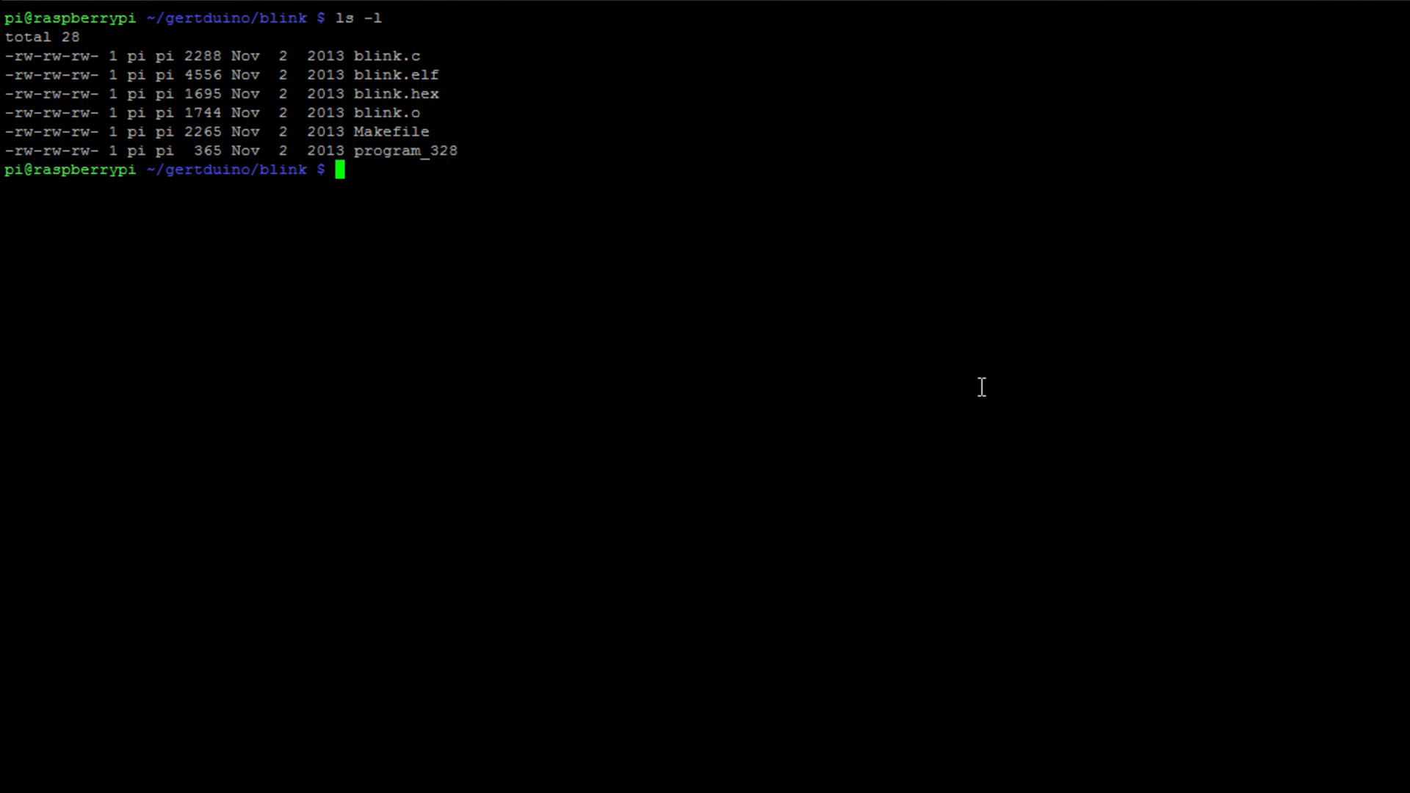
# Make program_328 executable with chmod 777 and run ./program_328 blink.hex
pyautogui.write('chmod 777 program_328')
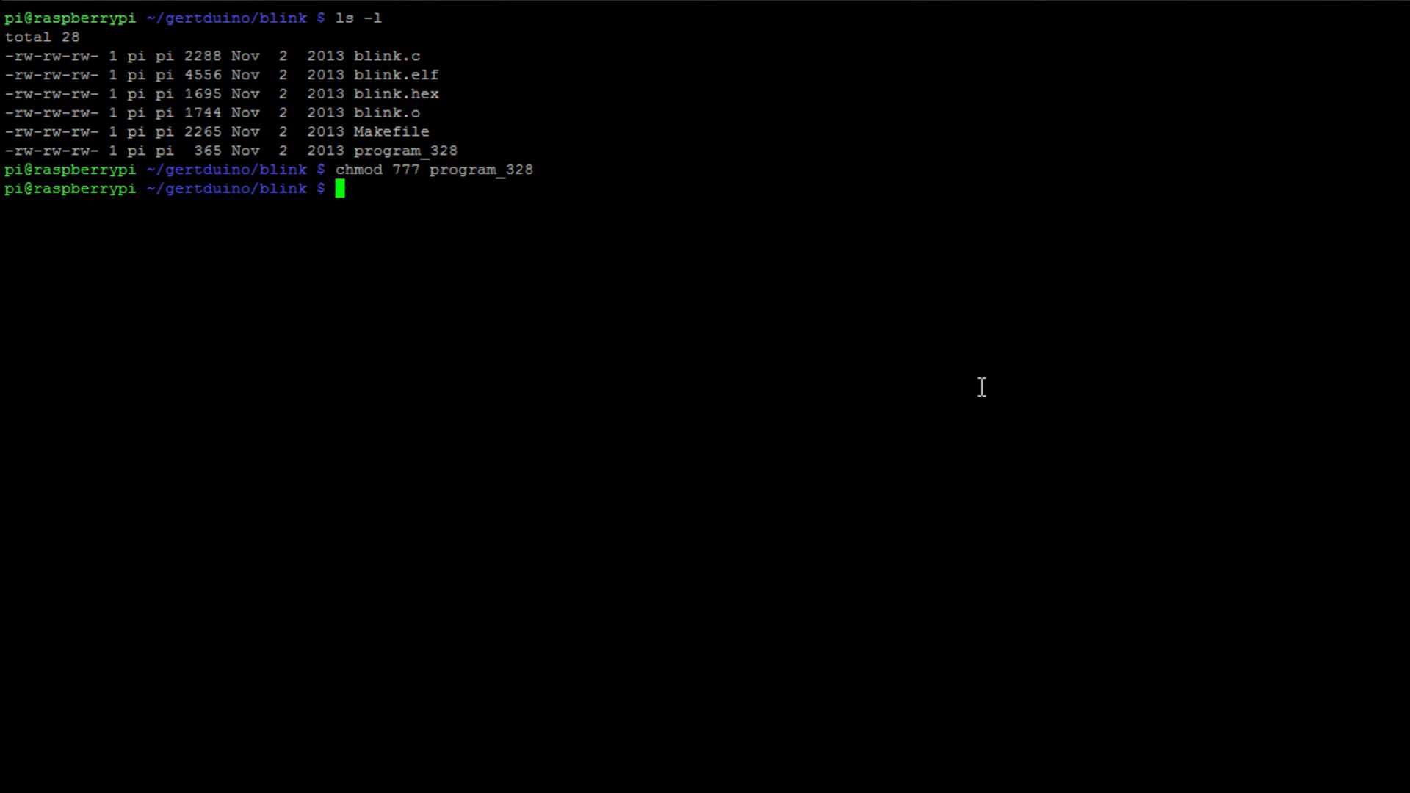
pyautogui.write('ls -')
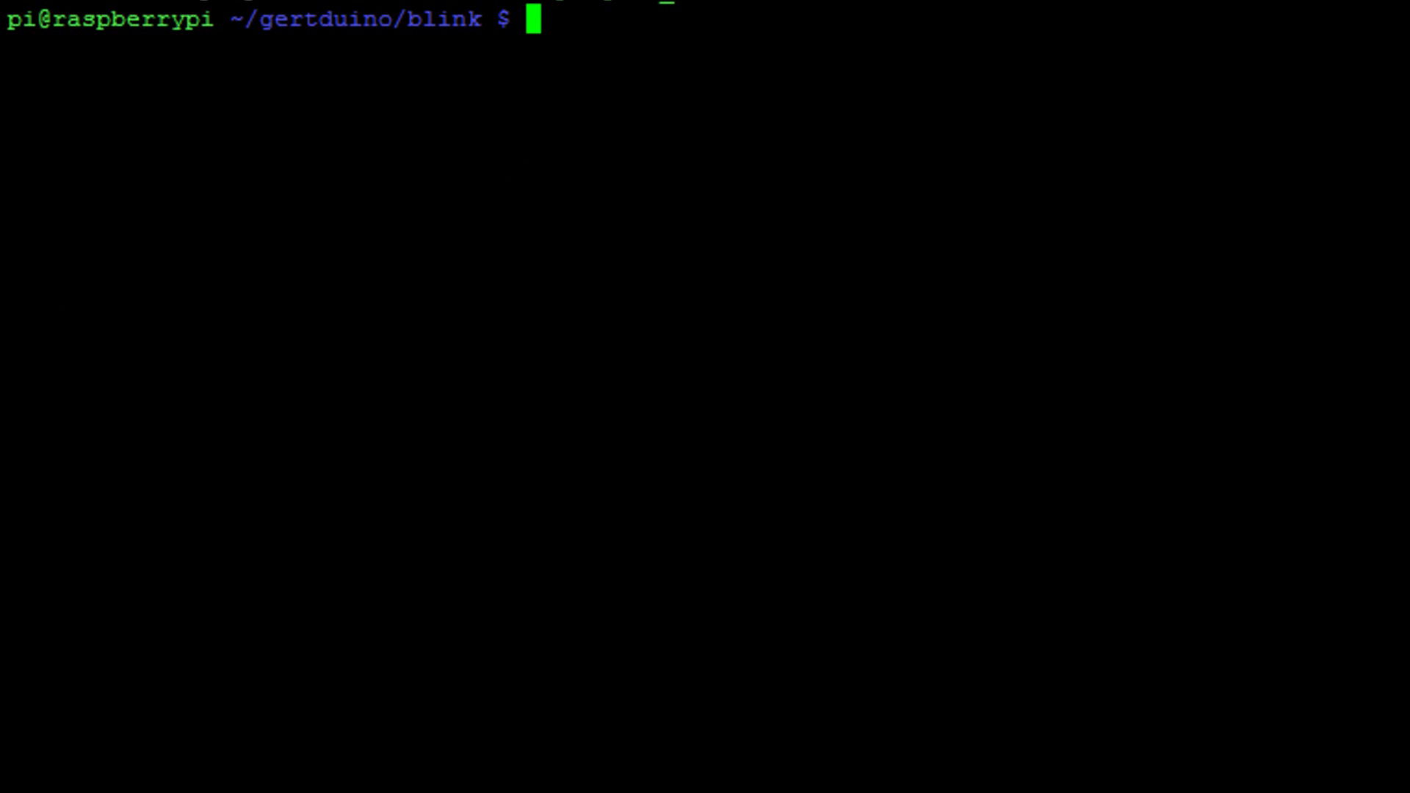
pyautogui.write('./program_328')
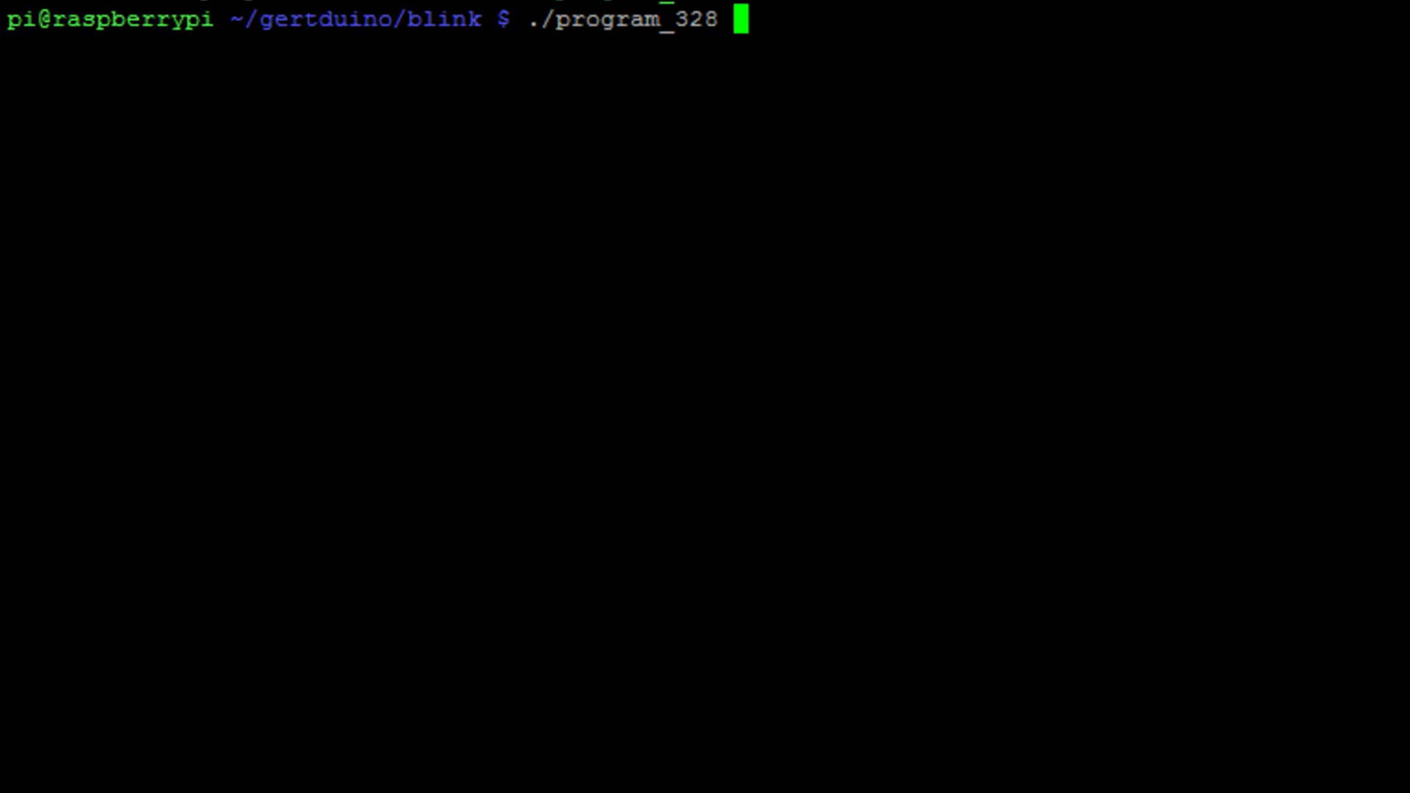
pyautogui.write('blink.')
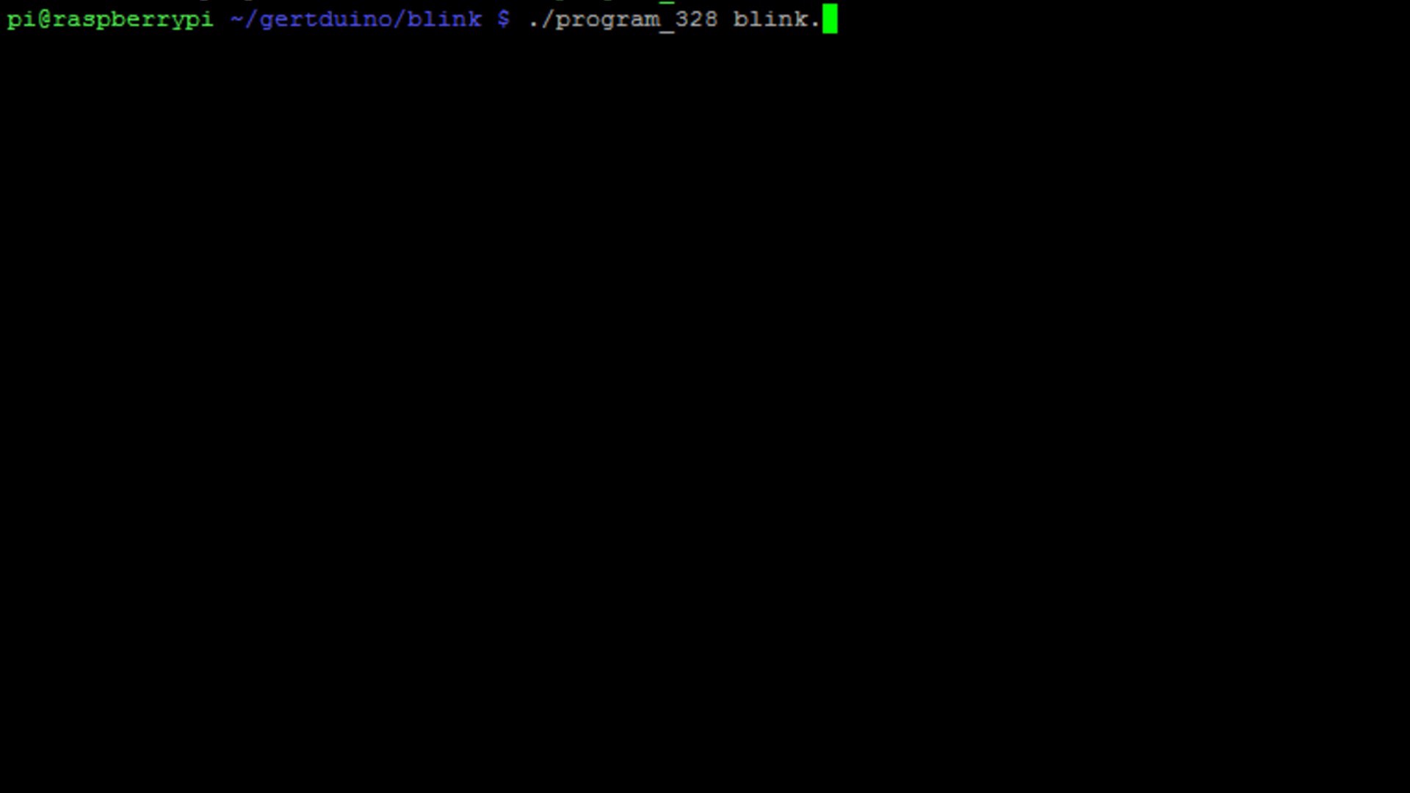
pyautogui.write('hex')
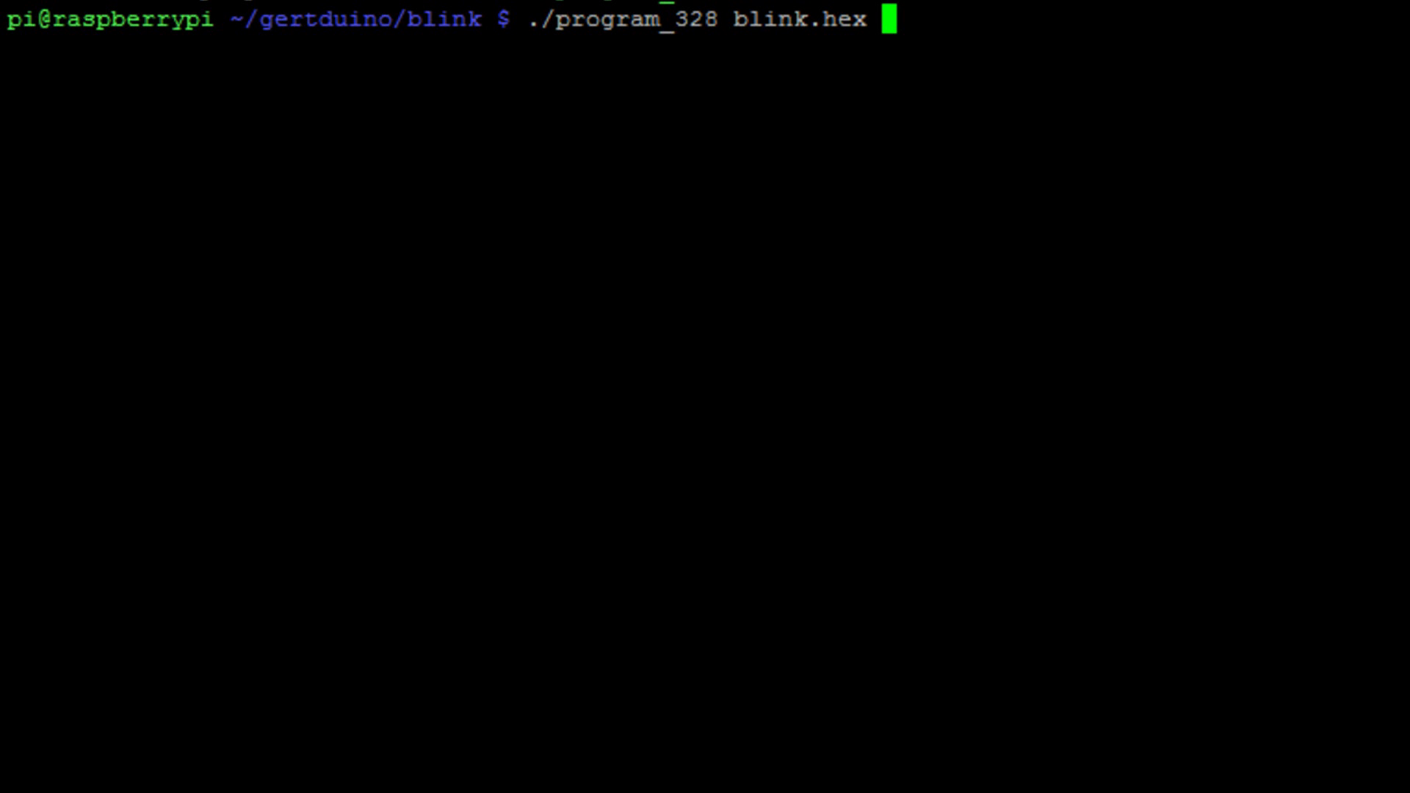
pyautogui.press('Return')
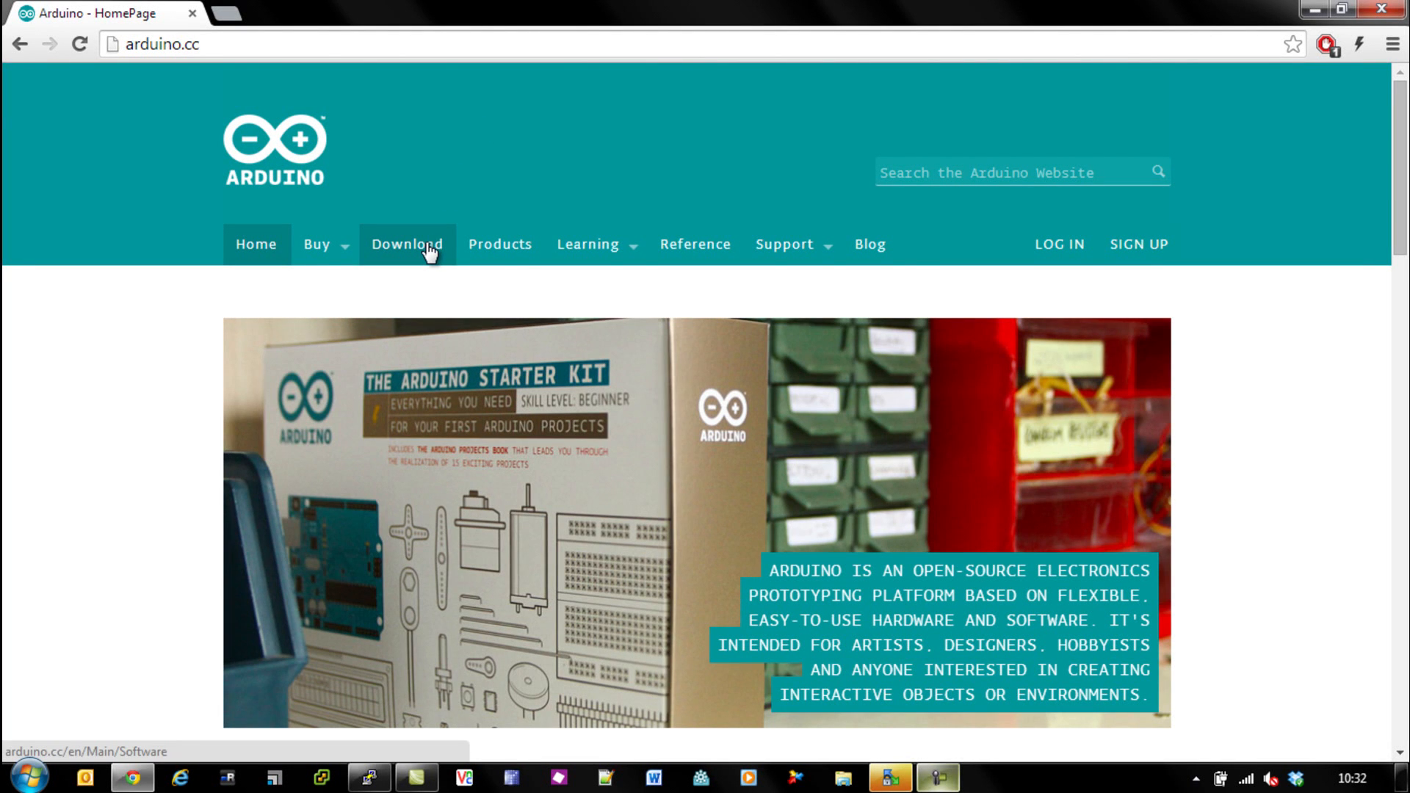
# Download the Arduino 1.0.5 Windows Installer from arduino.cc and run it
pyautogui.click(406, 244)
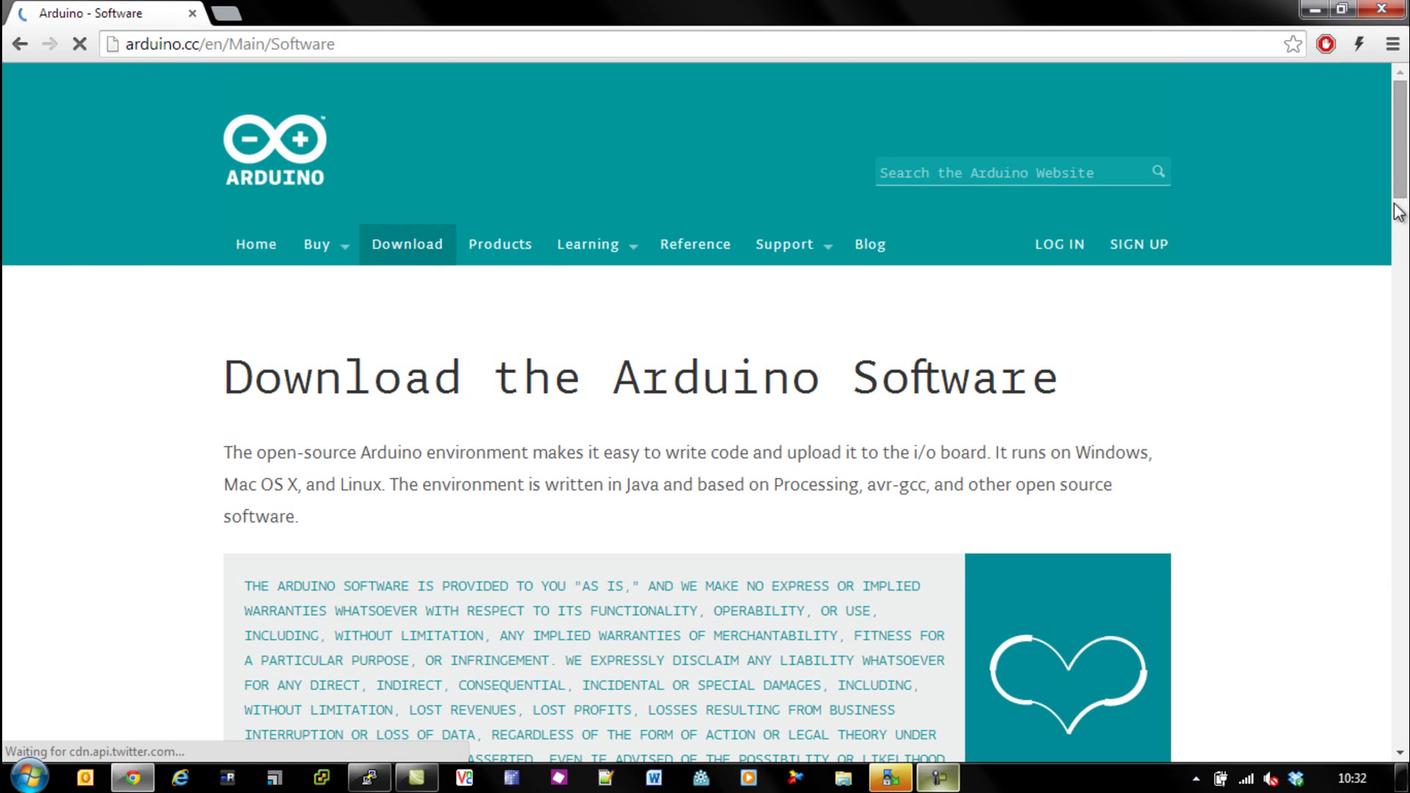
pyautogui.scroll(-3)
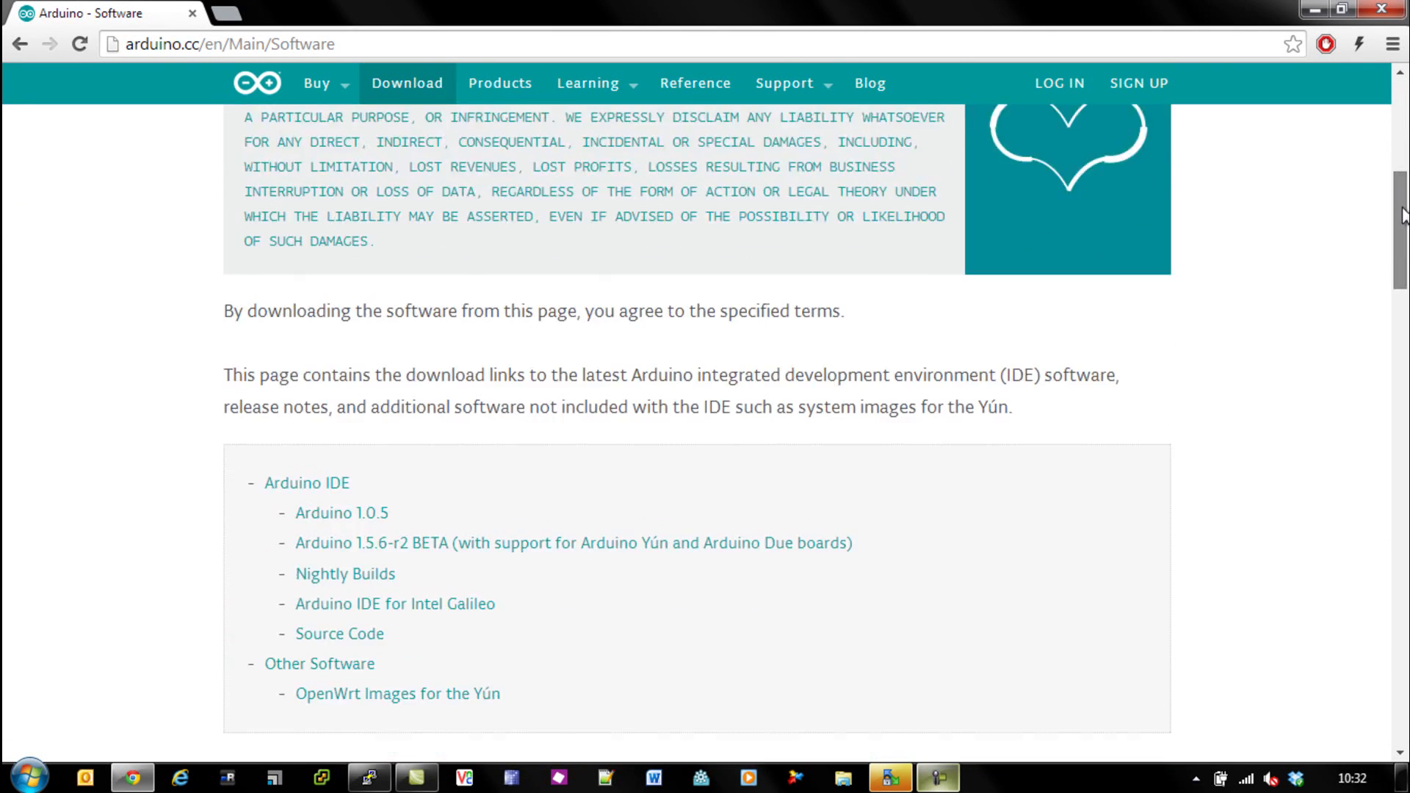
pyautogui.scroll(-3)
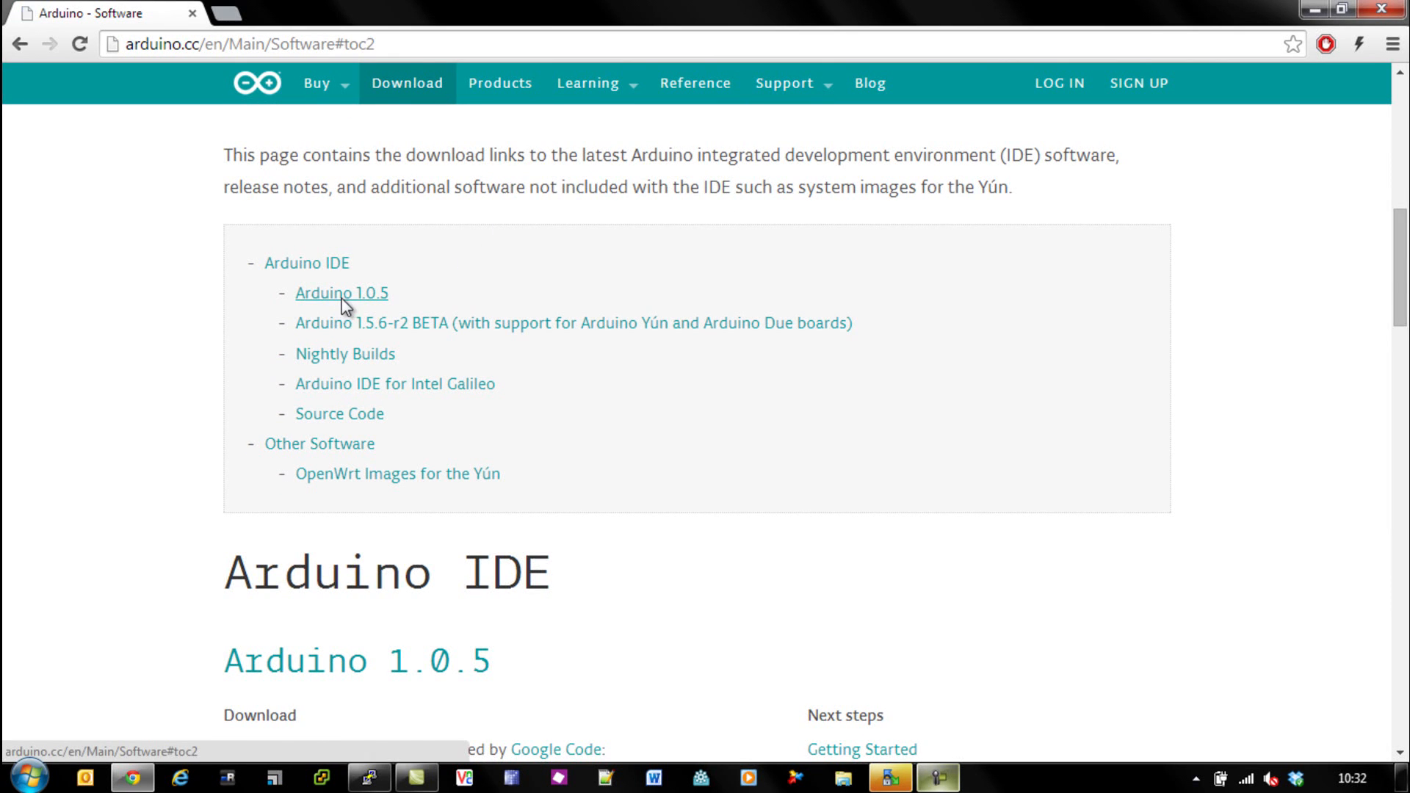
pyautogui.scroll(-3)
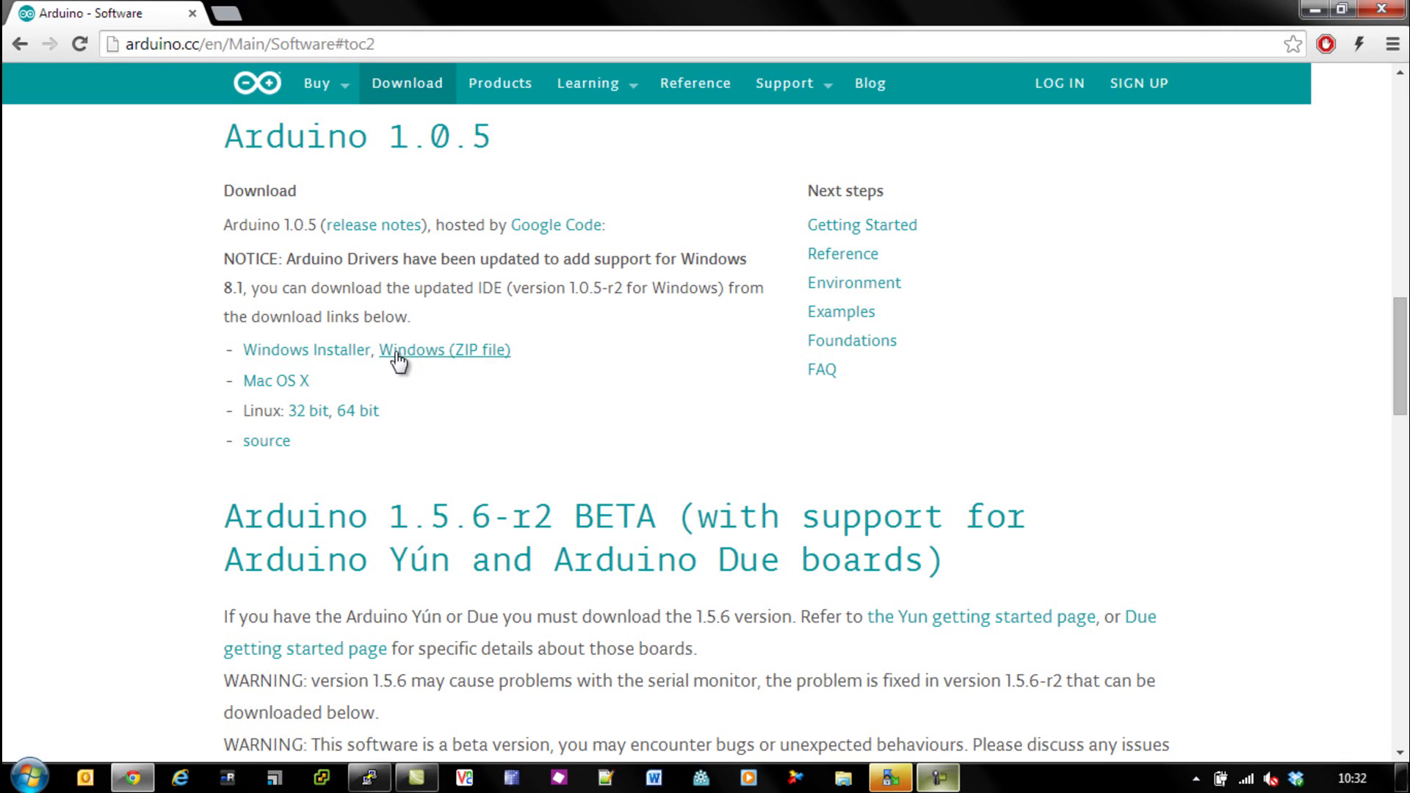
pyautogui.moveTo(306, 350)
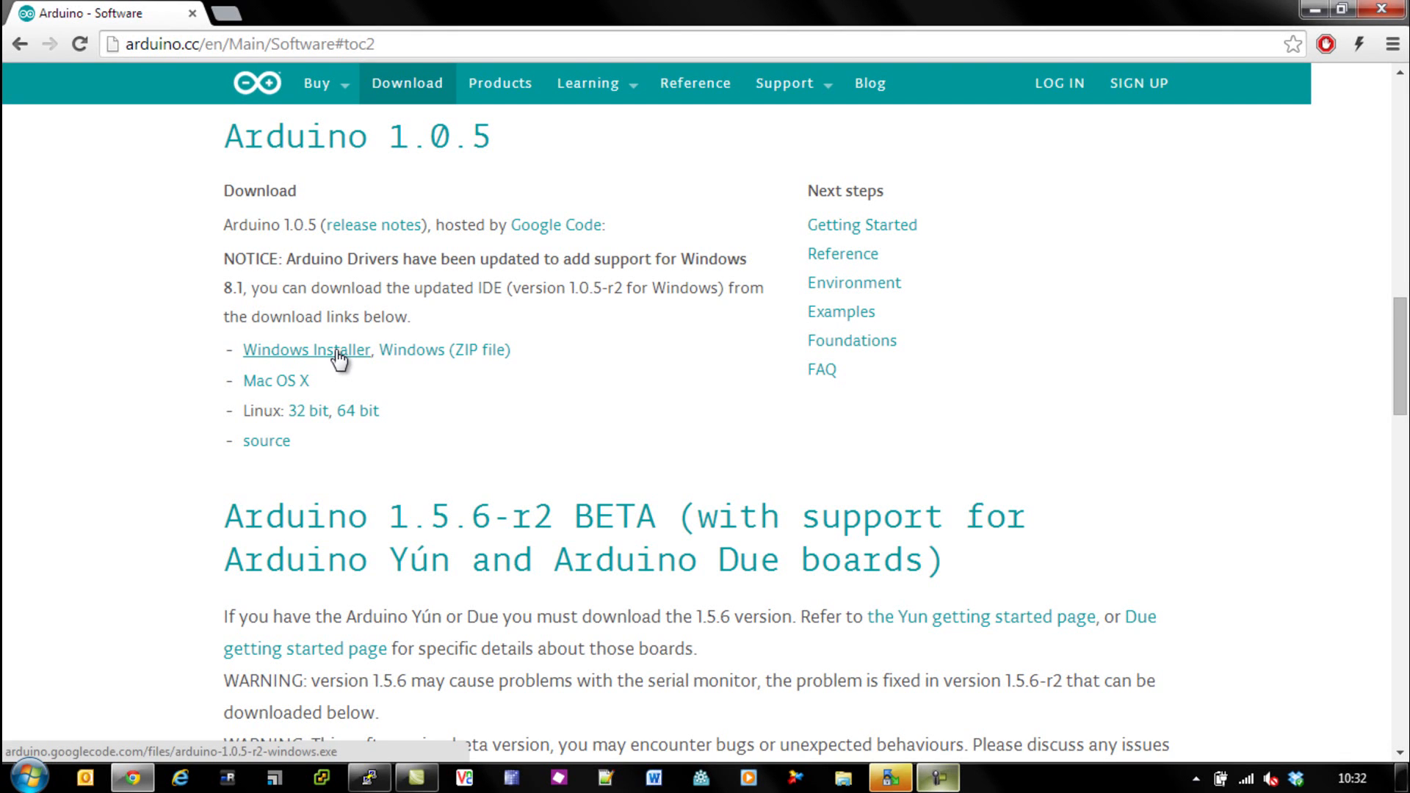
pyautogui.click(305, 350)
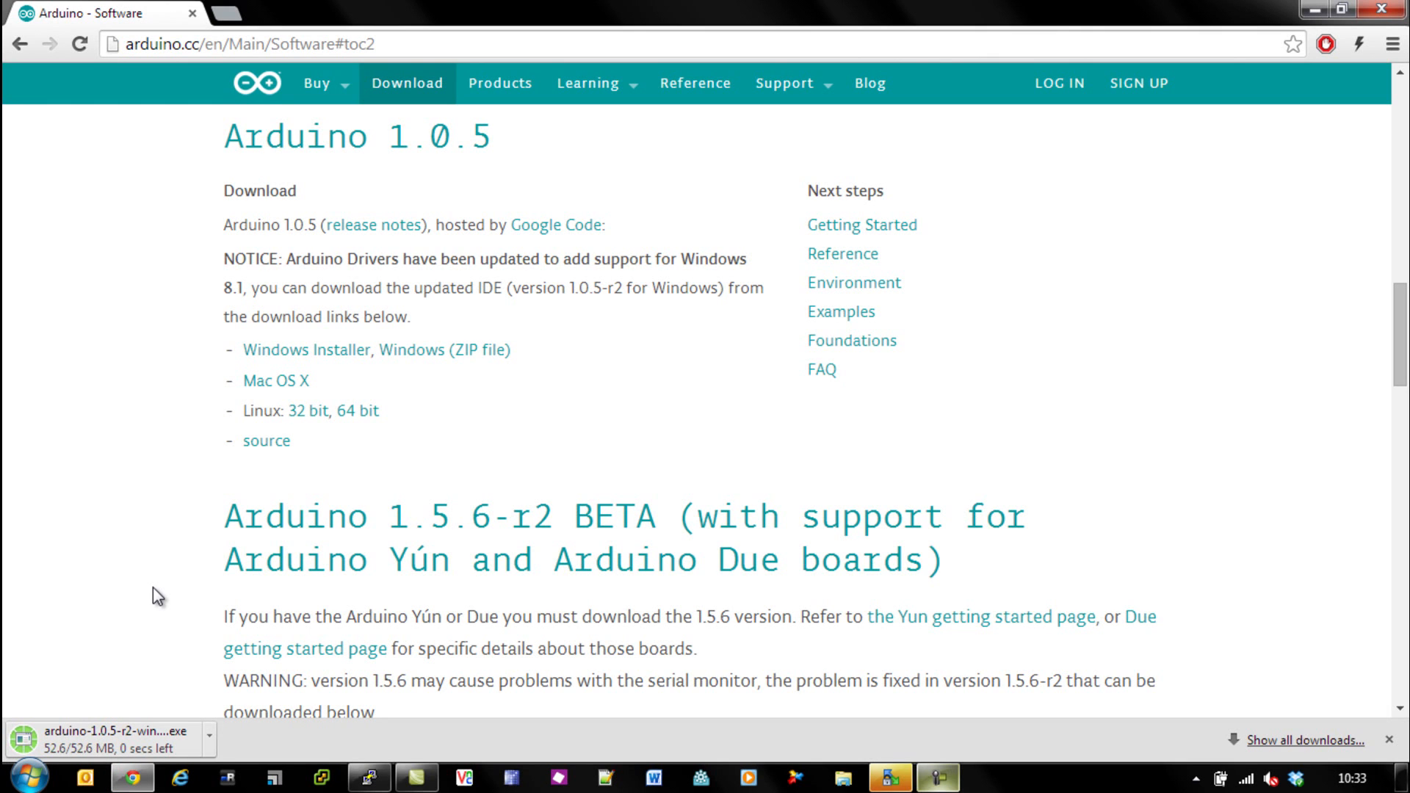
pyautogui.click(108, 738)
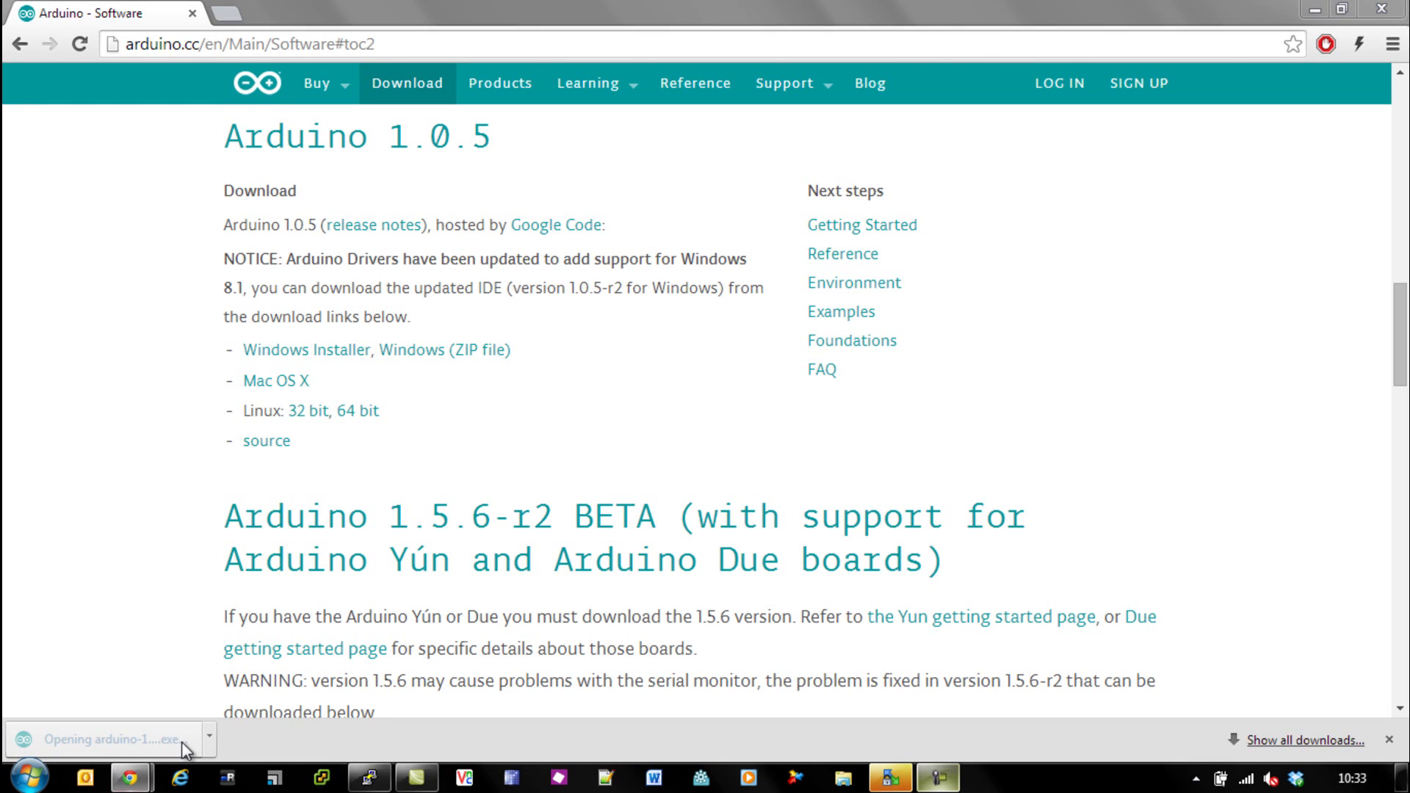
pyautogui.moveTo(736, 415)
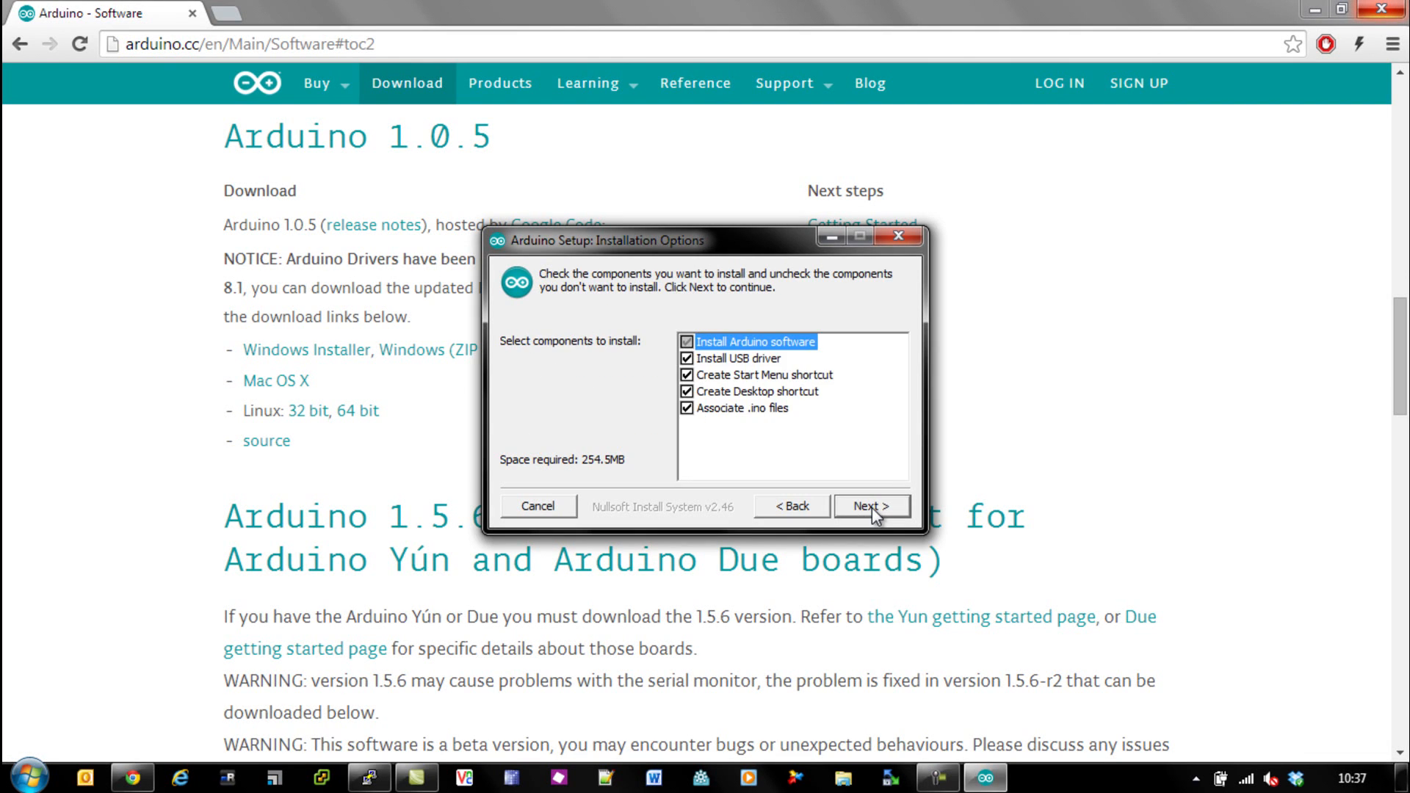
# Install Arduino with all components checked and details shown, then open the Start menu
pyautogui.click(870, 506)
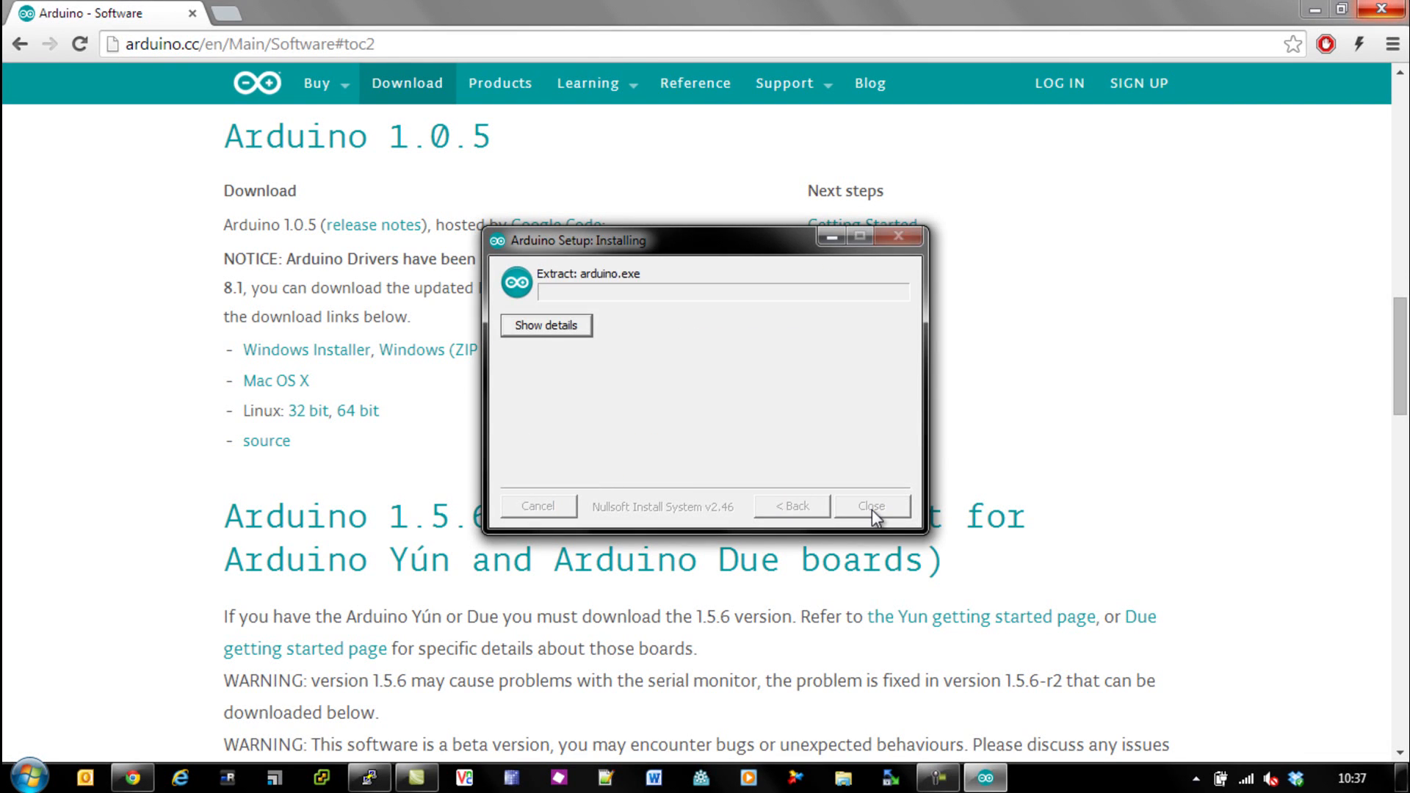
pyautogui.click(545, 326)
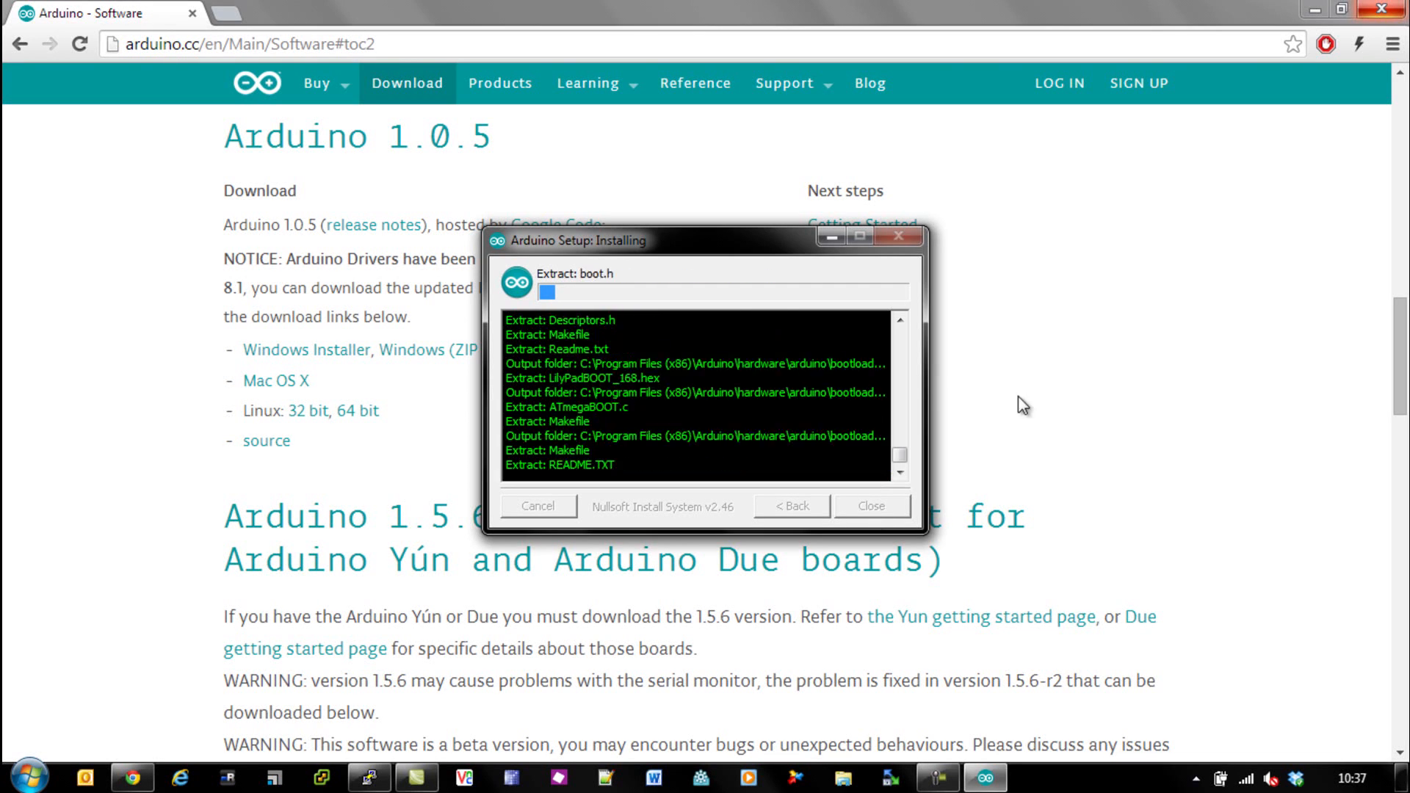
pyautogui.click(29, 776)
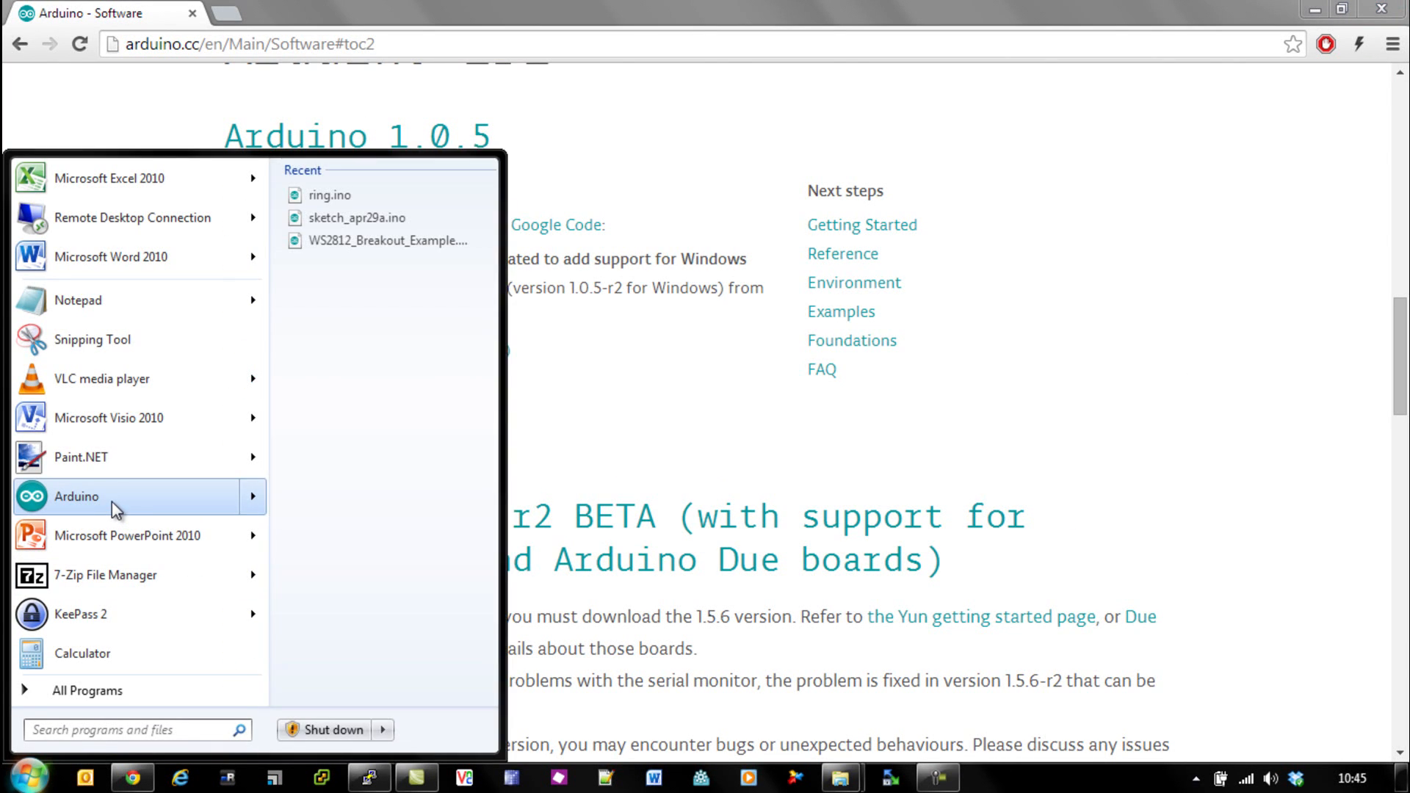
pyautogui.moveTo(72, 503)
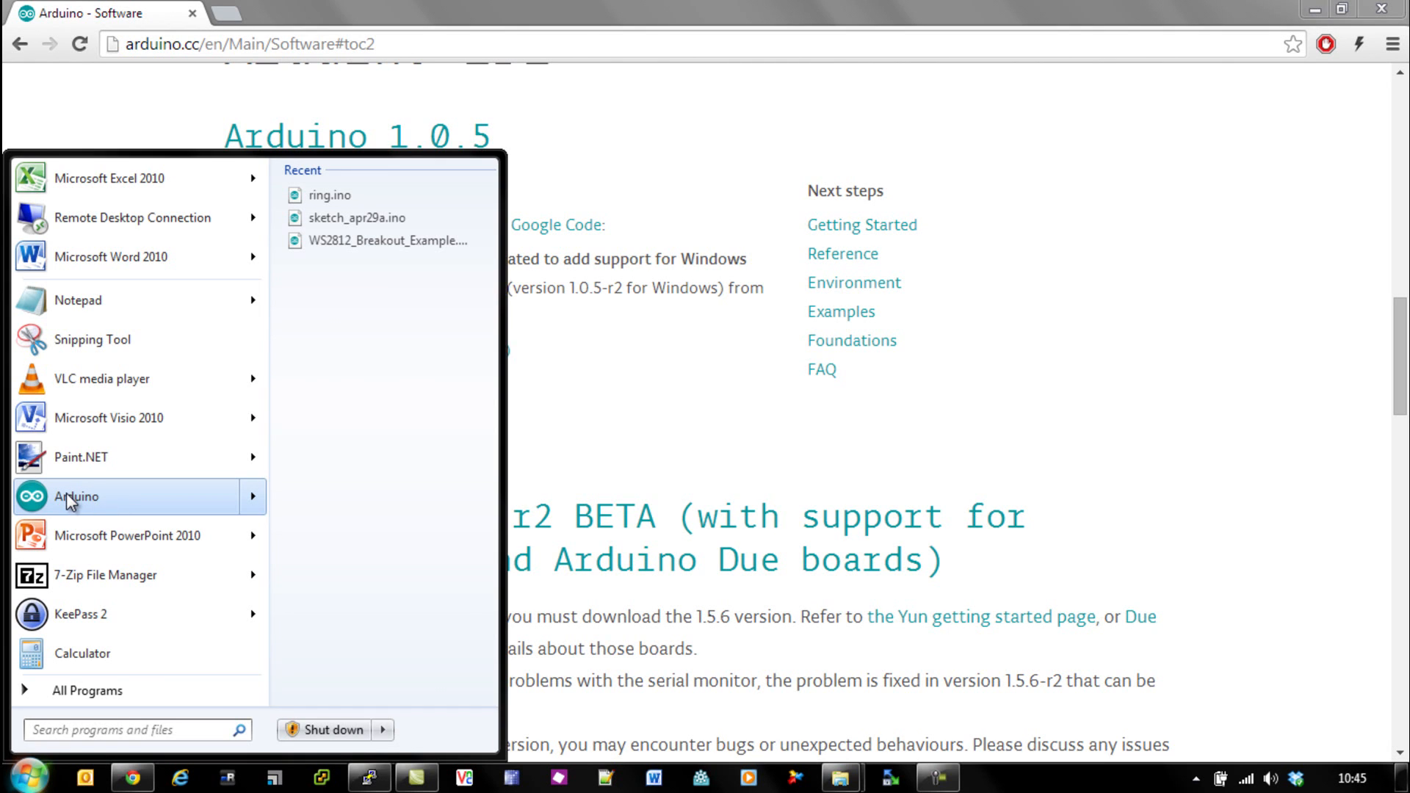
# Launch Arduino IDE 1.0.5-r2 from the Start menu to a blank sketch
pyautogui.click(75, 496)
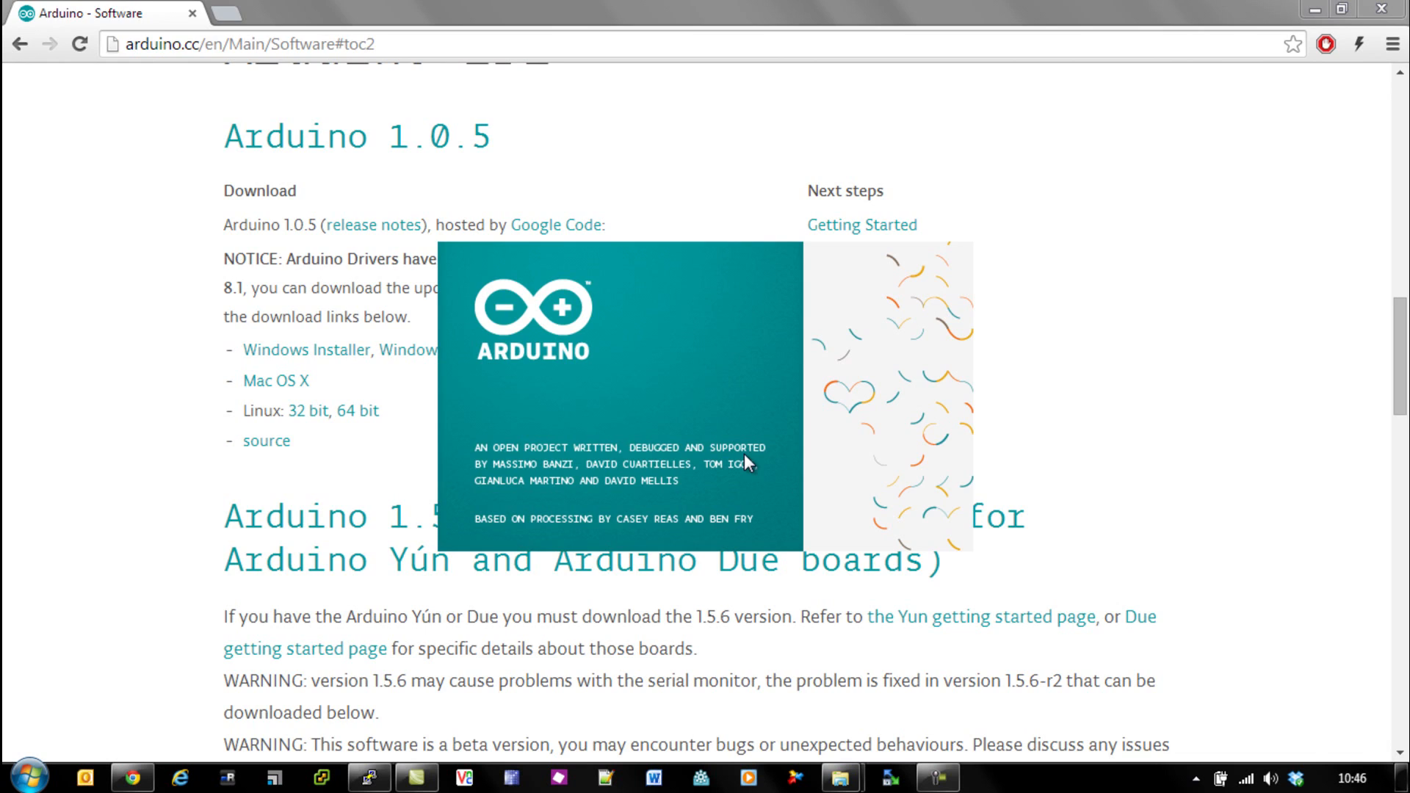
pyautogui.click(984, 777)
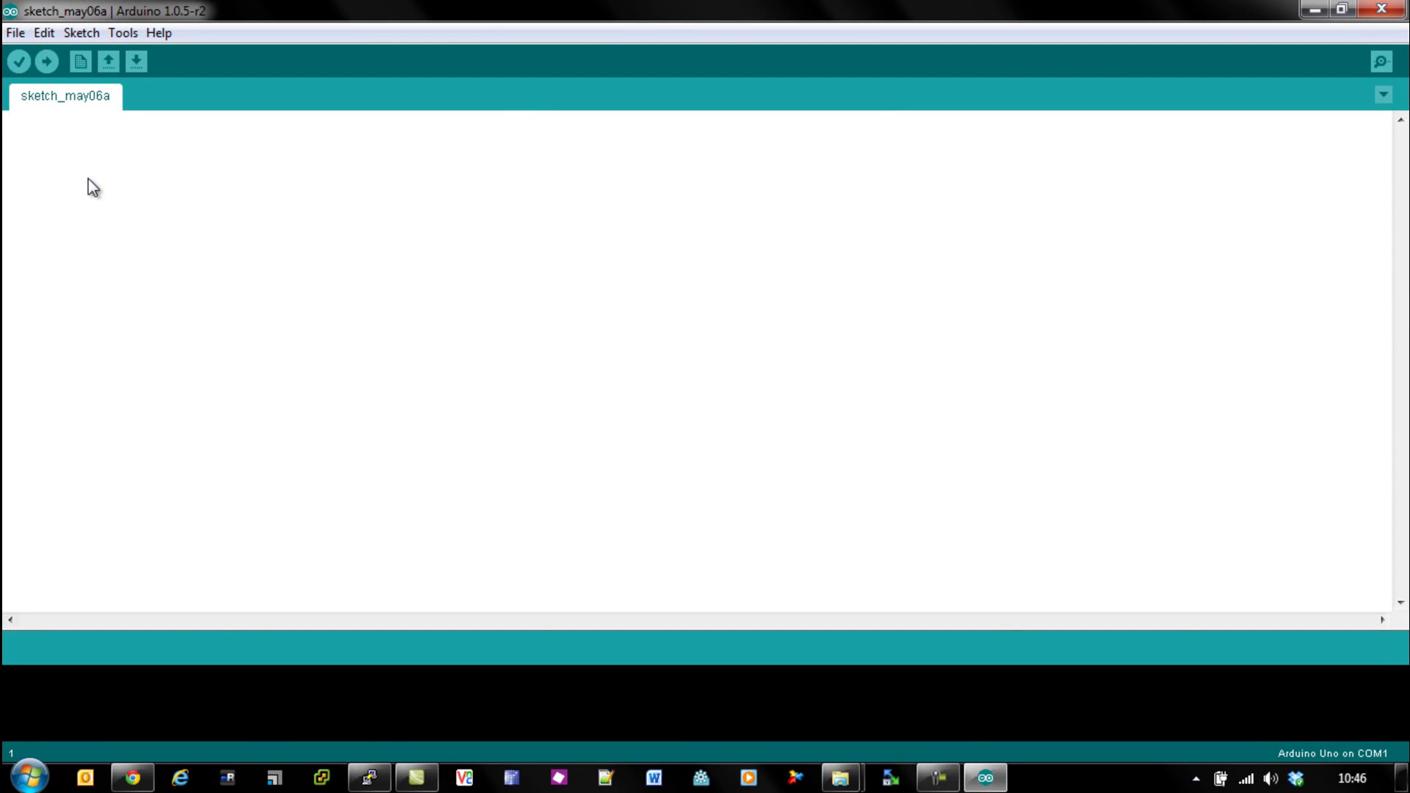
pyautogui.click(131, 777)
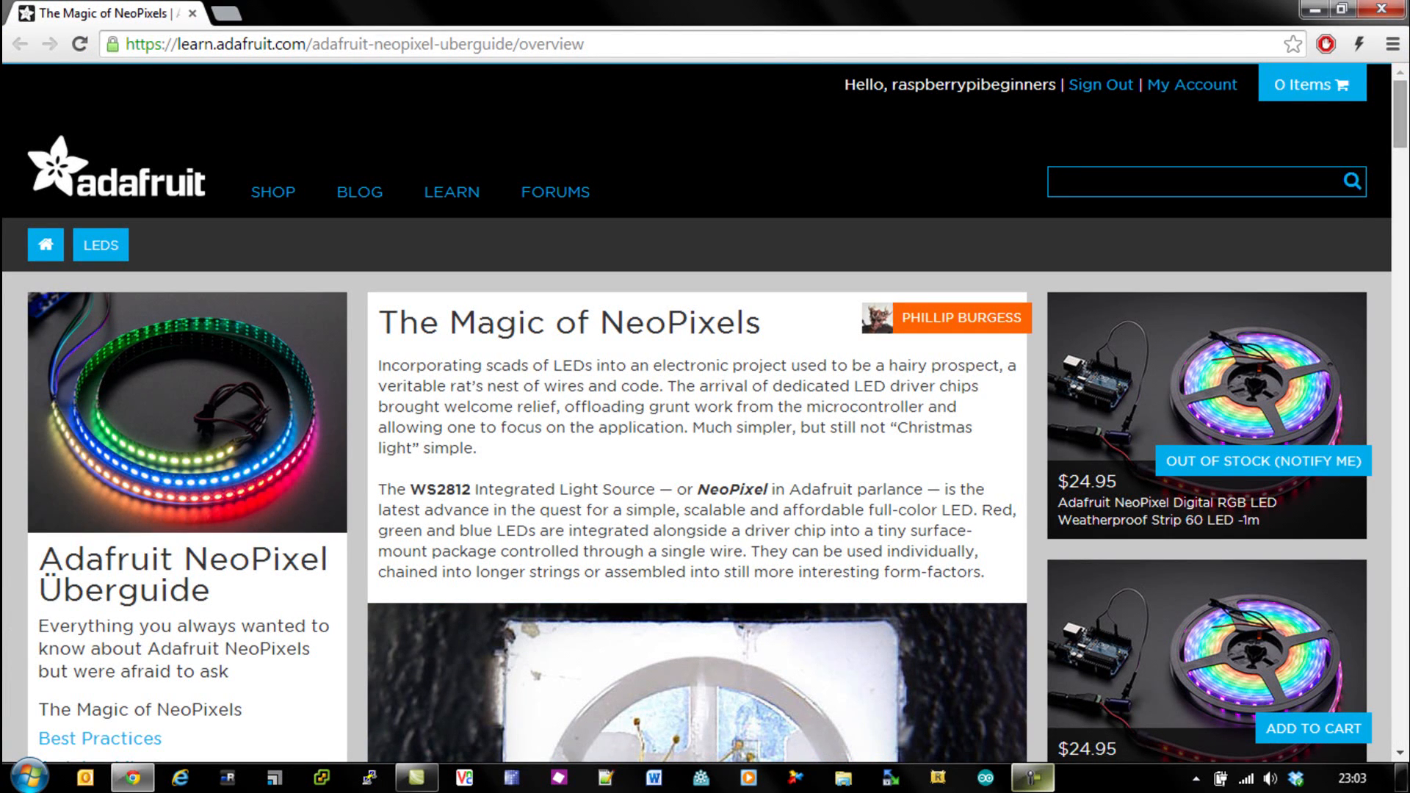
# Go to the NeoPixel guide's Arduino Library page and download the Adafruit_NeoPixel master ZIP
pyautogui.scroll(-3)
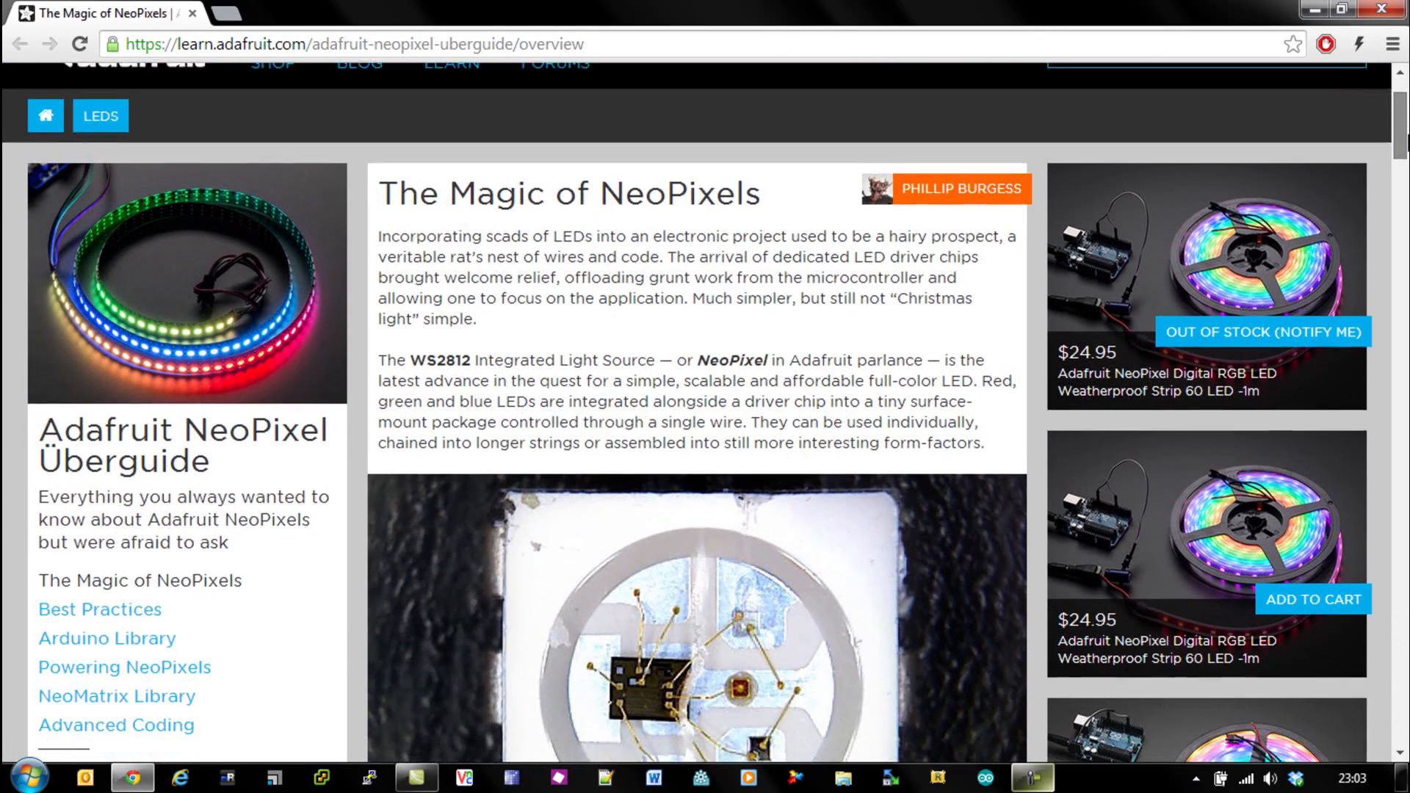
pyautogui.scroll(-3)
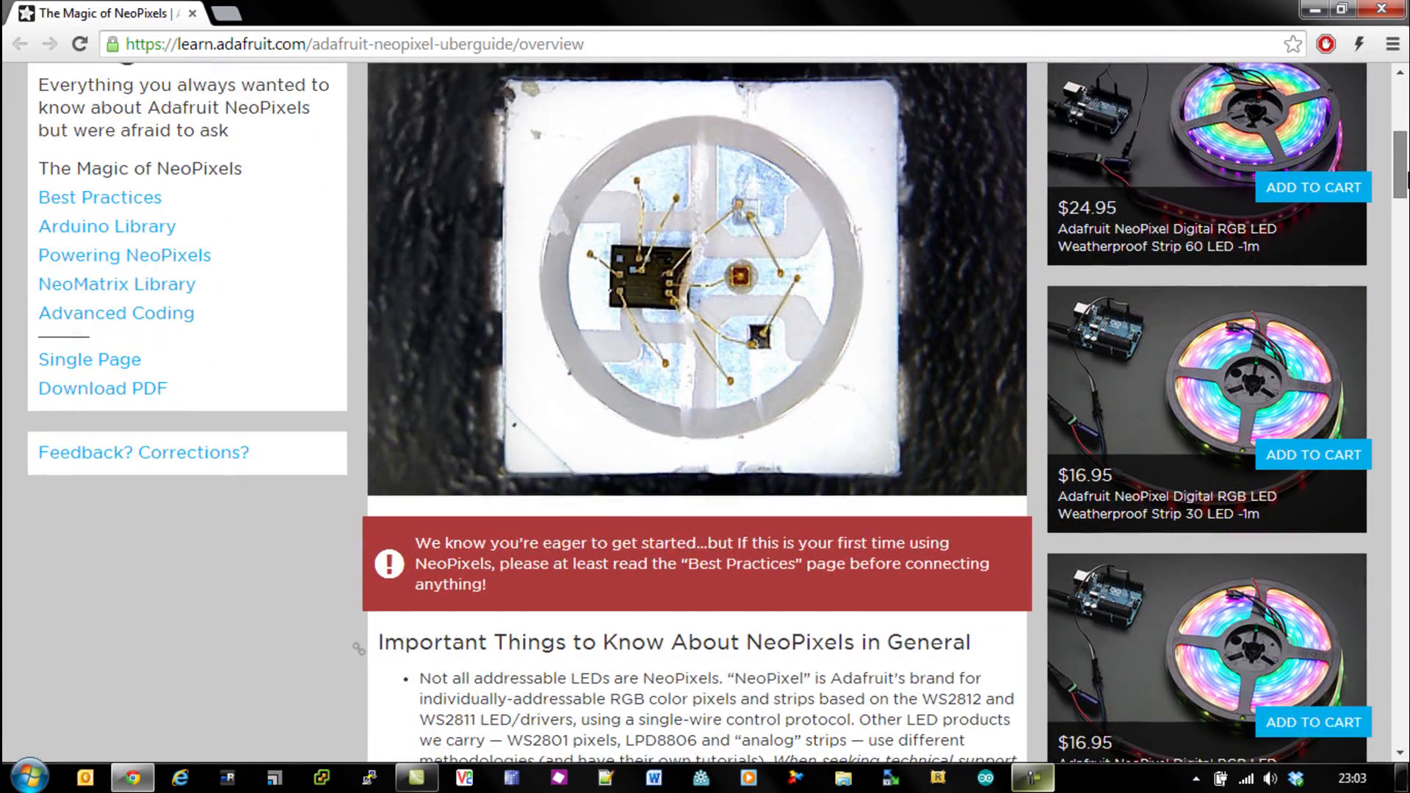
pyautogui.scroll(-3)
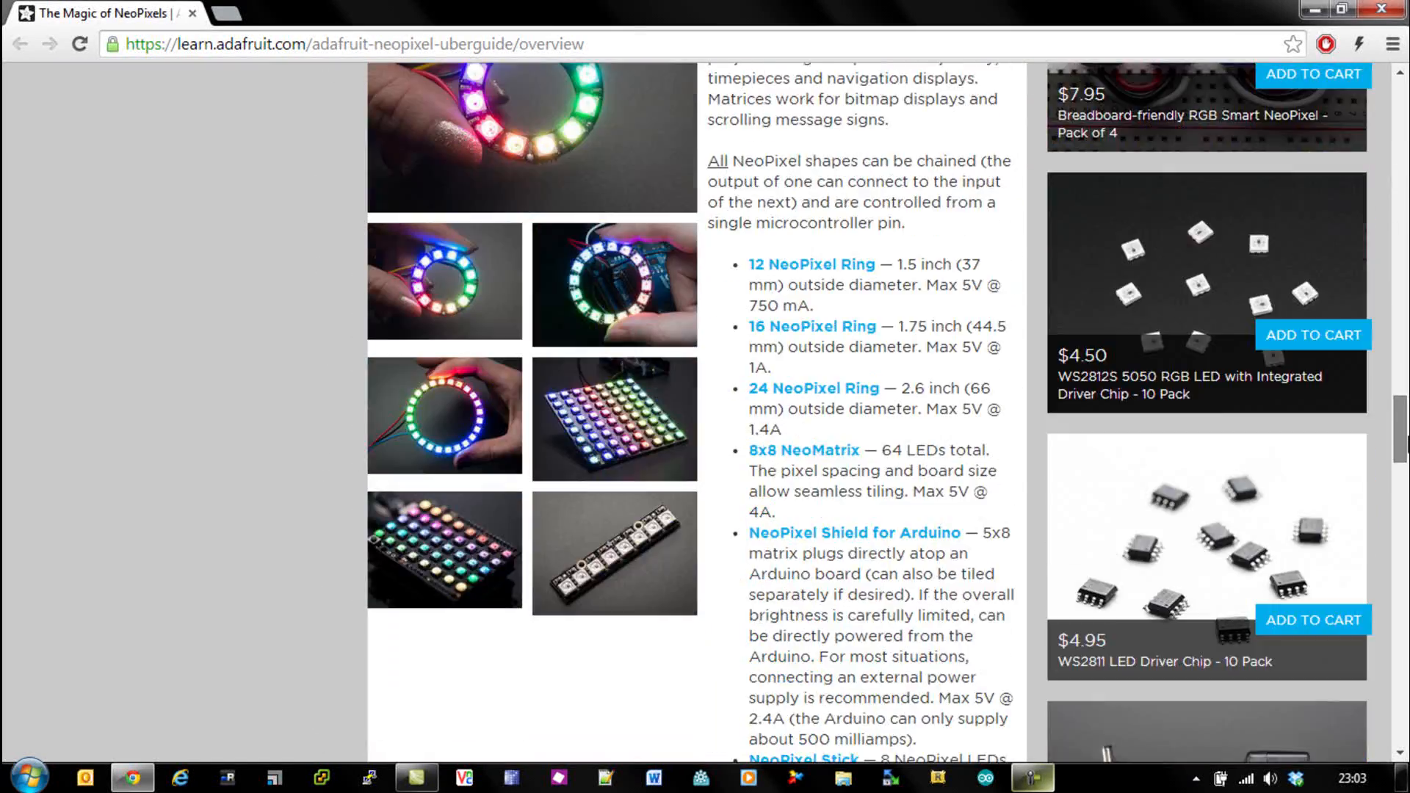
pyautogui.scroll(3)
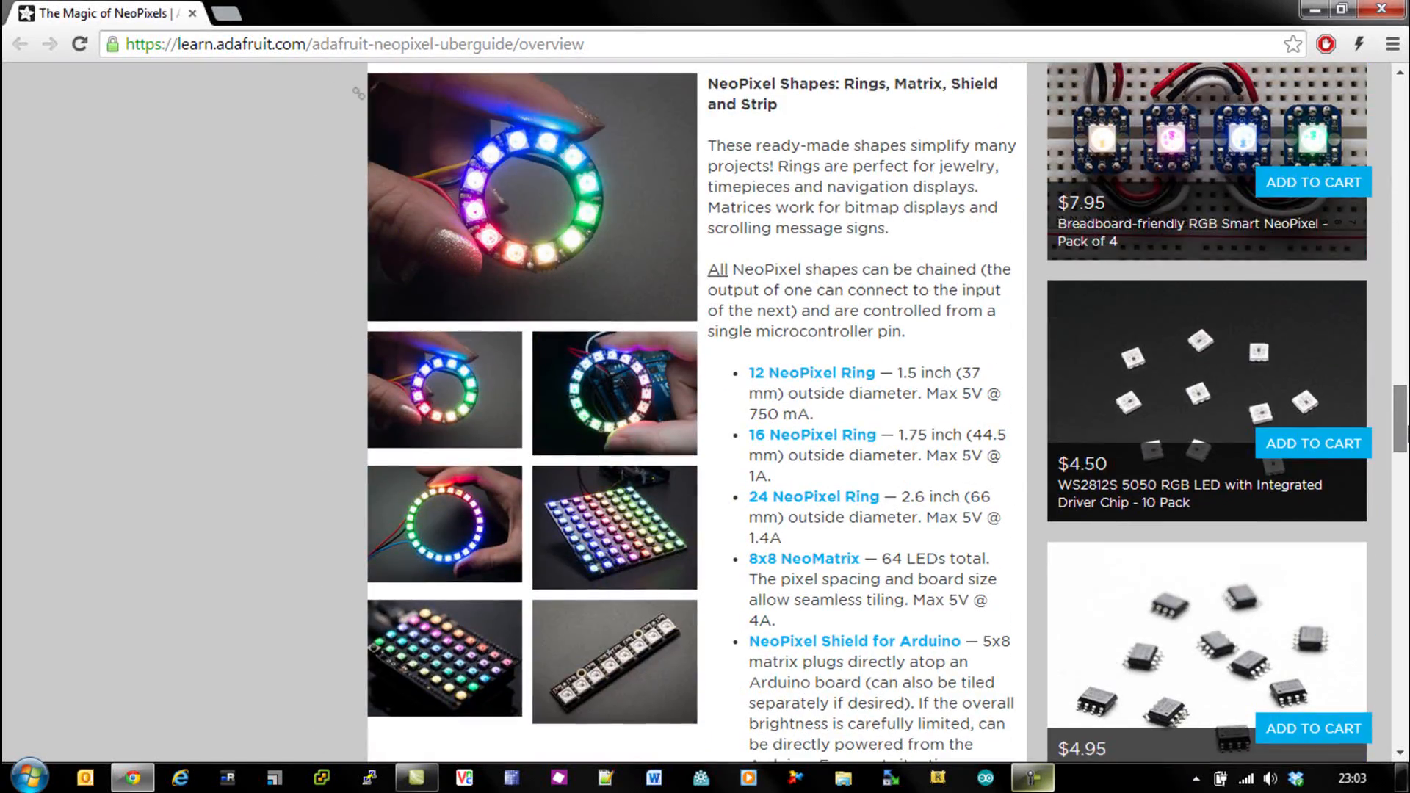
pyautogui.scroll(-3)
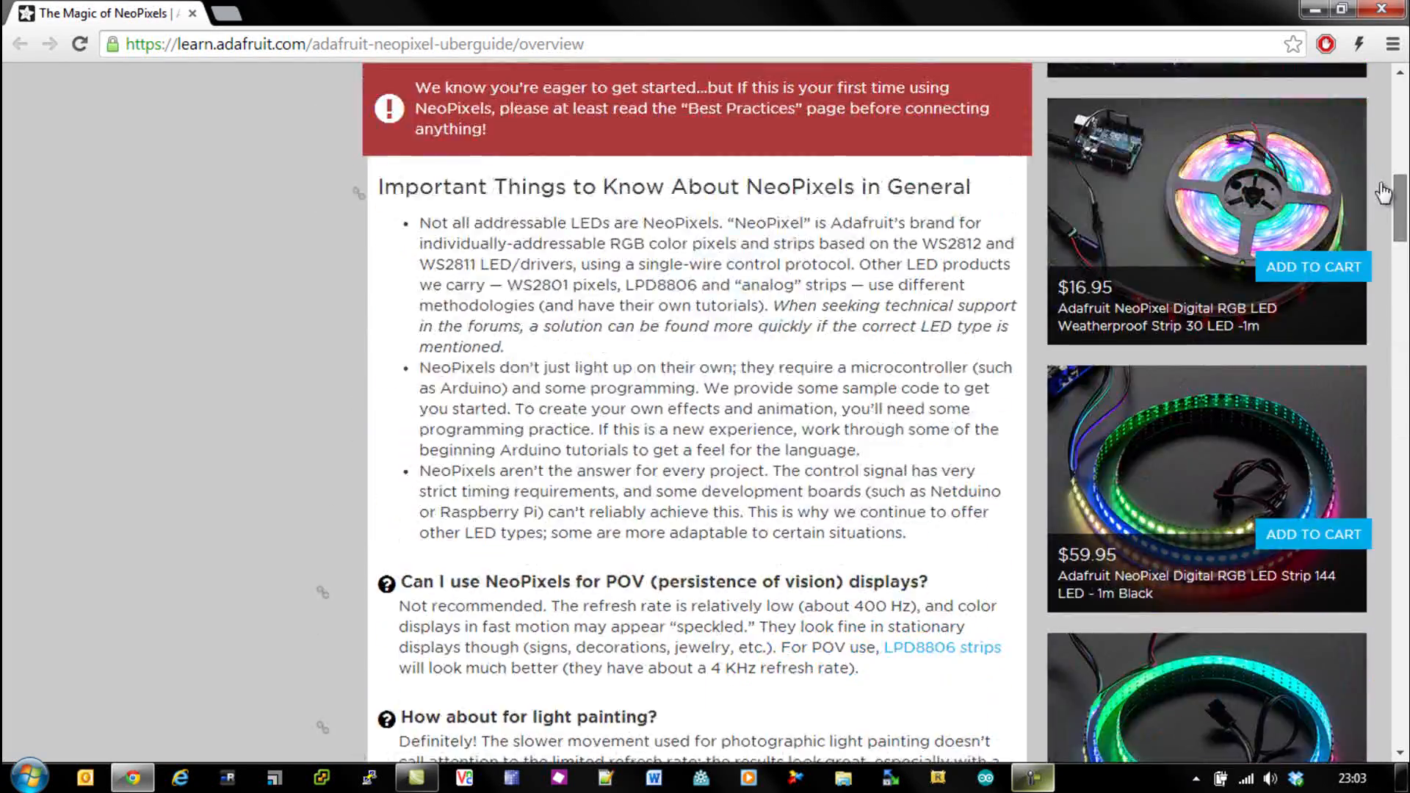
pyautogui.scroll(3)
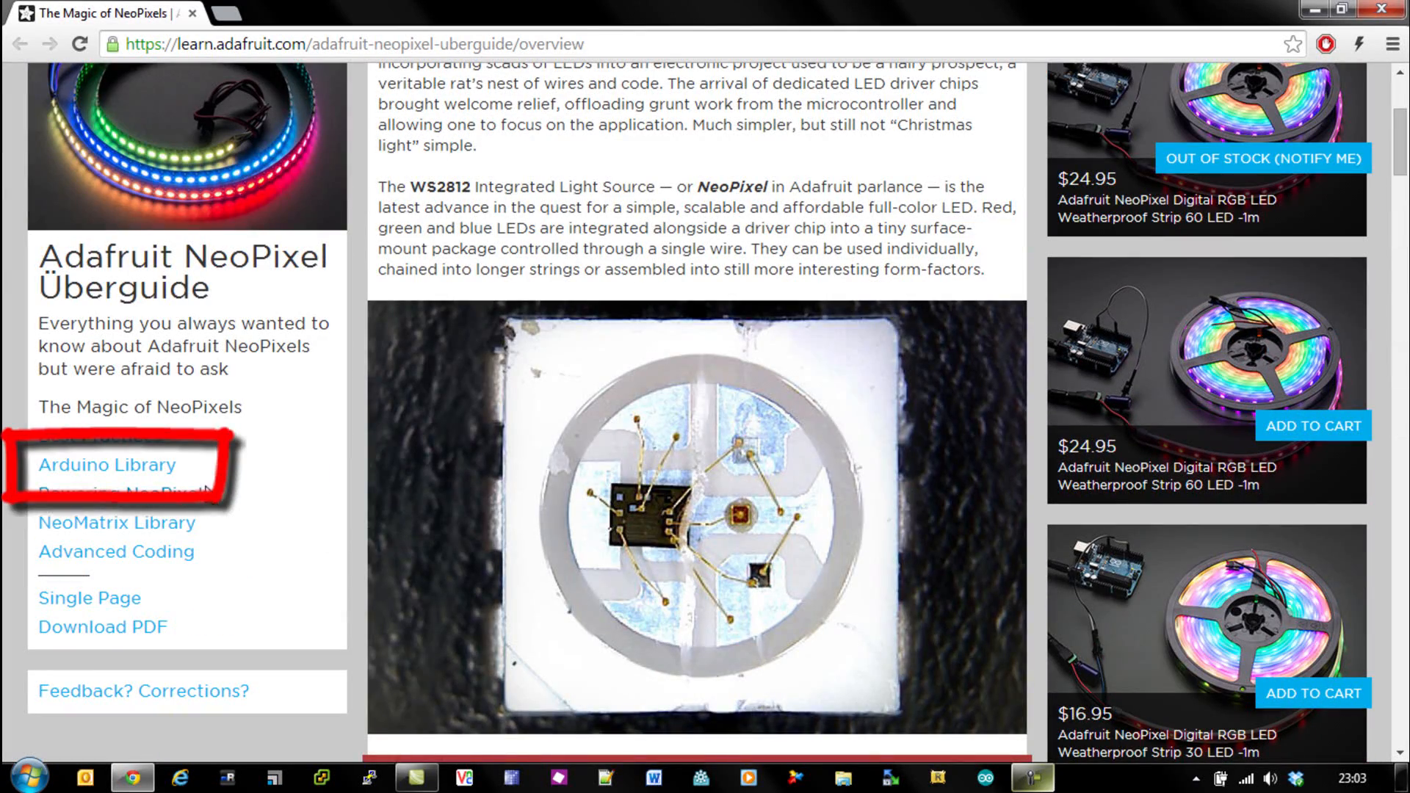
pyautogui.click(106, 465)
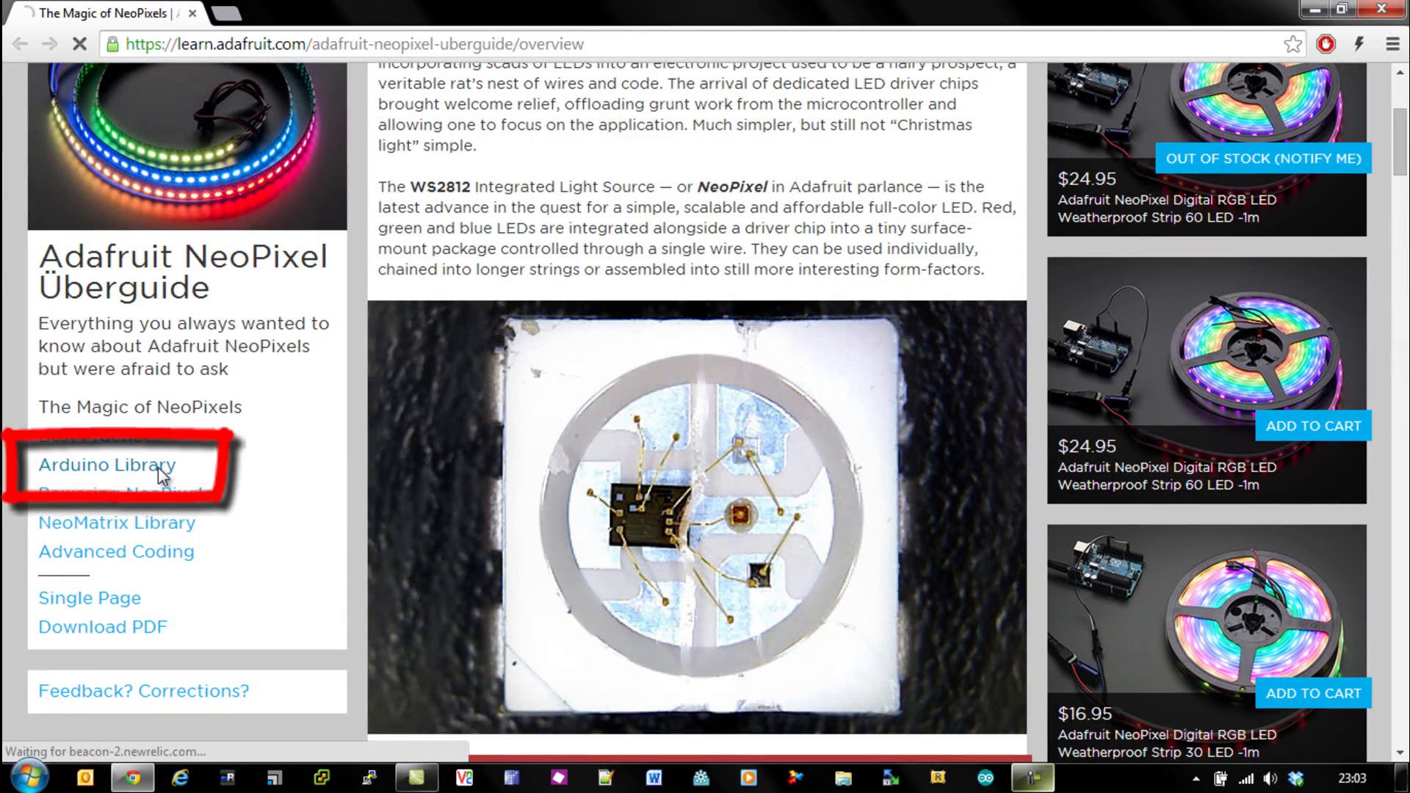
pyautogui.click(104, 464)
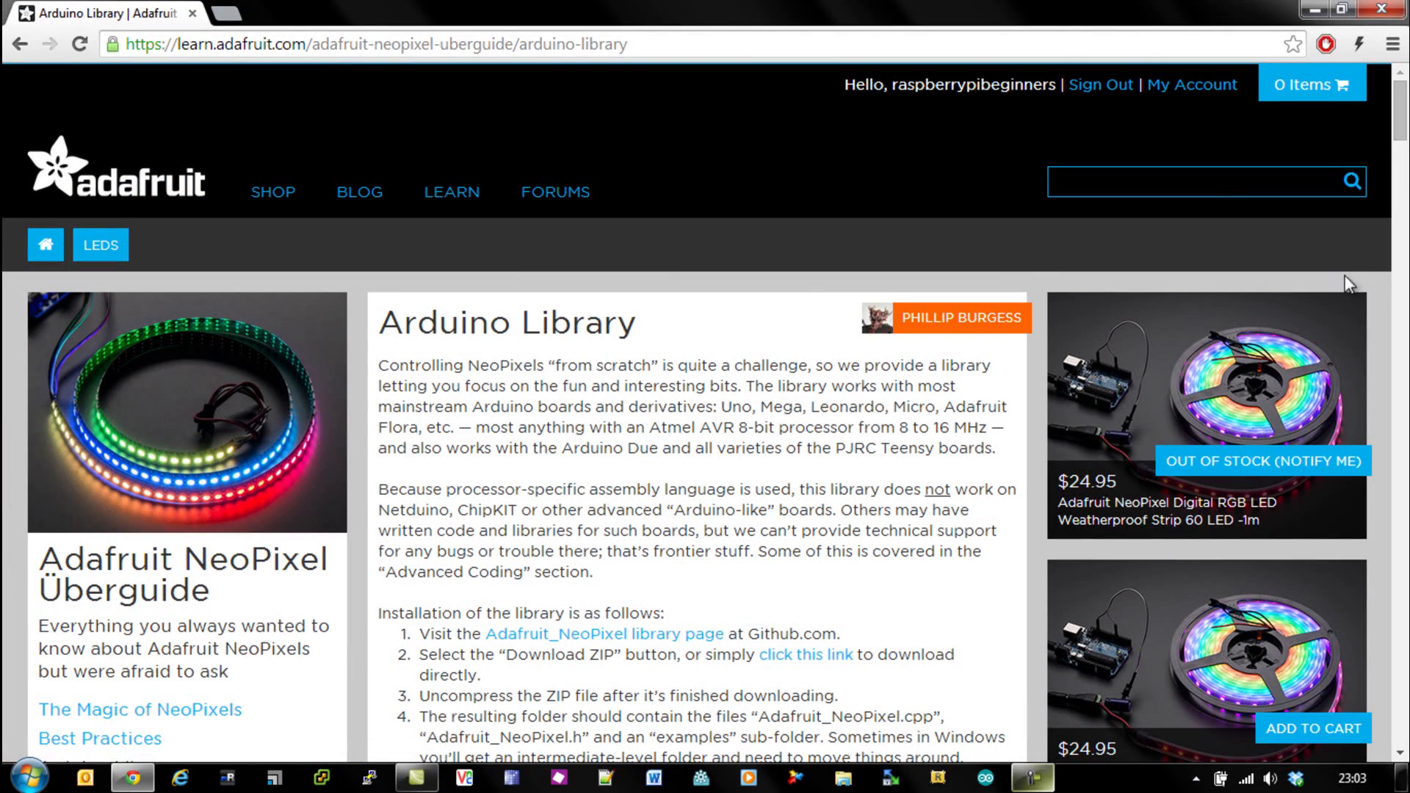
pyautogui.scroll(-3)
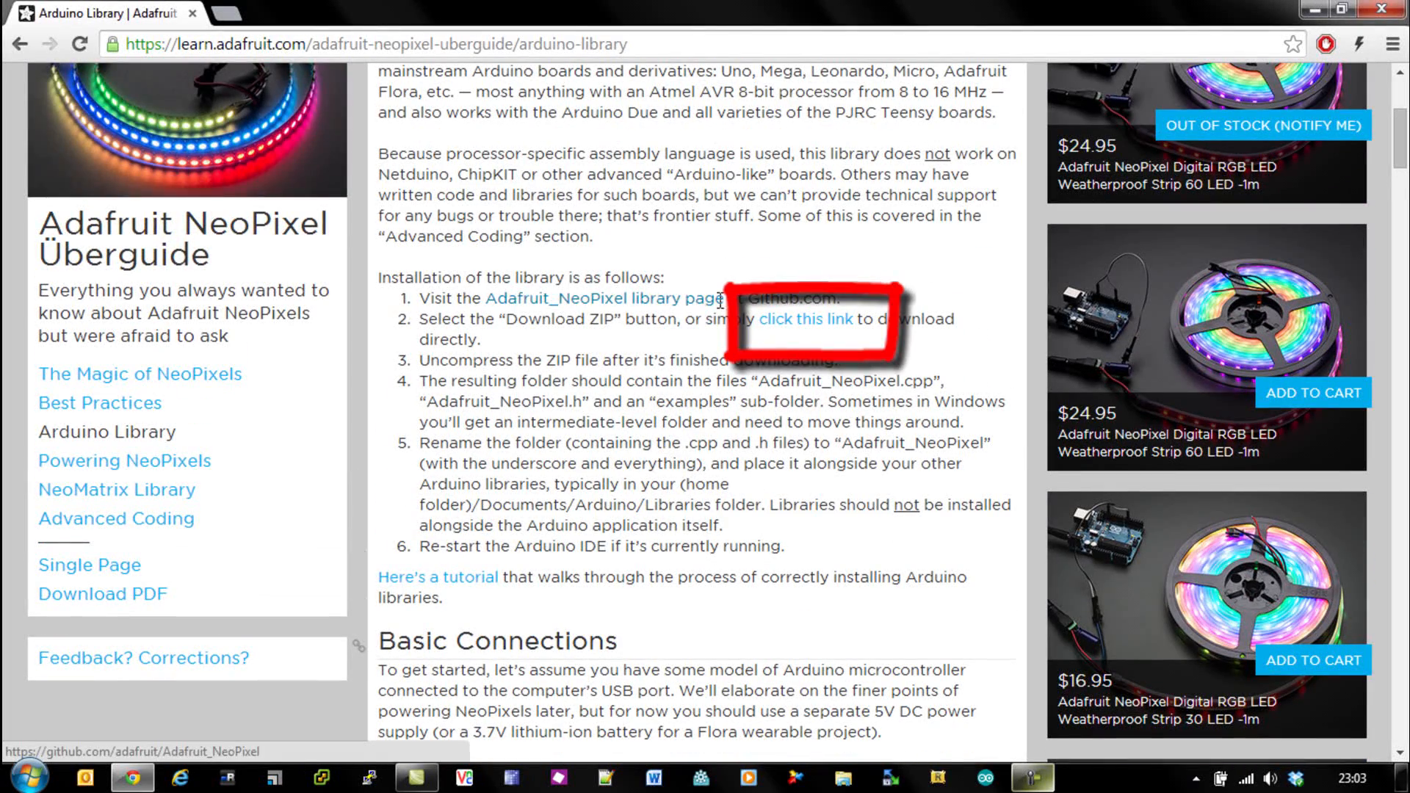
pyautogui.moveTo(802, 320)
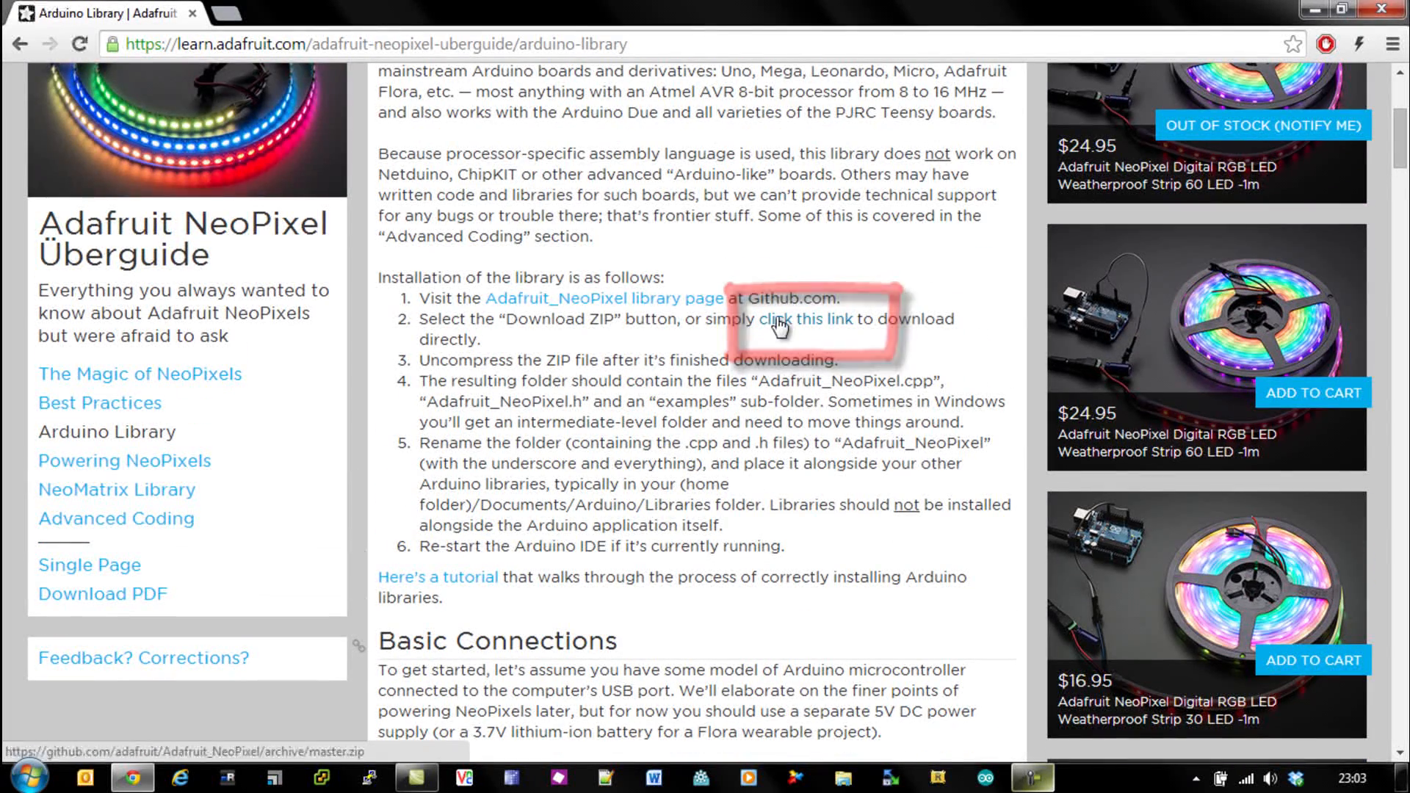
pyautogui.click(804, 319)
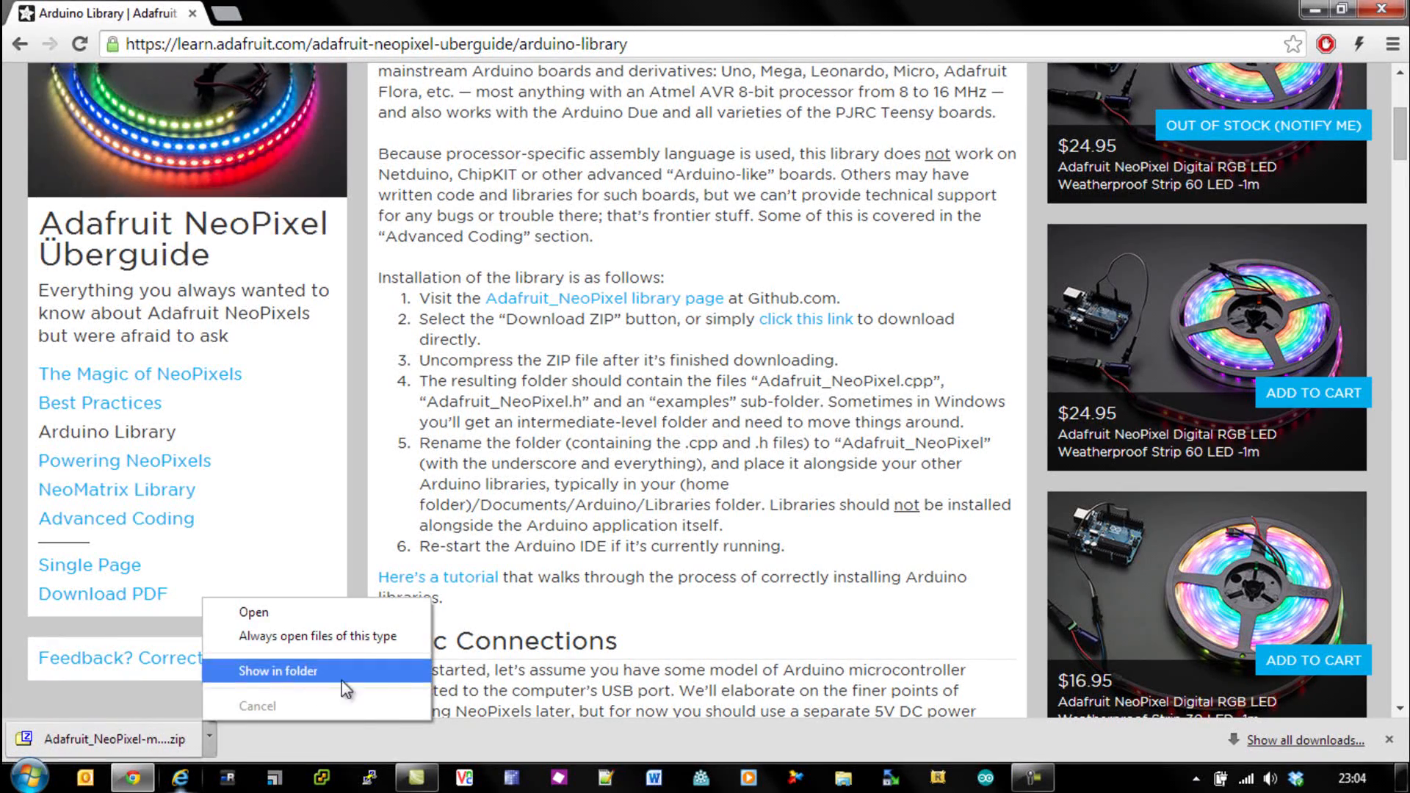
# Open Adafruit_NeoPixel-master.zip in 7-Zip and extract it into Documents\Arduino\libraries
pyautogui.click(278, 670)
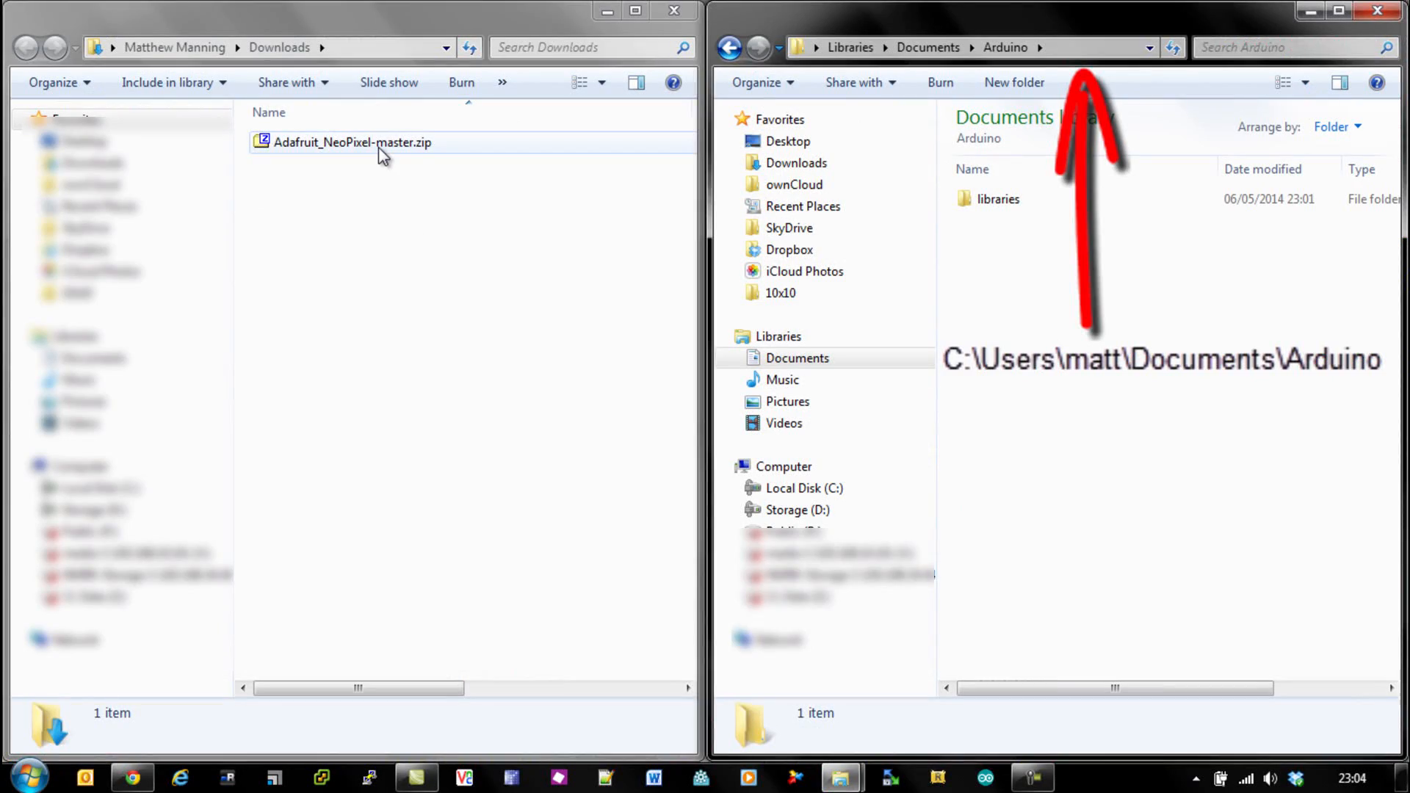
pyautogui.click(352, 142)
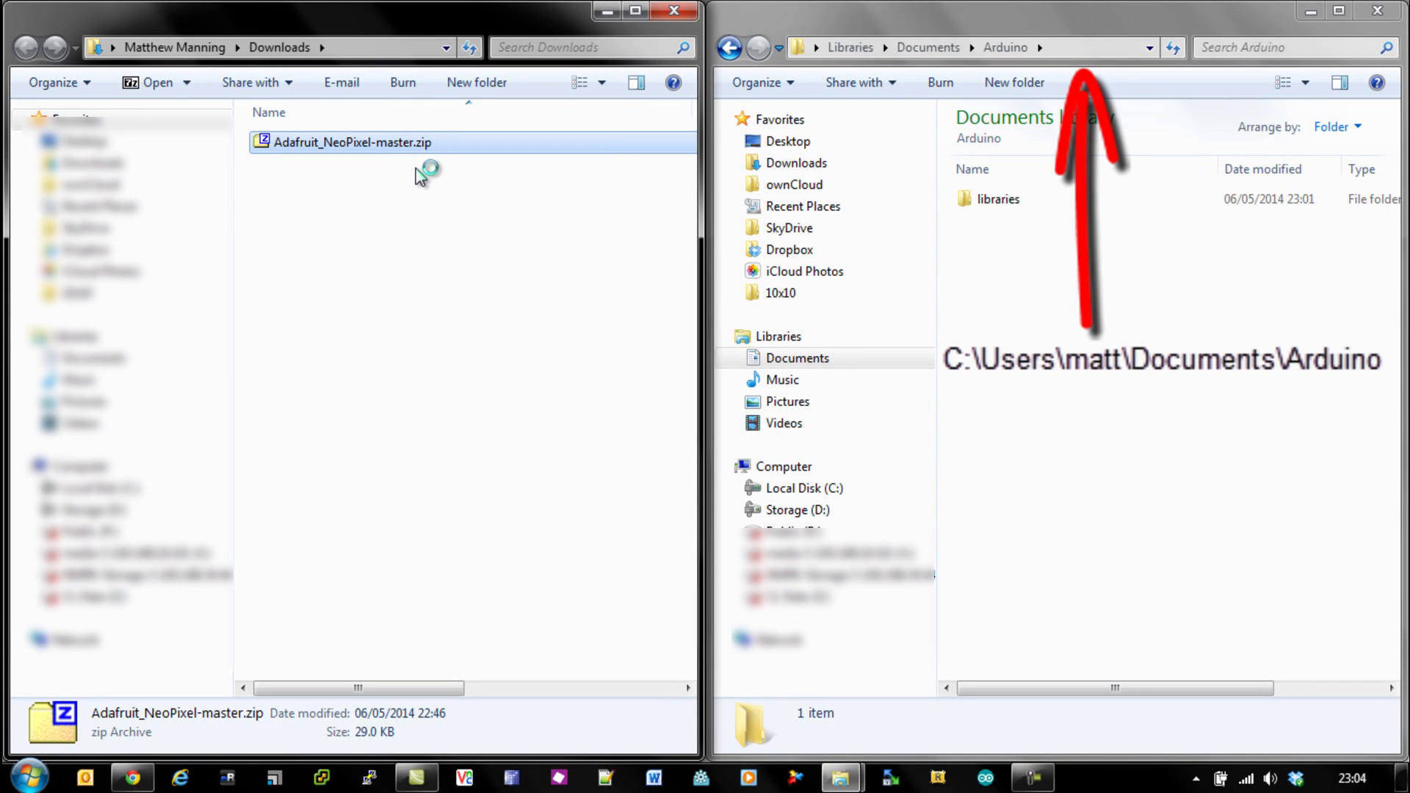
pyautogui.doubleClick(351, 142)
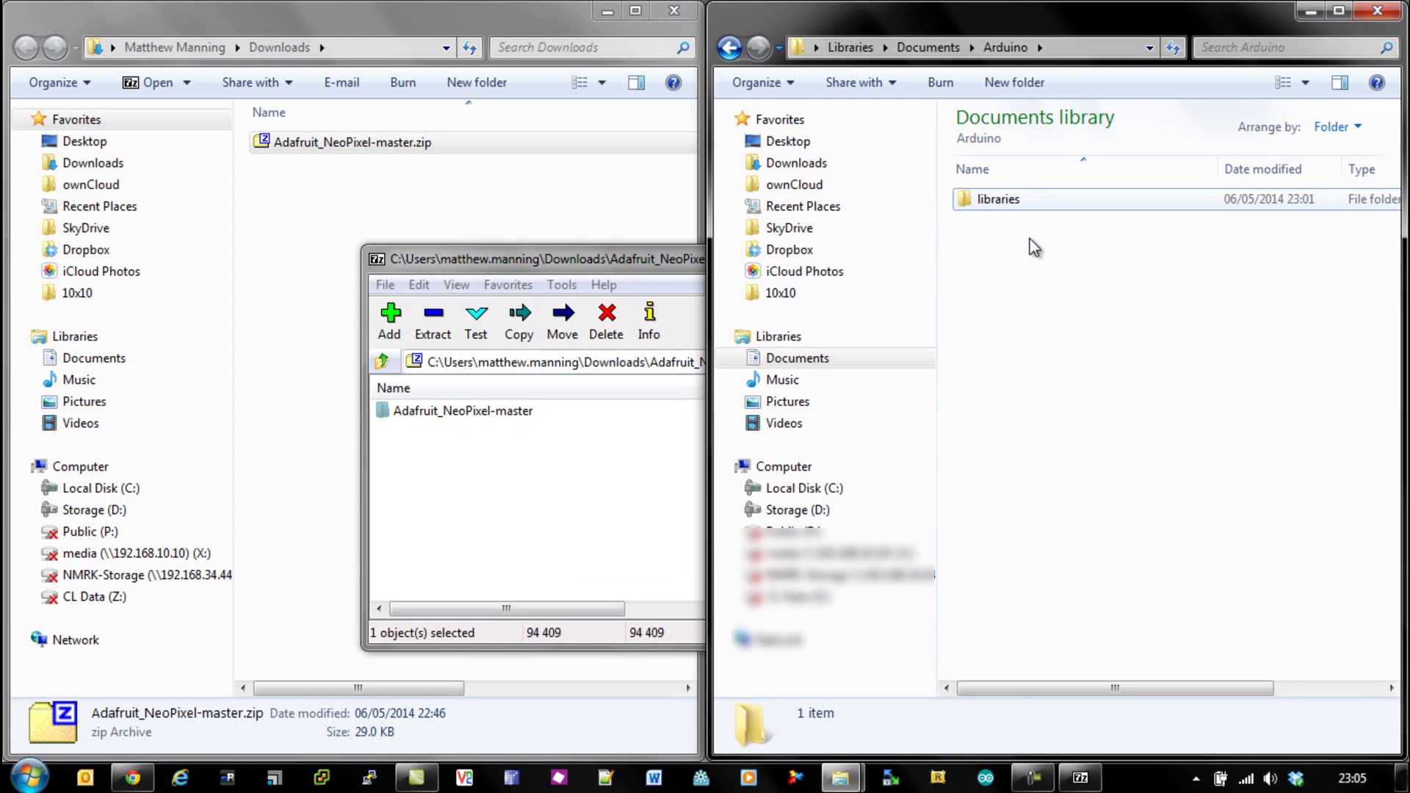
pyautogui.doubleClick(997, 199)
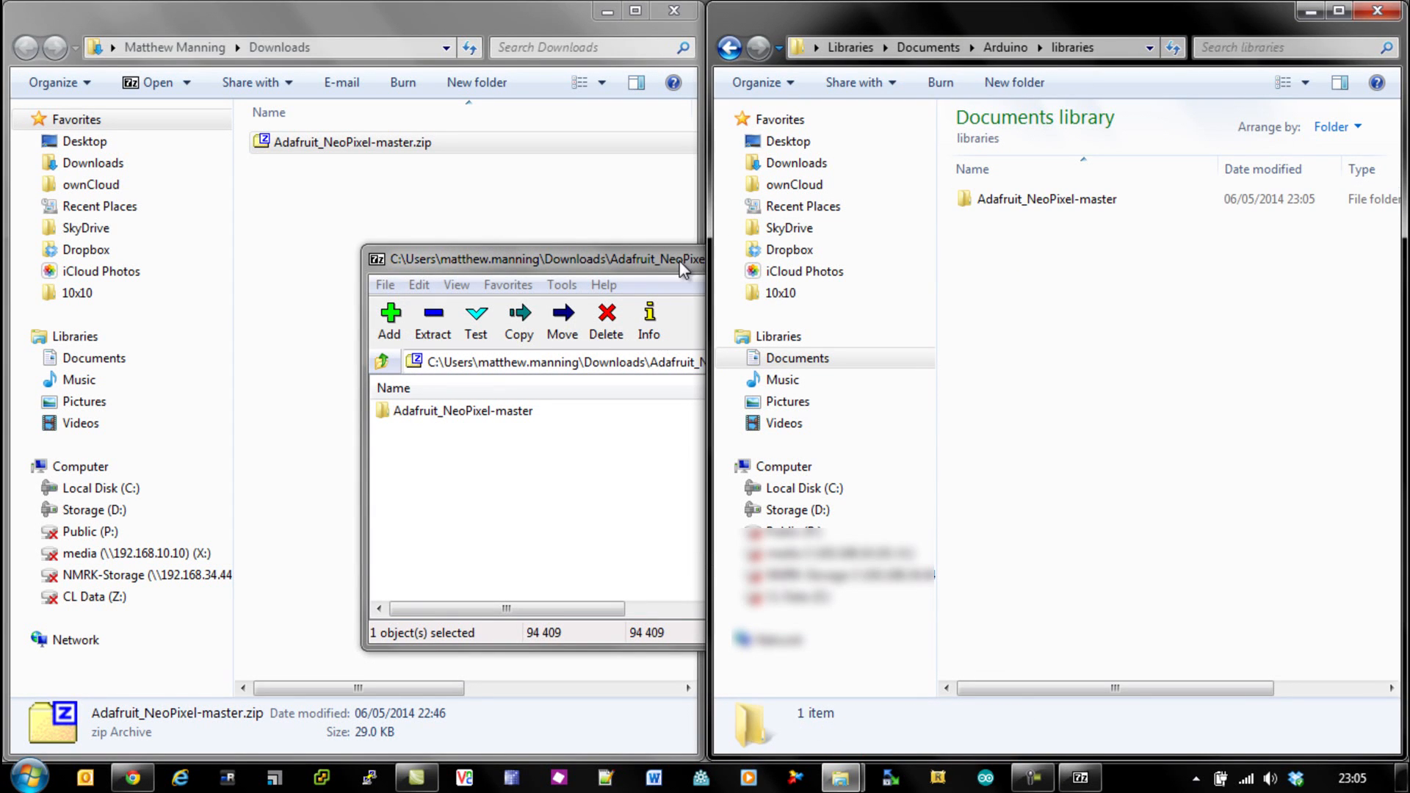
# Rename the extracted folder to Adafruit_NeoPixel and relaunch the Arduino IDE
pyautogui.rightClick(1048, 198)
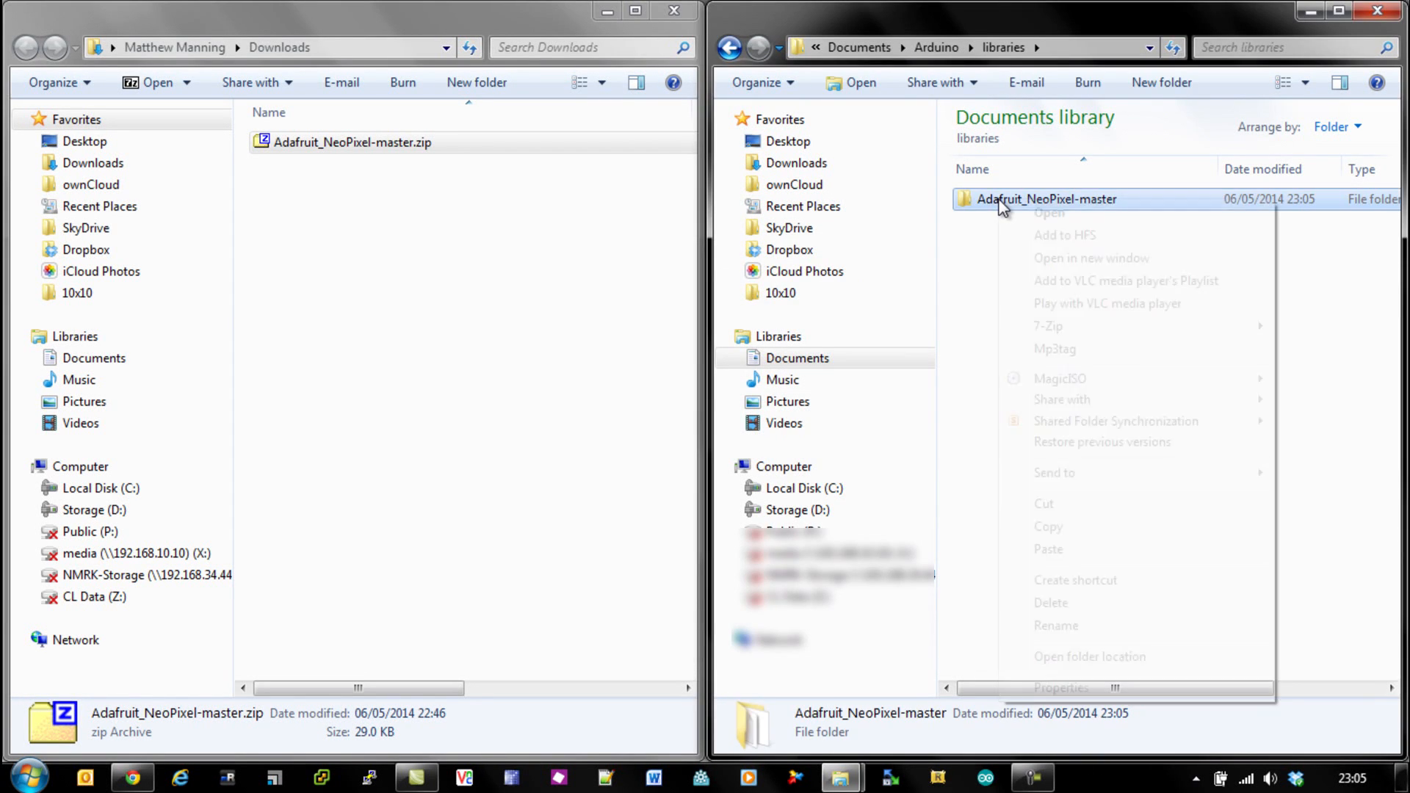
pyautogui.click(1054, 625)
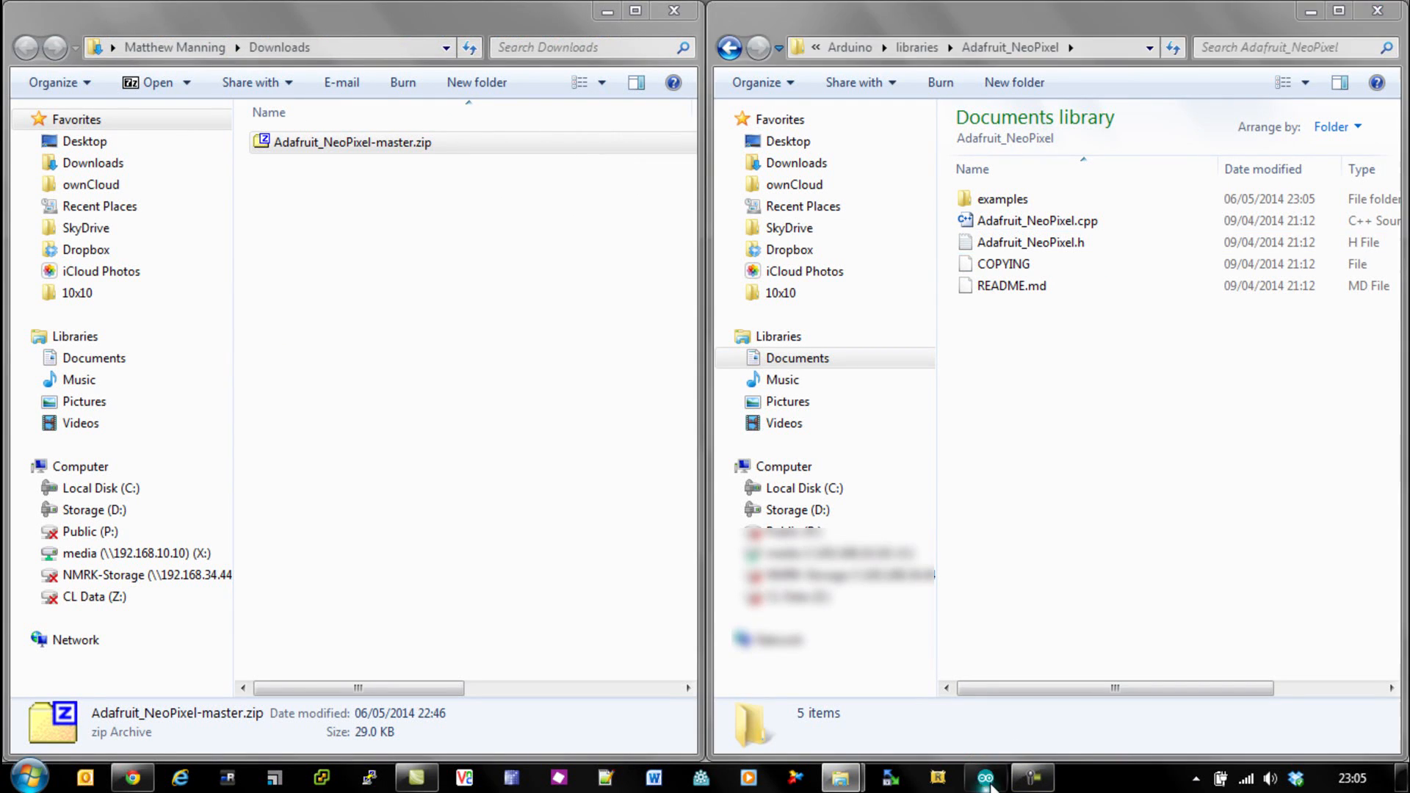
pyautogui.click(985, 777)
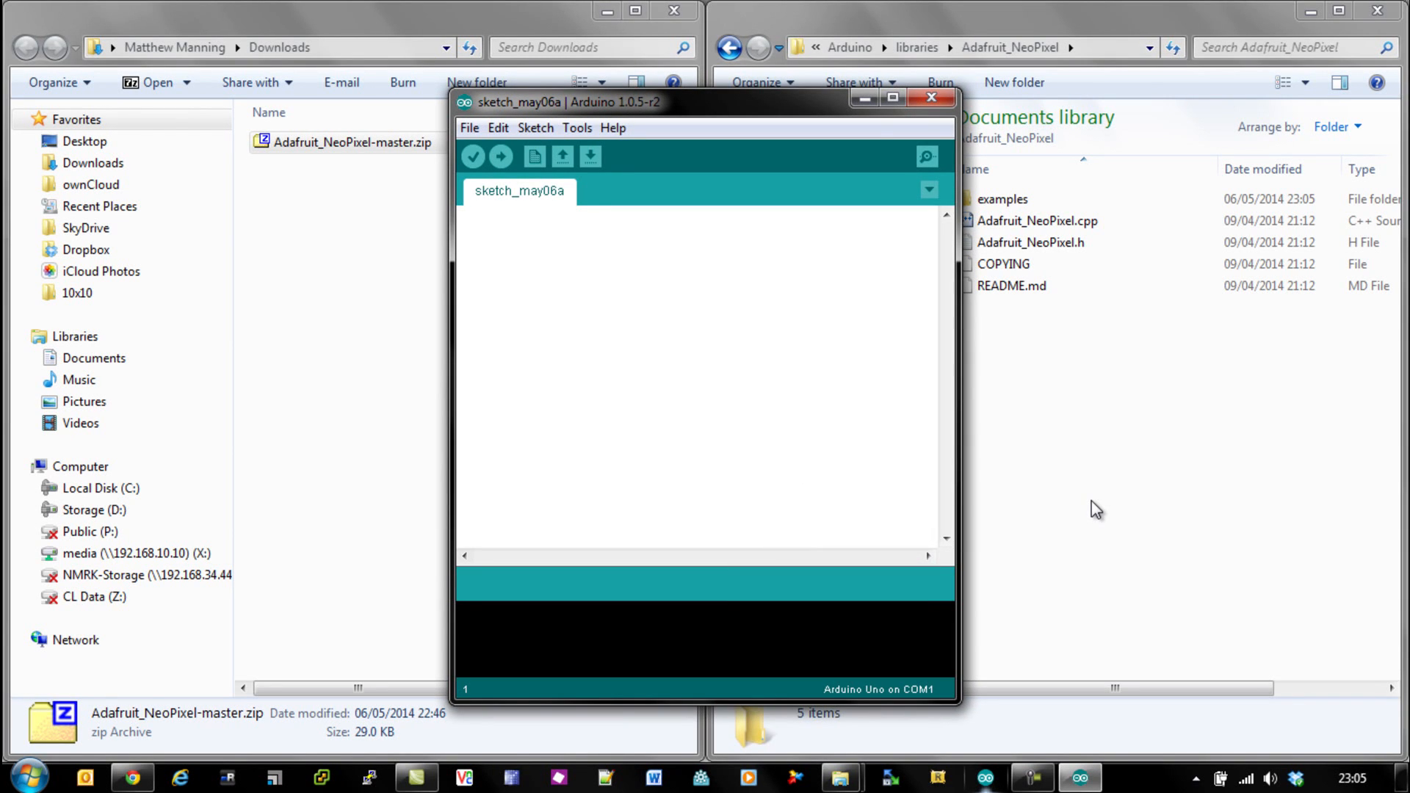
# Confirm Adafruit_NeoPixel is listed under Contributed in Sketch > Import Library
pyautogui.click(81, 33)
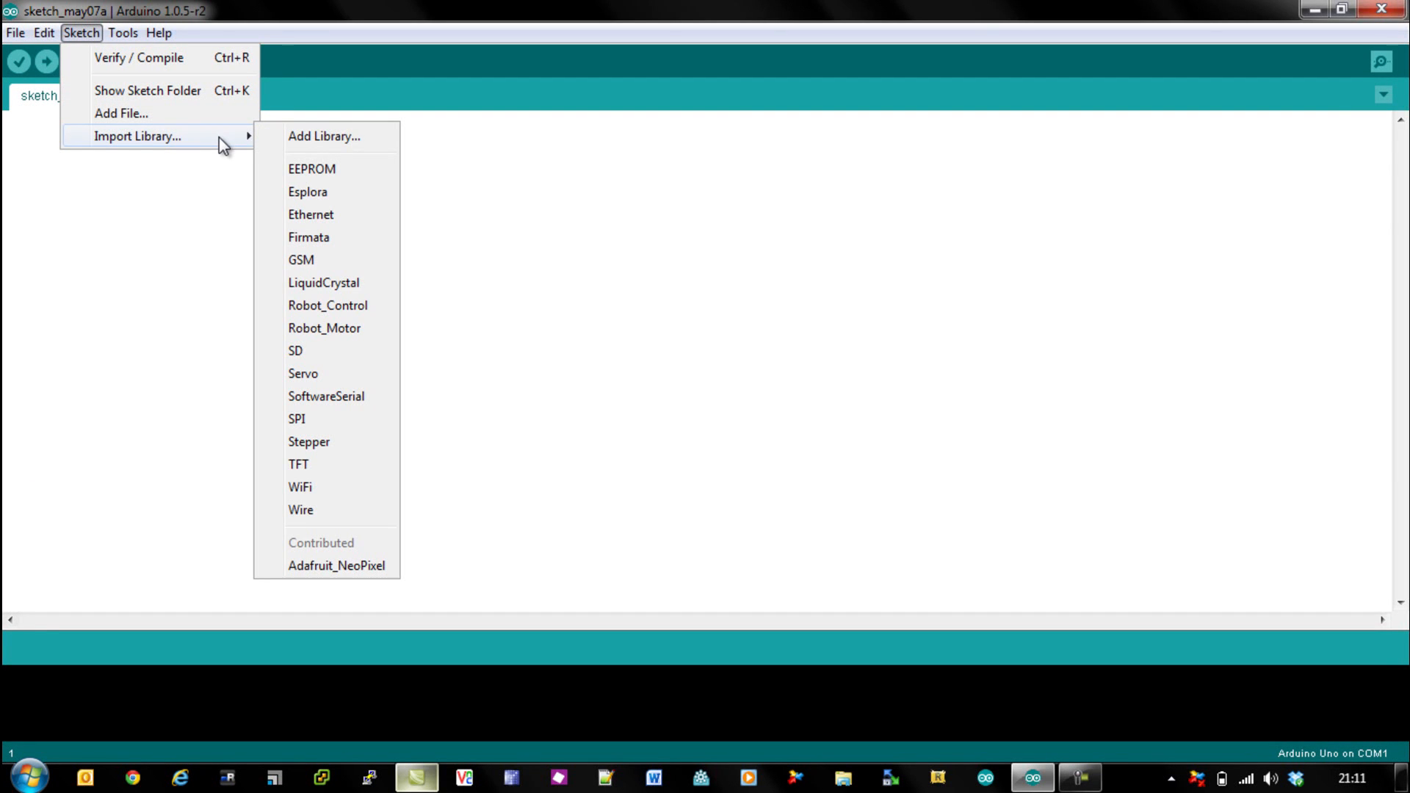
pyautogui.moveTo(377, 441)
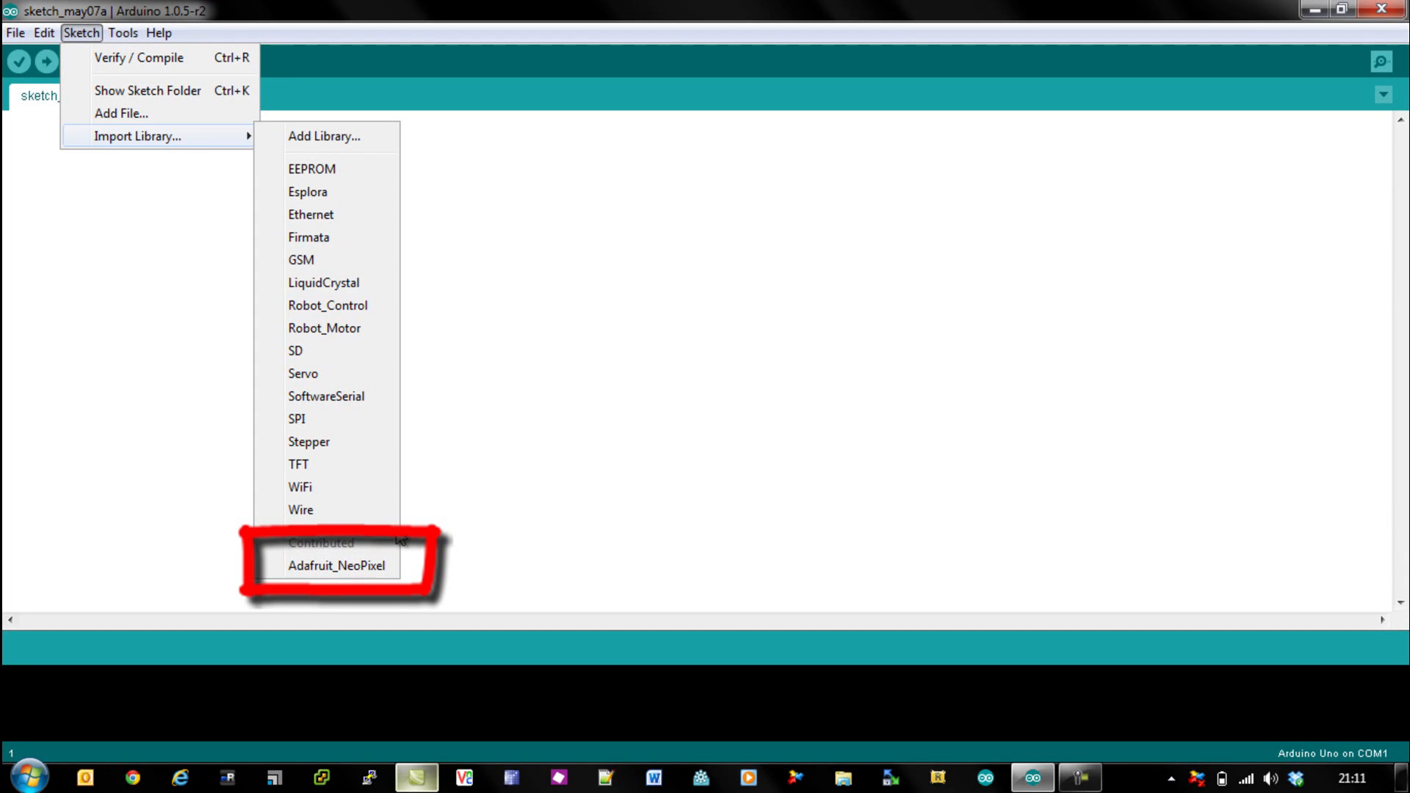
pyautogui.moveTo(1131, 669)
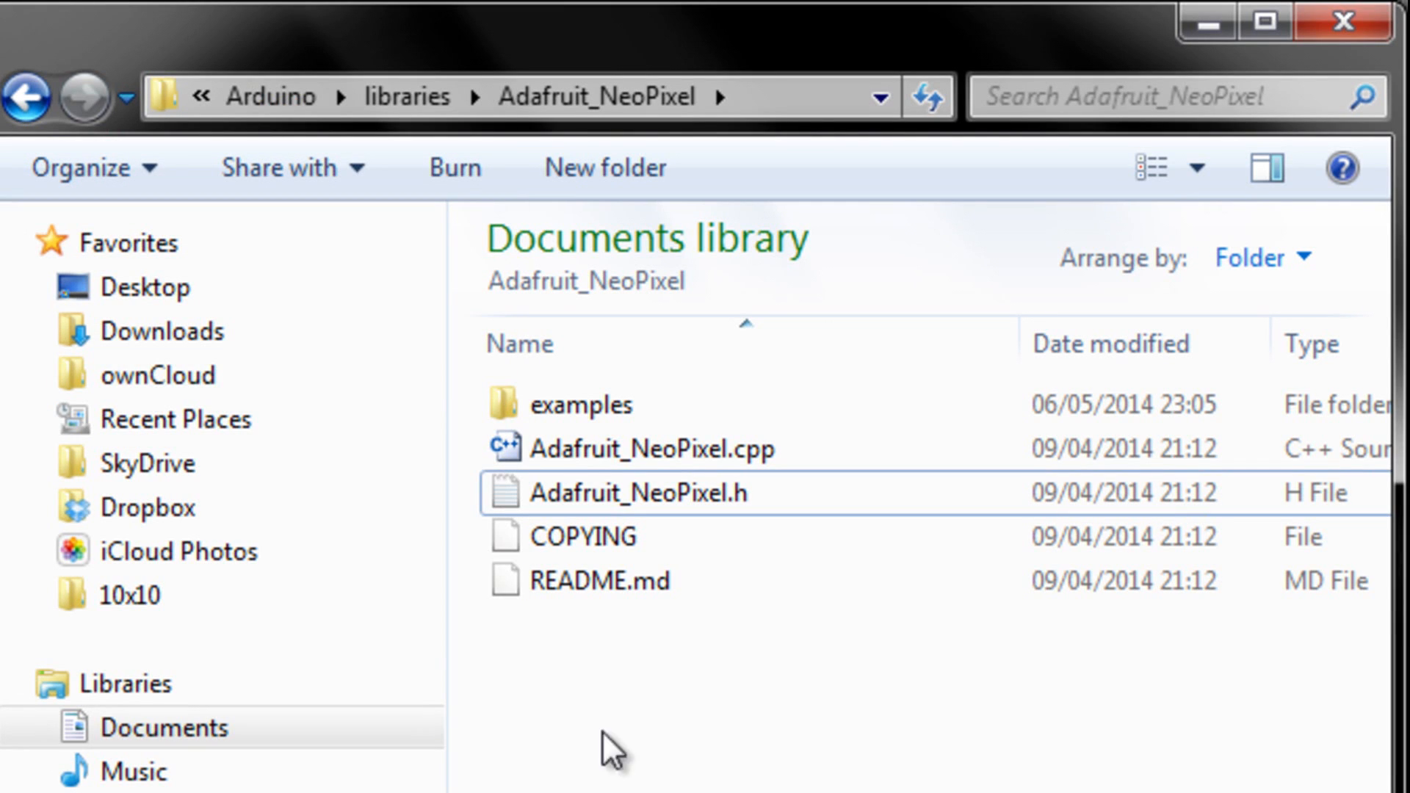
# Open the Adafruit_NeoPixel examples folder to load strandtest.ino in the IDE
pyautogui.click(582, 405)
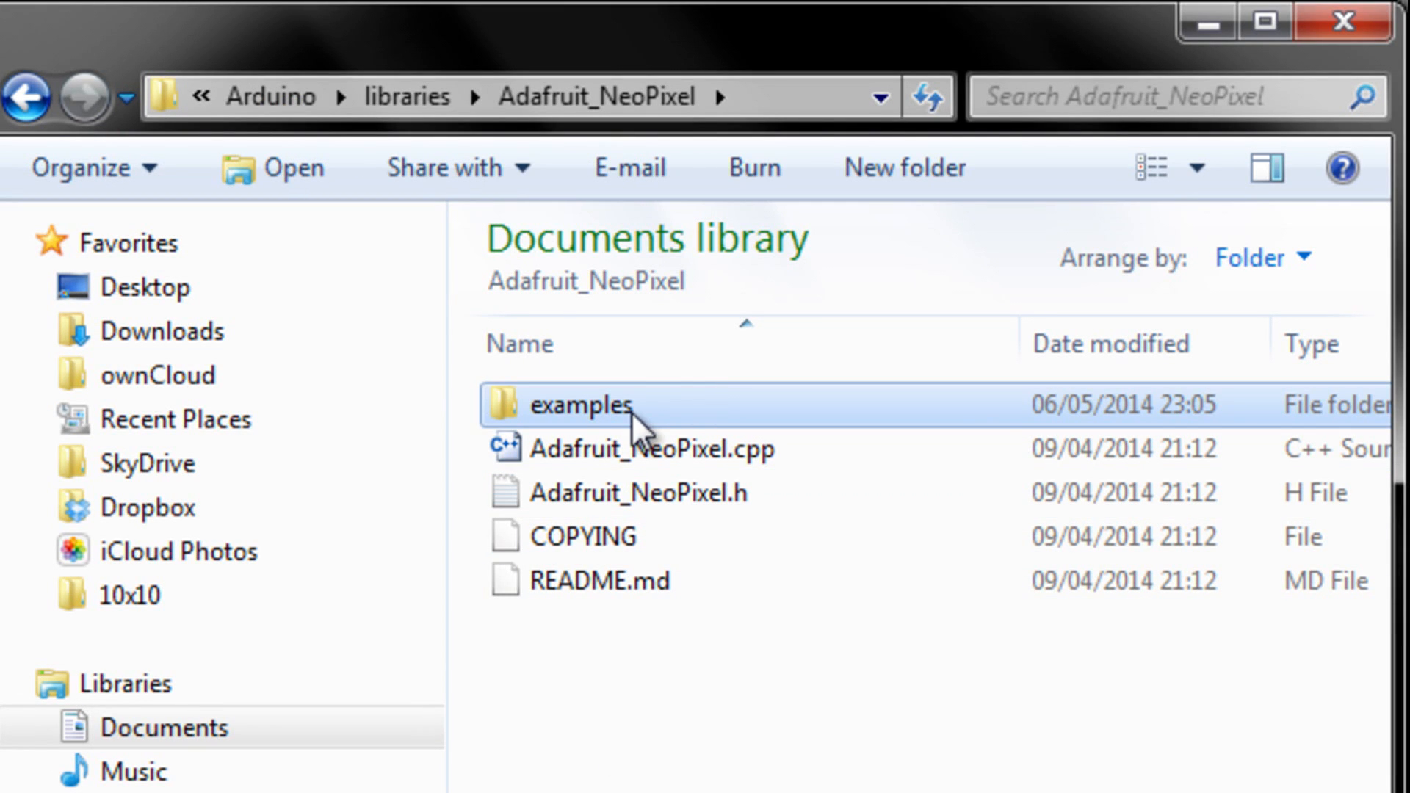
pyautogui.doubleClick(581, 405)
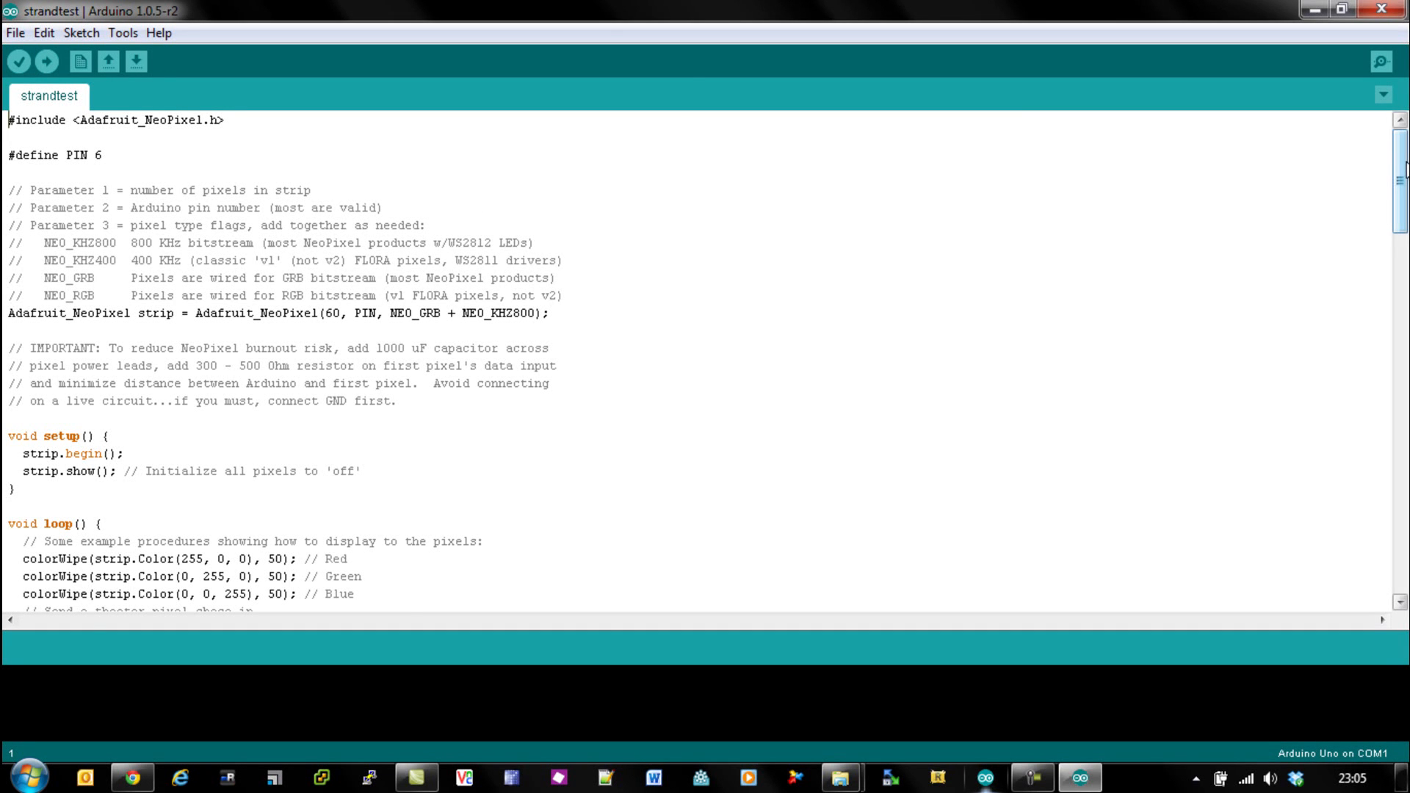
# Review the strandtest code and verify it, producing a 3,800-byte binary
pyautogui.scroll(-3)
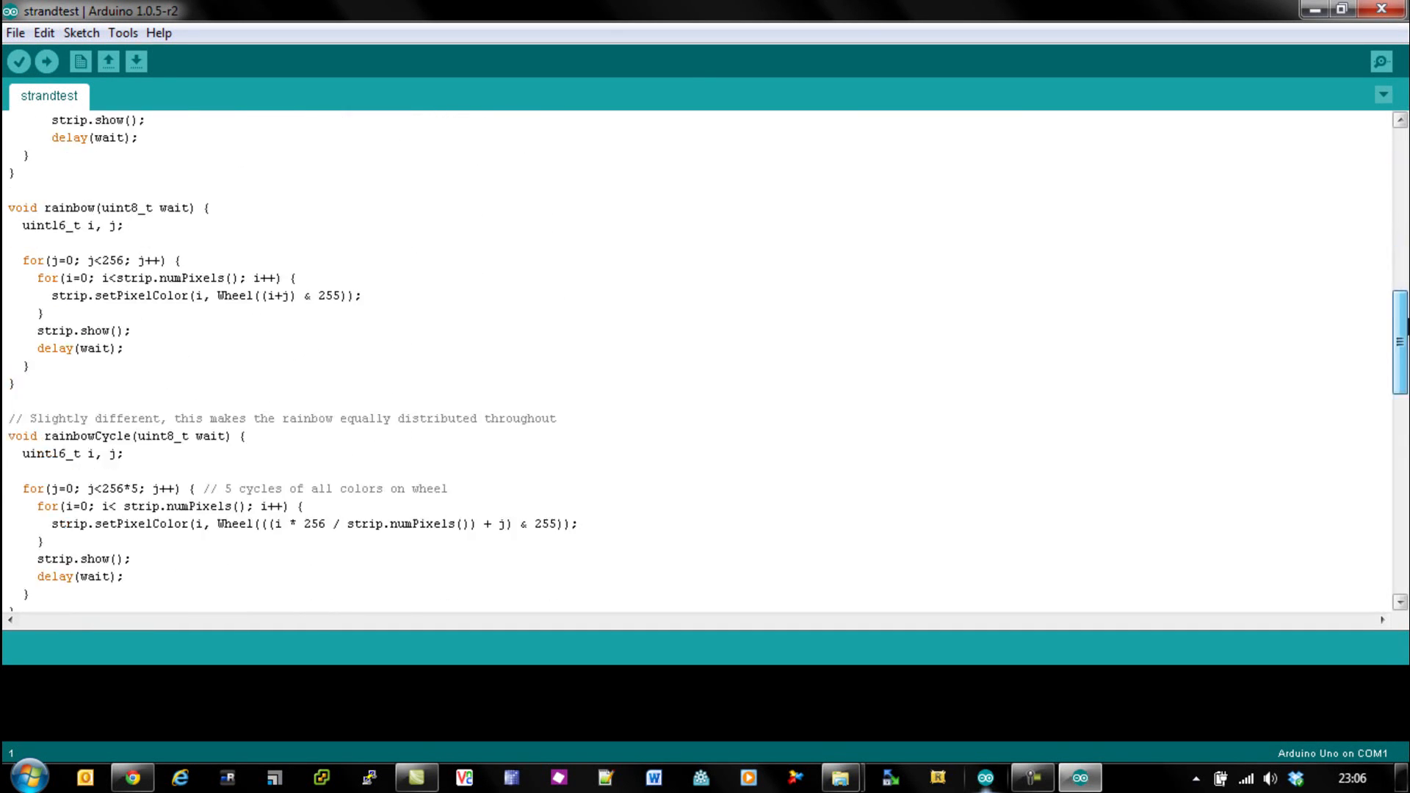
pyautogui.scroll(-3)
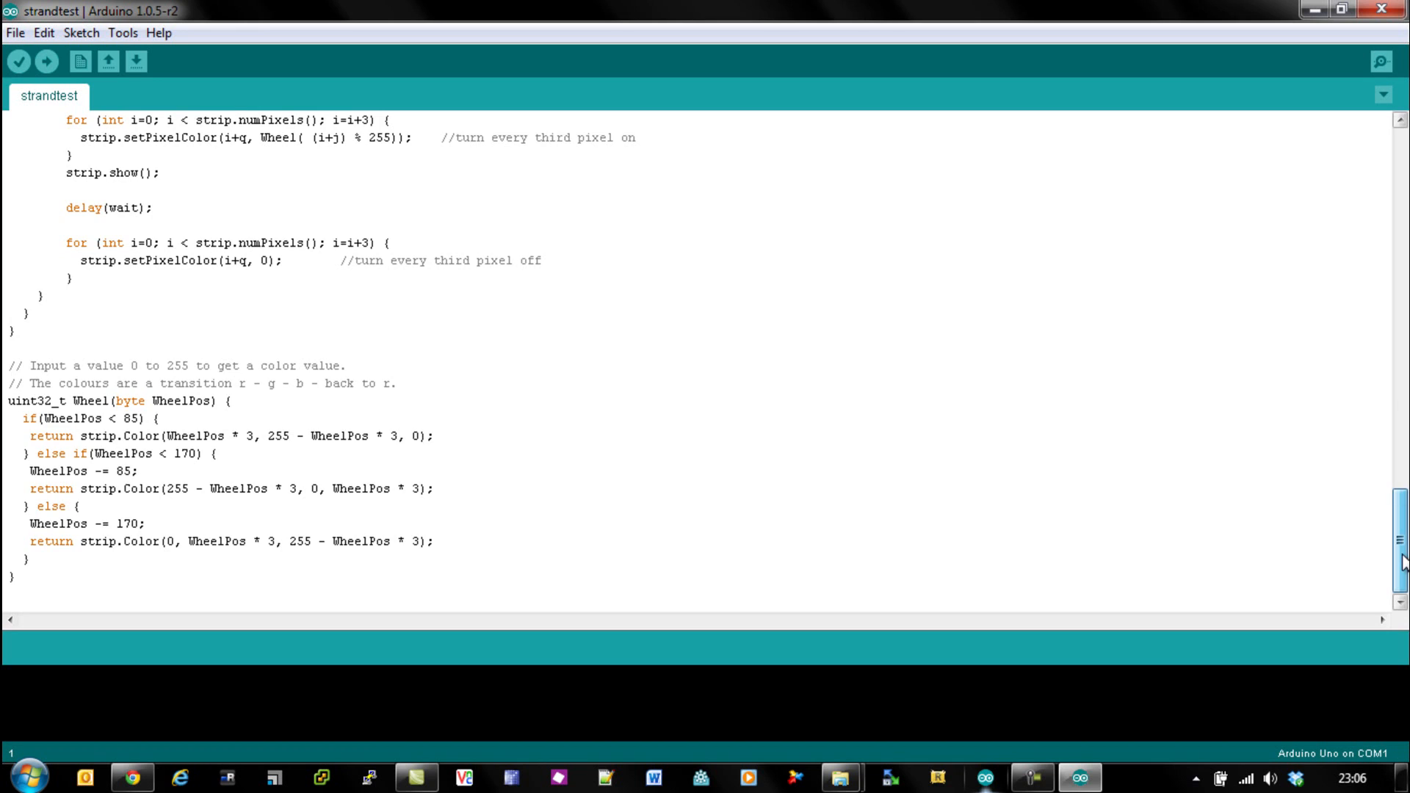
pyautogui.click(18, 61)
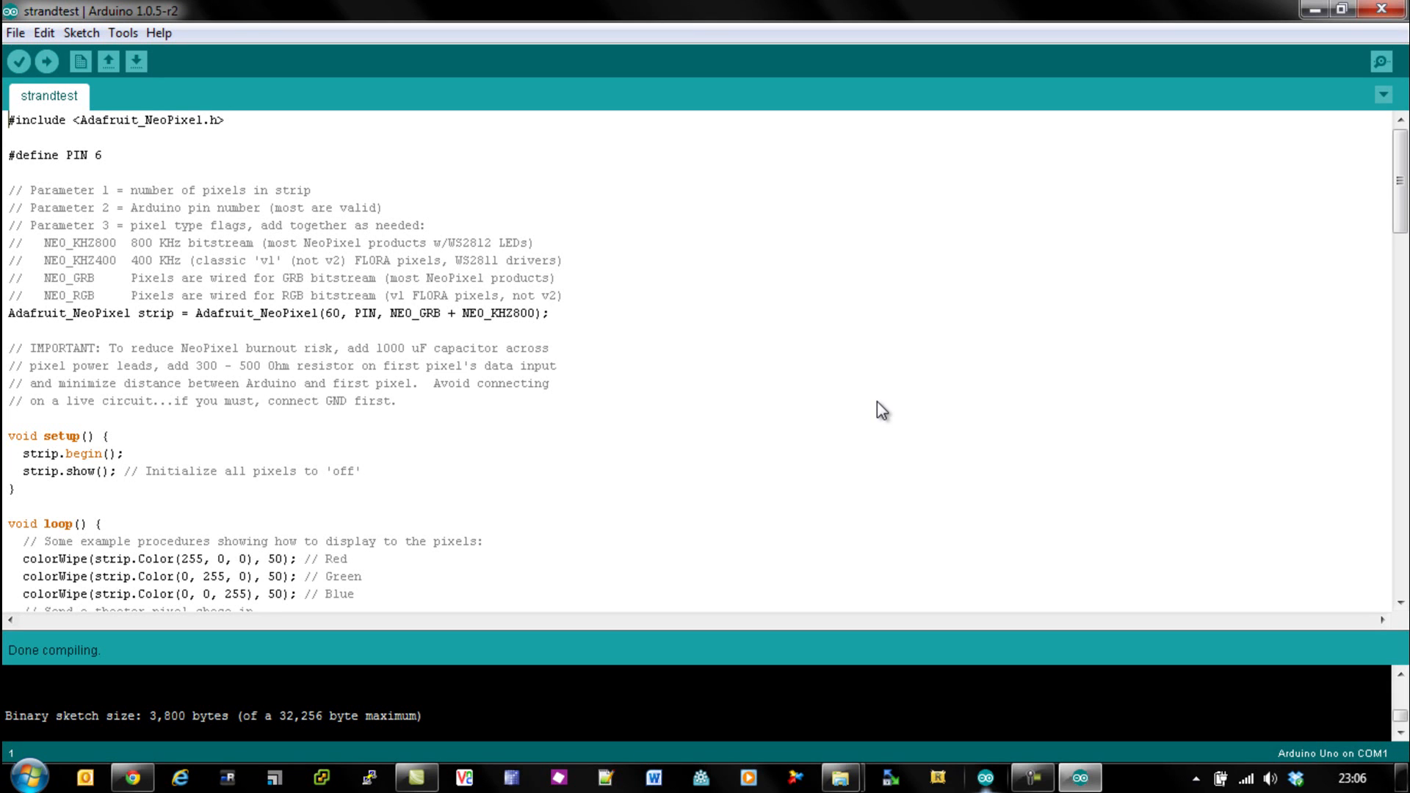
pyautogui.moveTo(973, 361)
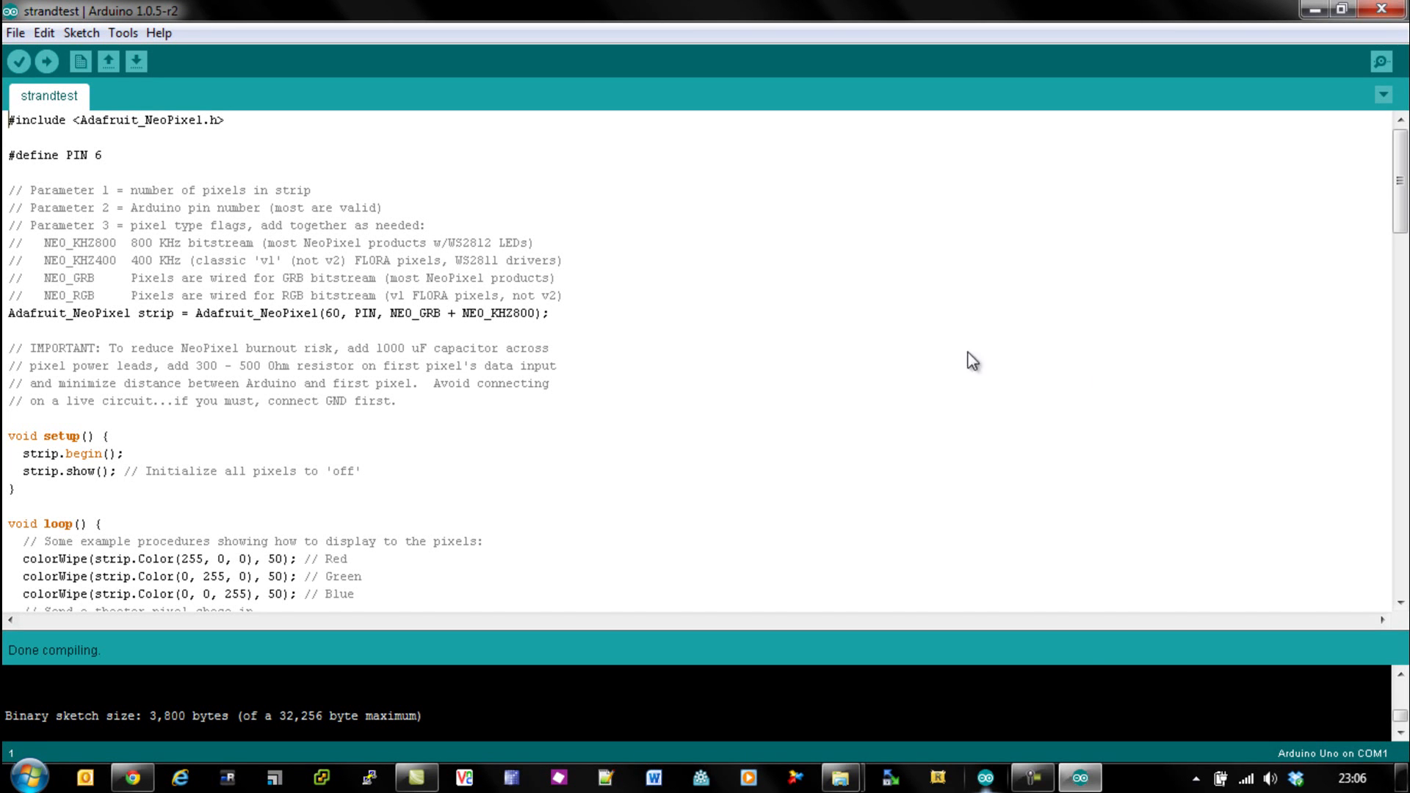
pyautogui.click(25, 777)
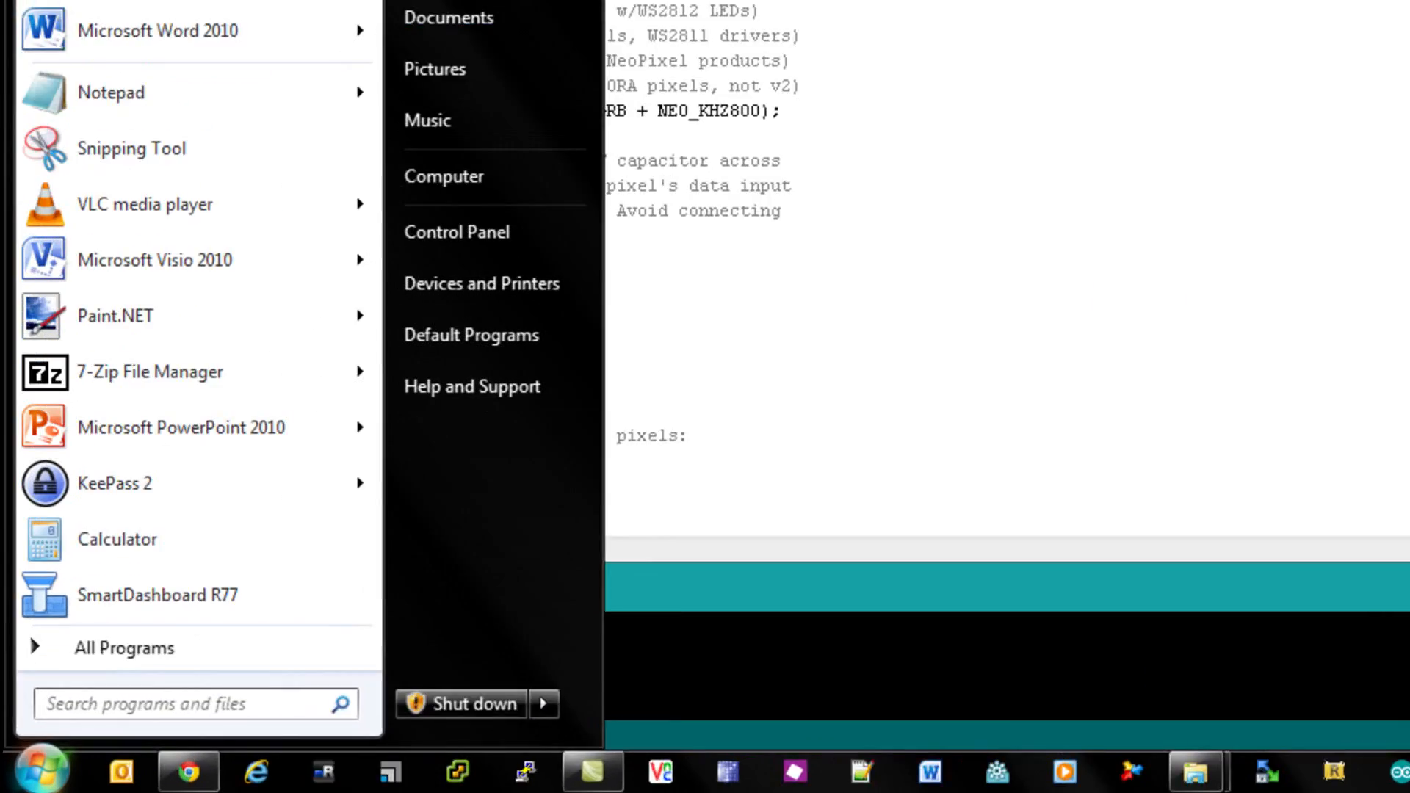
# Search the %temp% folder for .hex files and select the newest strandtest.cpp.hex
pyautogui.write('%%')
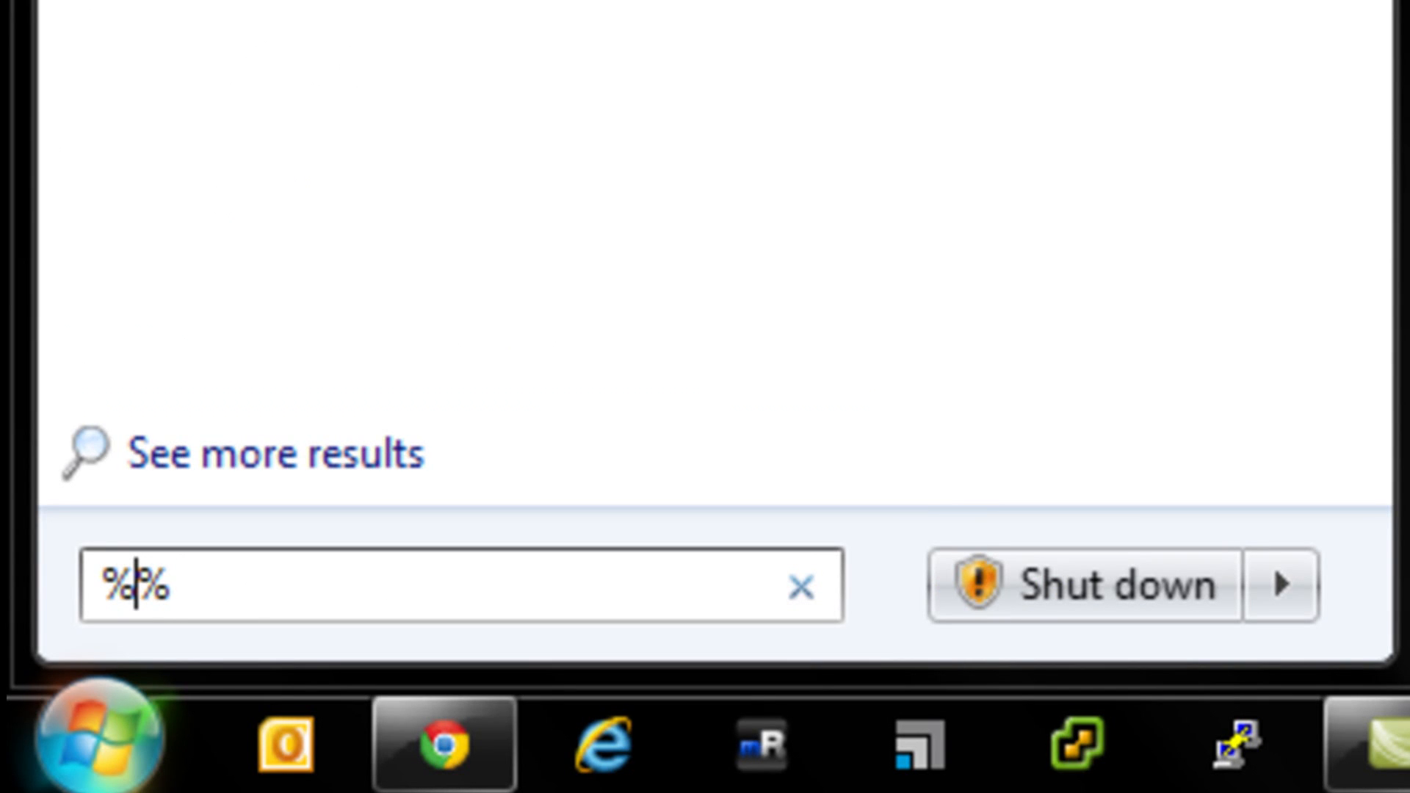
pyautogui.write('temp')
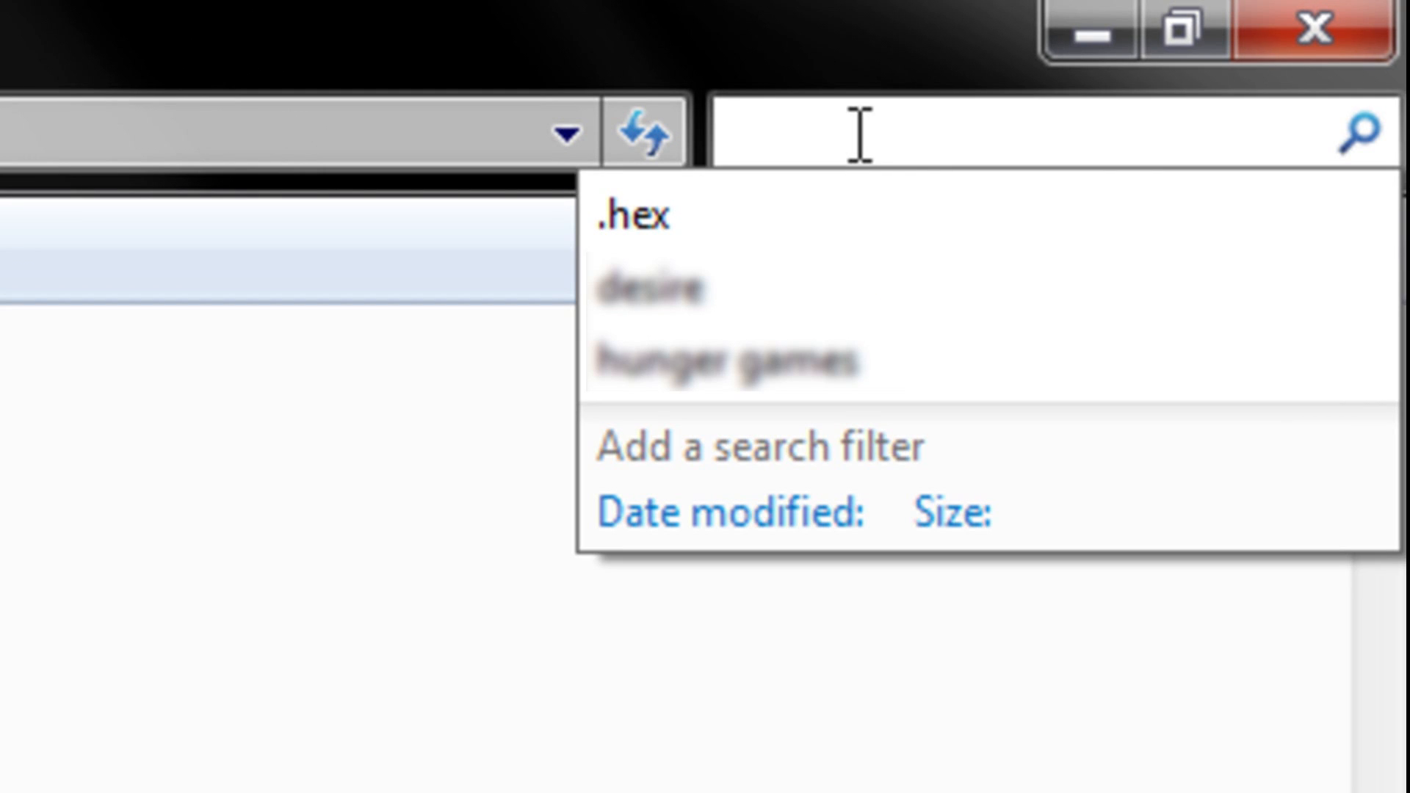
pyautogui.click(638, 219)
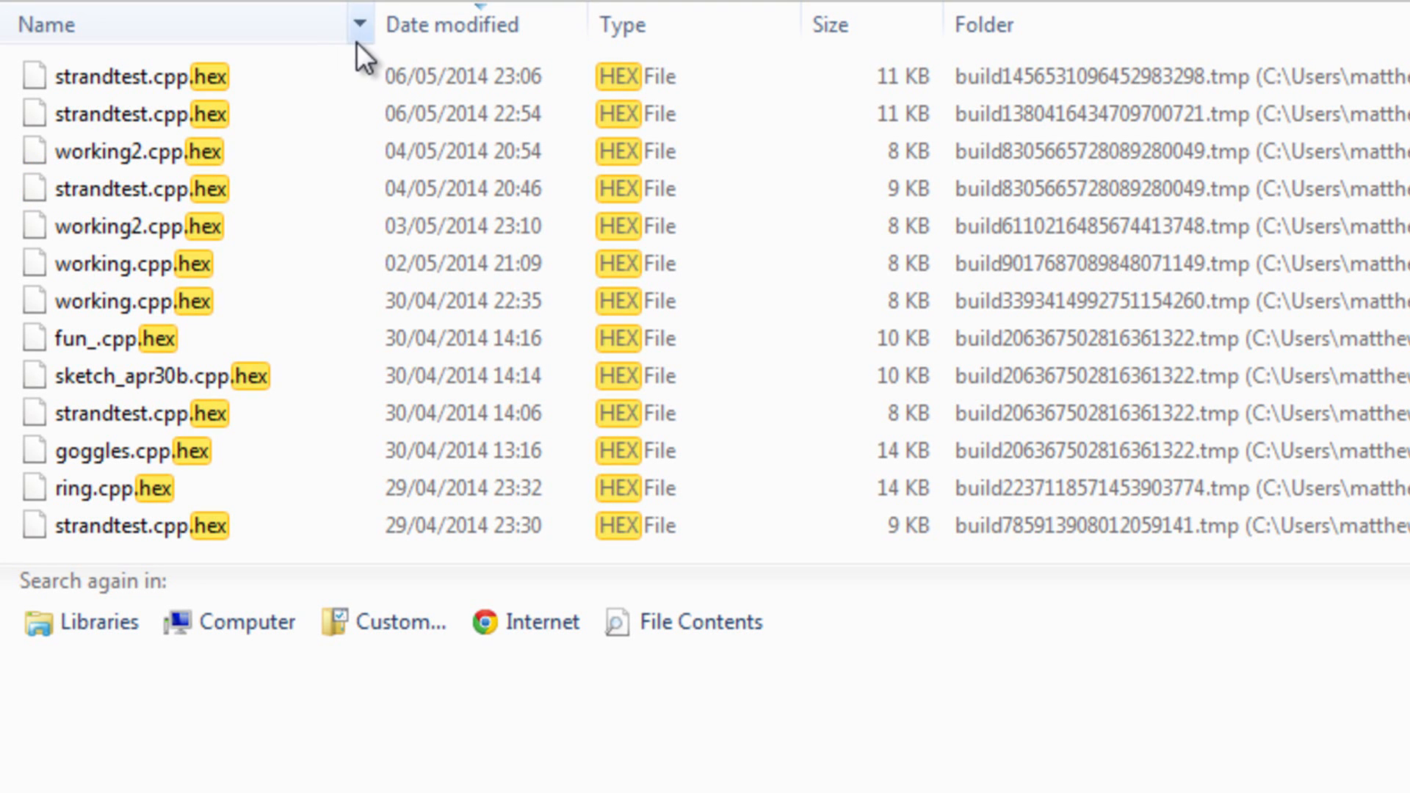
pyautogui.click(135, 76)
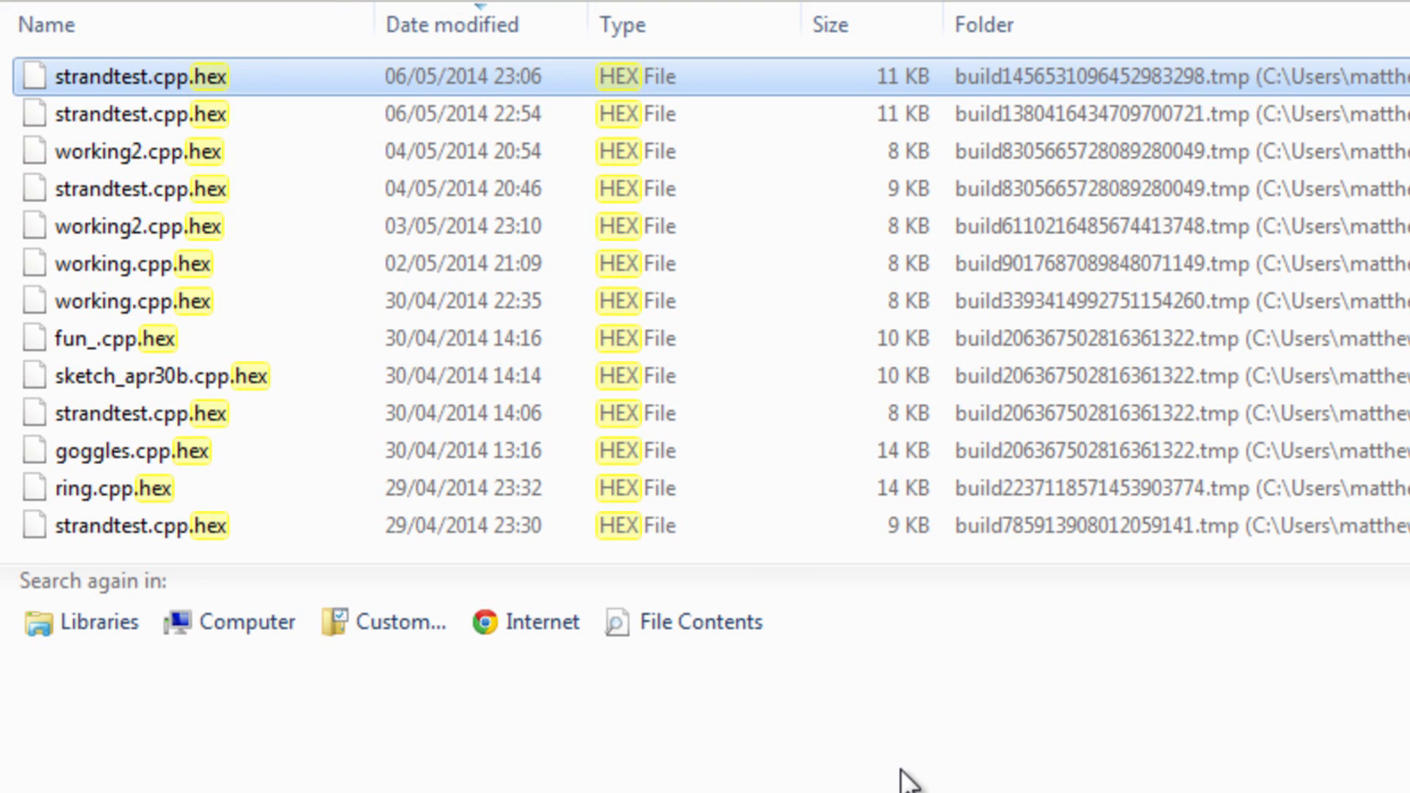
pyautogui.moveTo(260, 104)
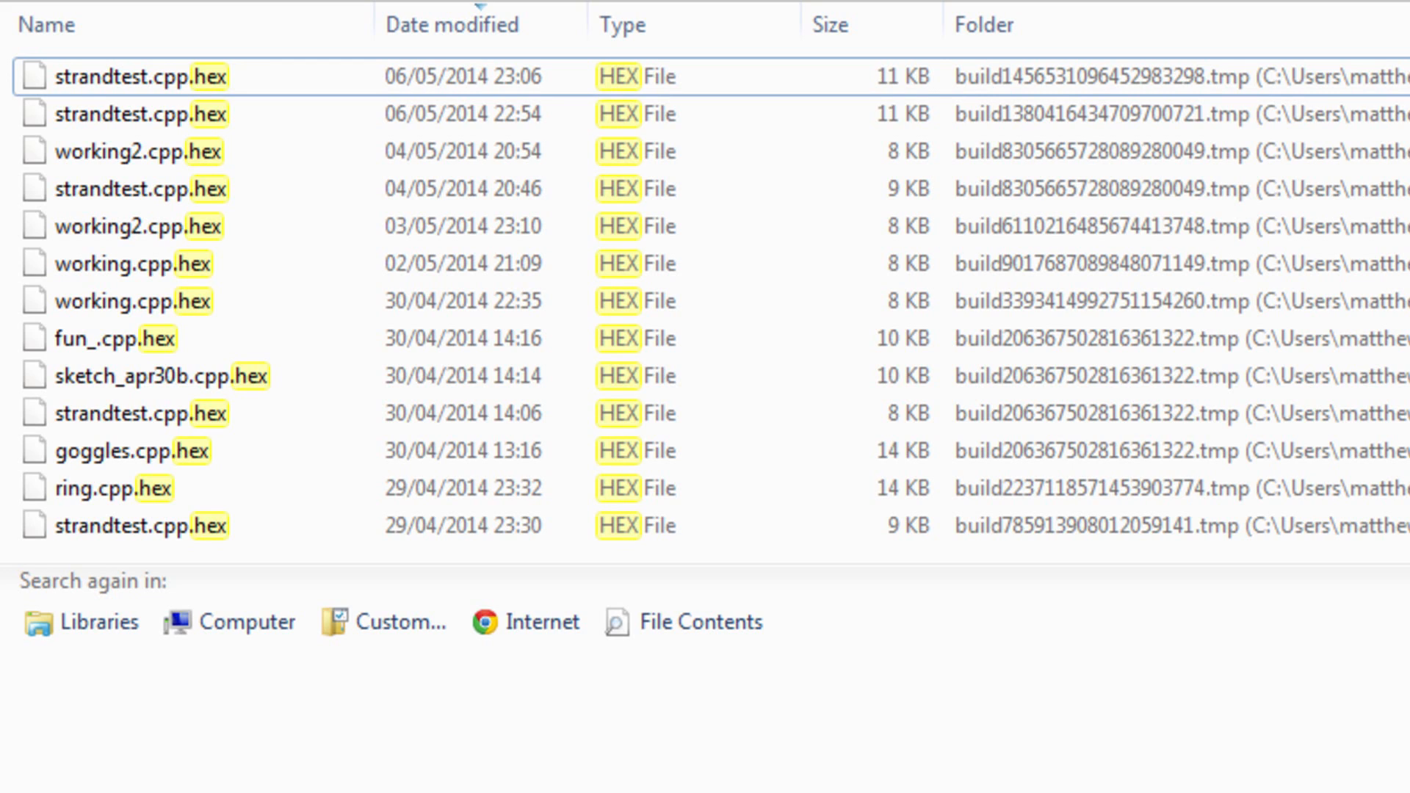
pyautogui.click(49, 766)
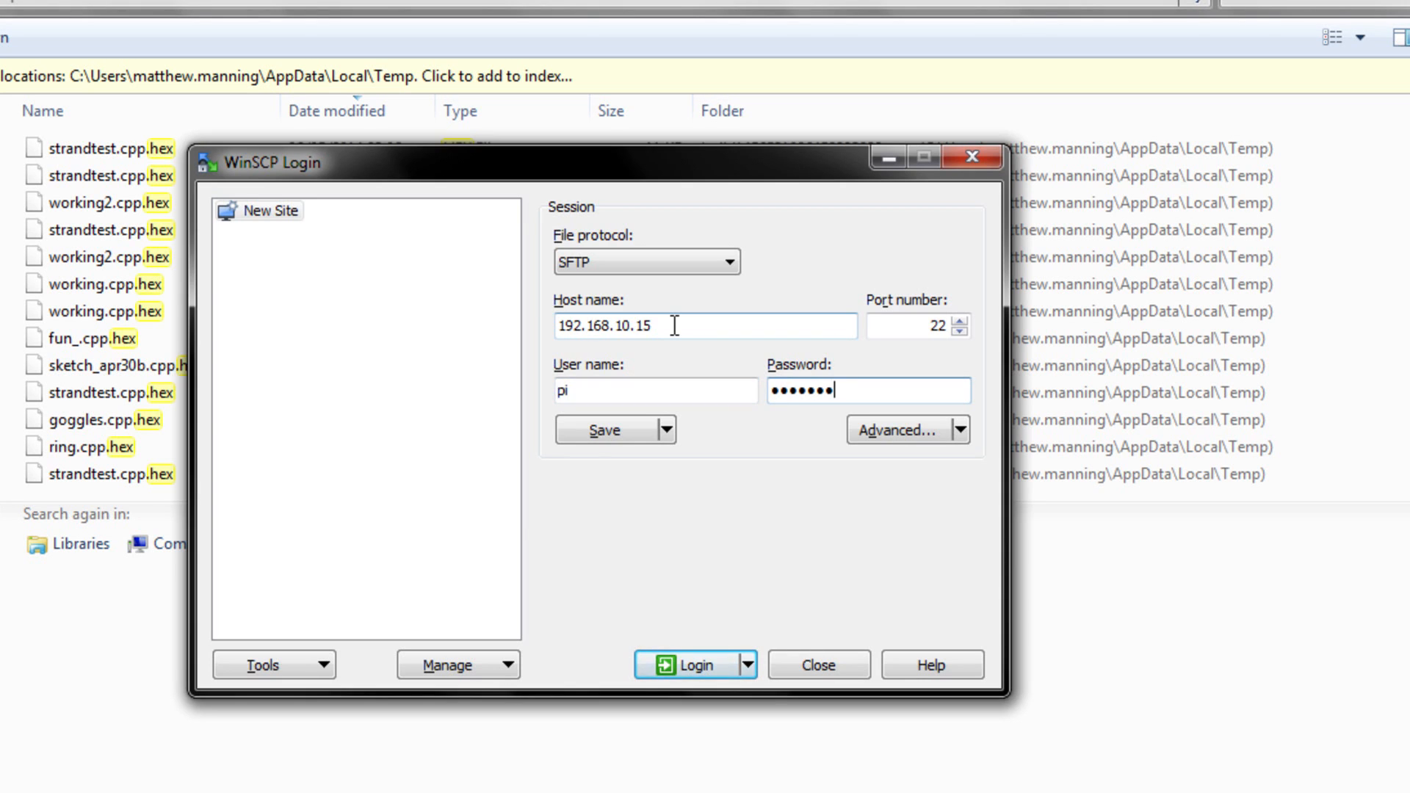
pyautogui.click(693, 664)
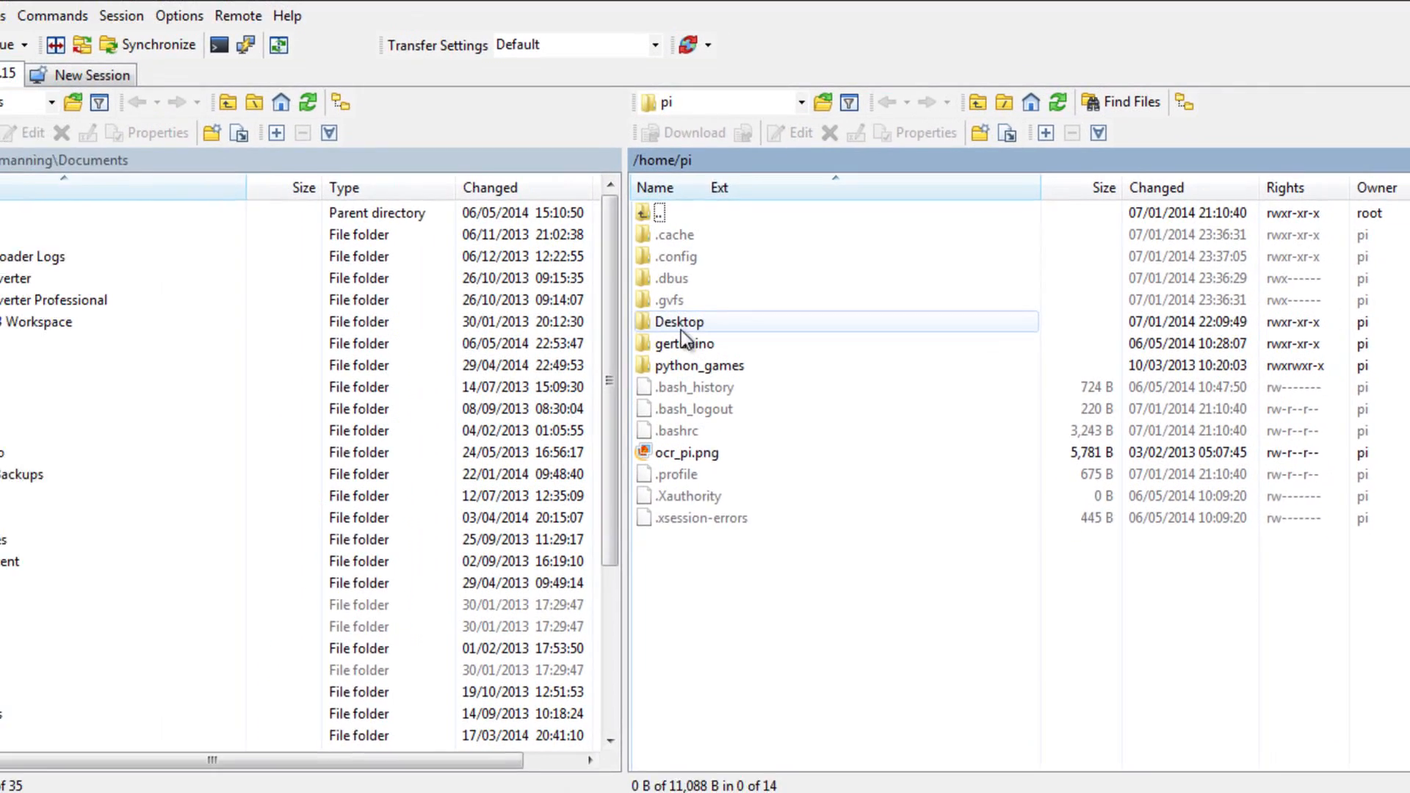
pyautogui.doubleClick(687, 344)
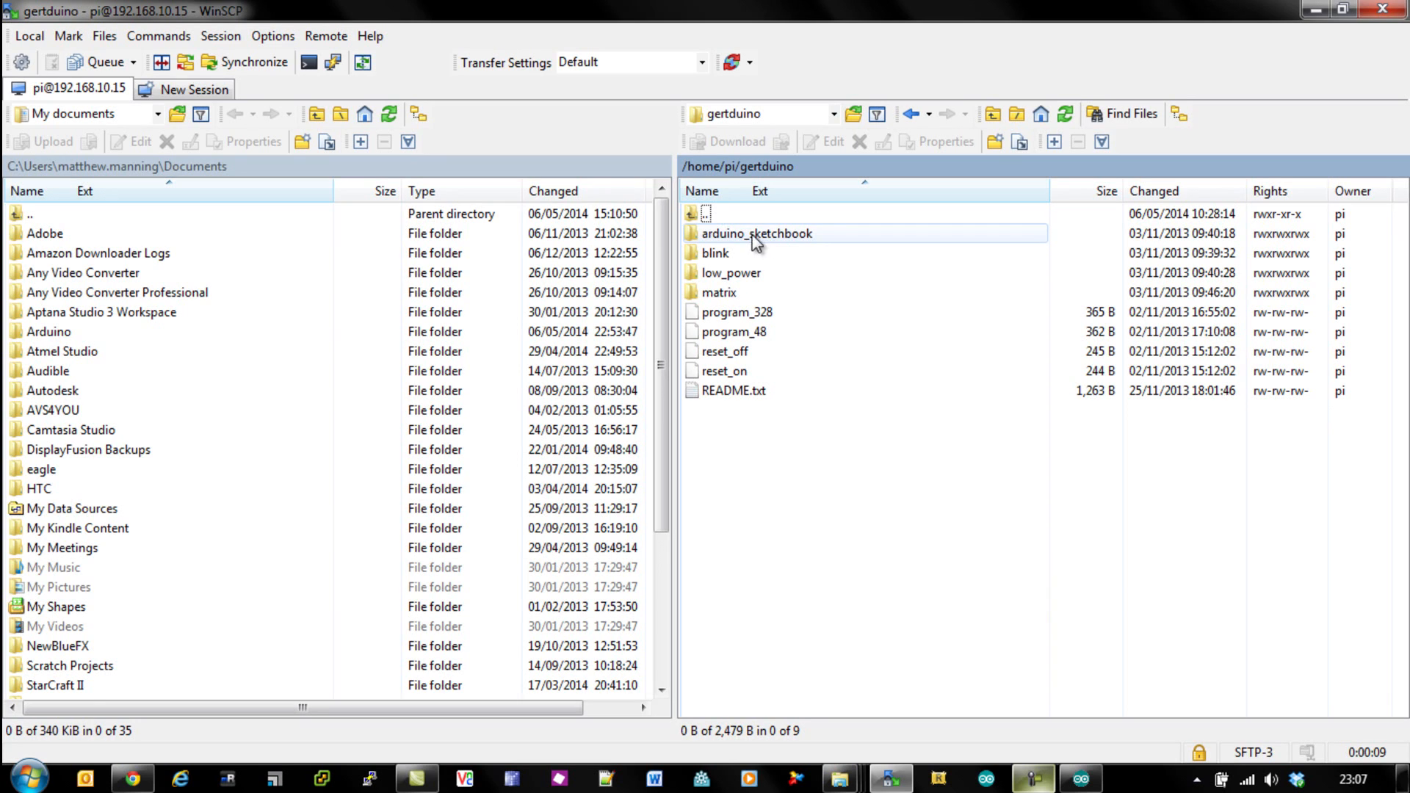
pyautogui.click(714, 252)
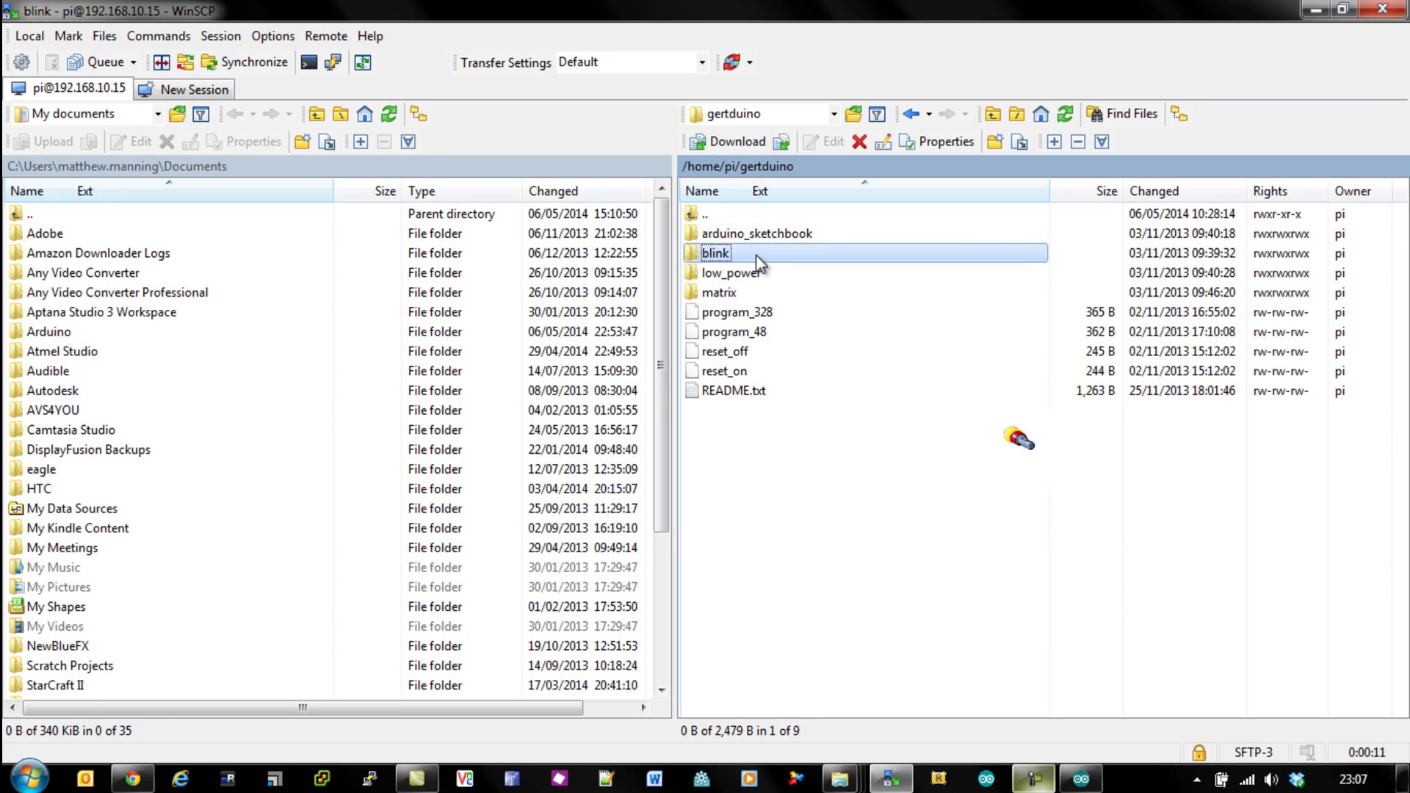
pyautogui.doubleClick(715, 253)
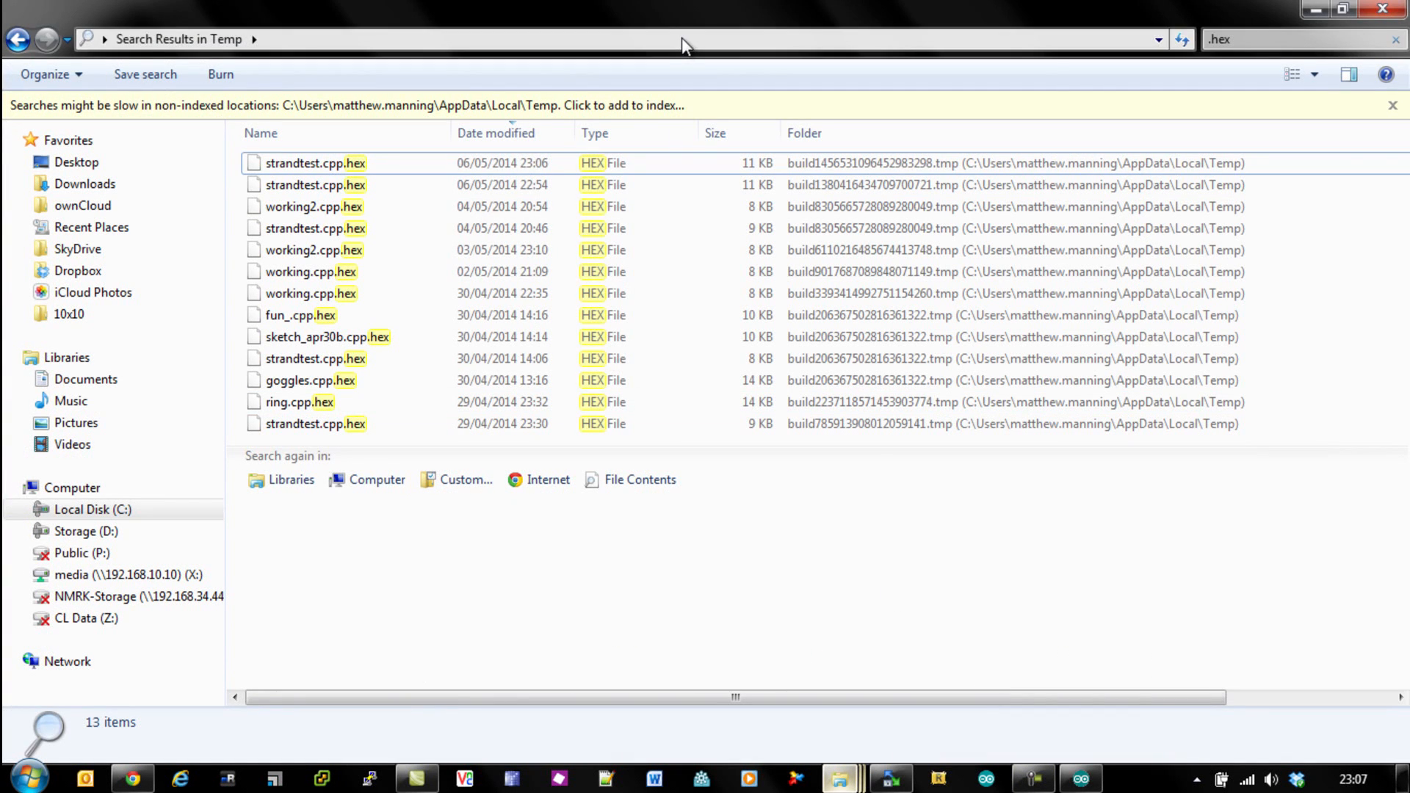
pyautogui.click(888, 779)
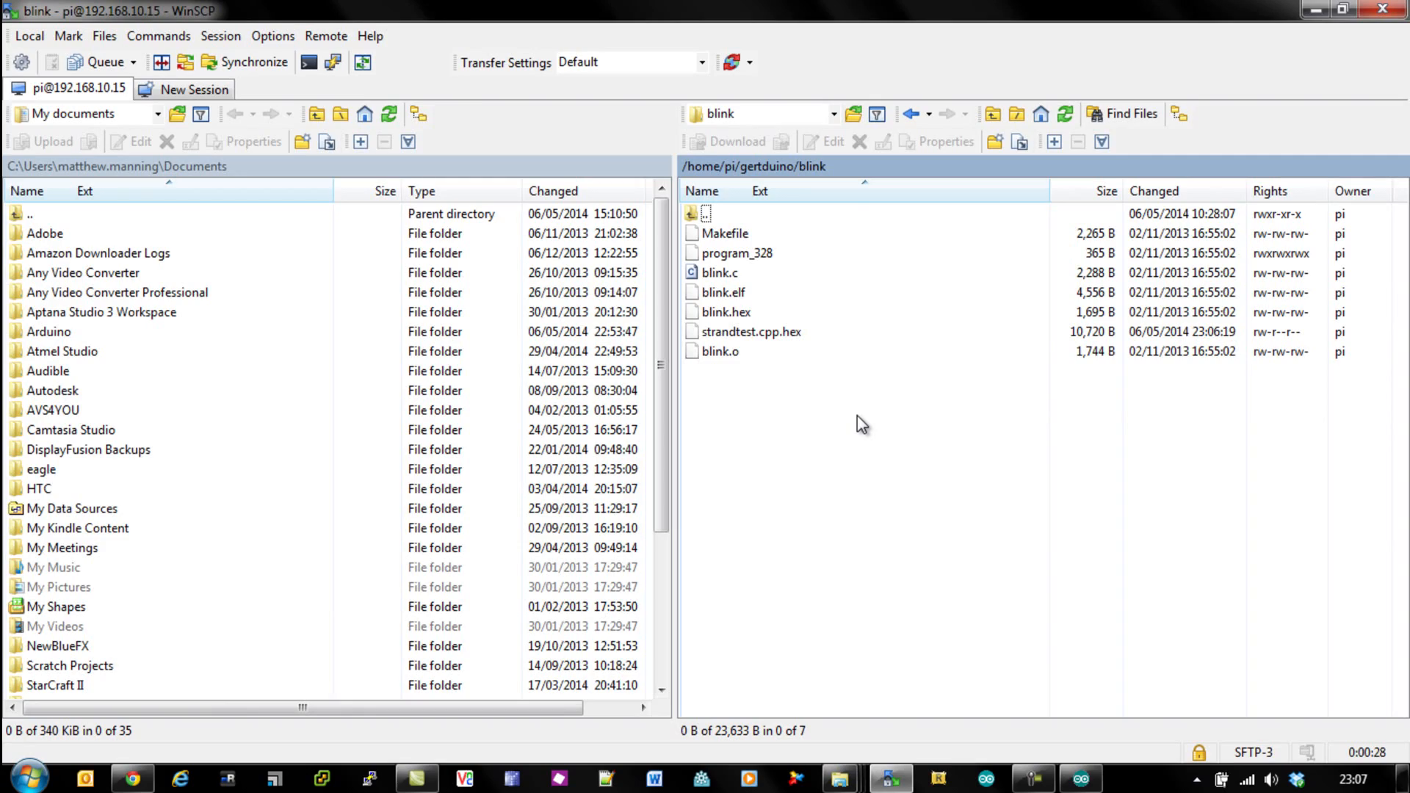
pyautogui.click(752, 331)
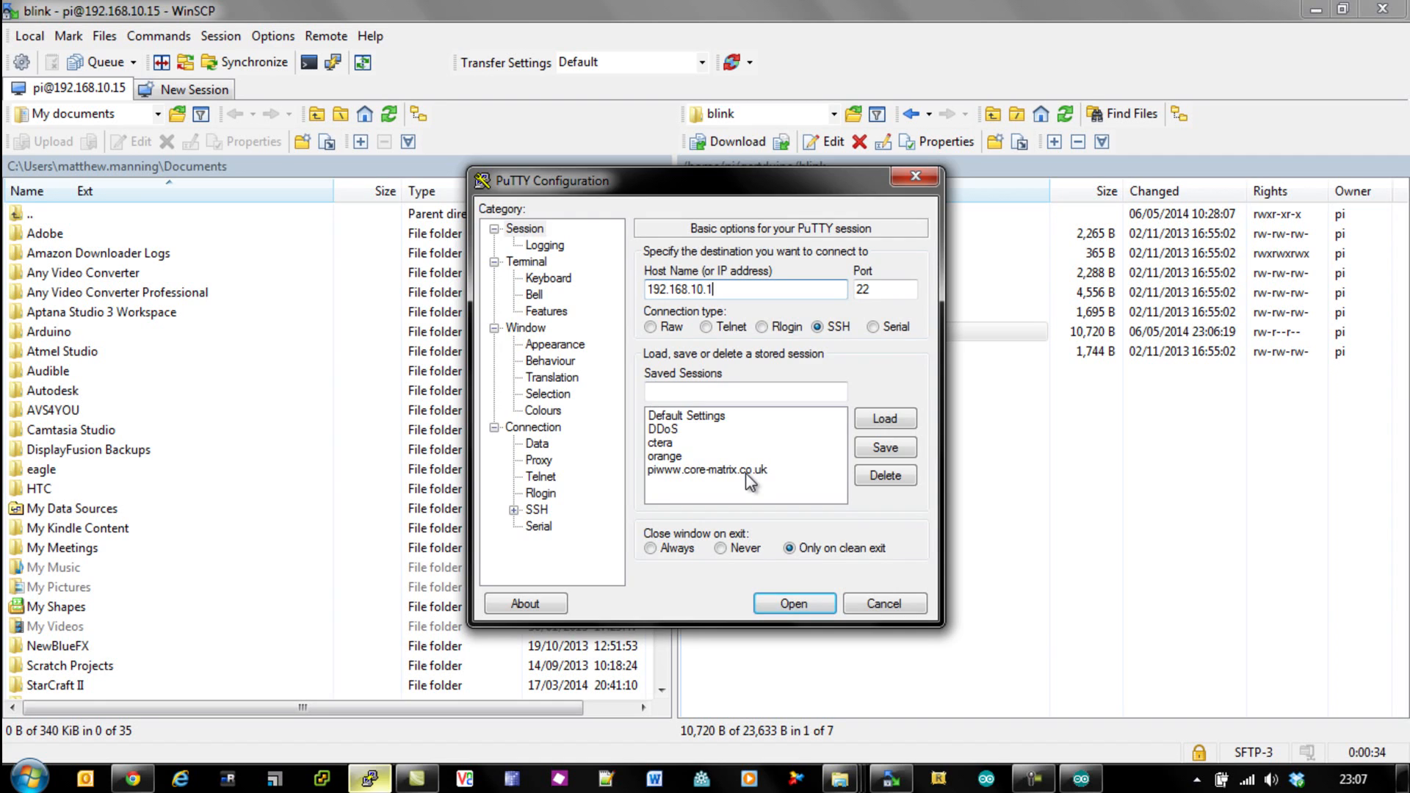
# Log in to the Pi over SSH and change into gertduino/blink
pyautogui.click(792, 604)
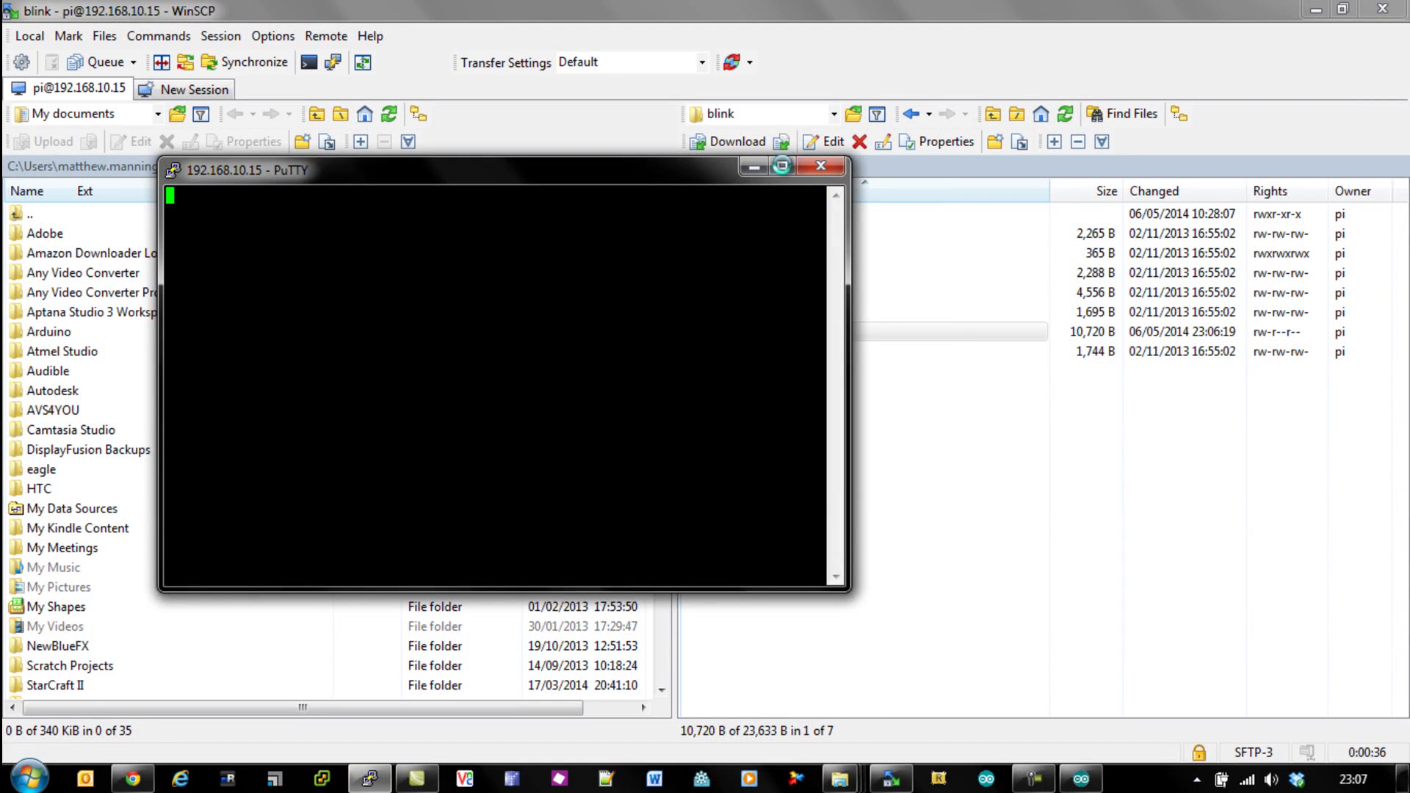
pyautogui.click(780, 165)
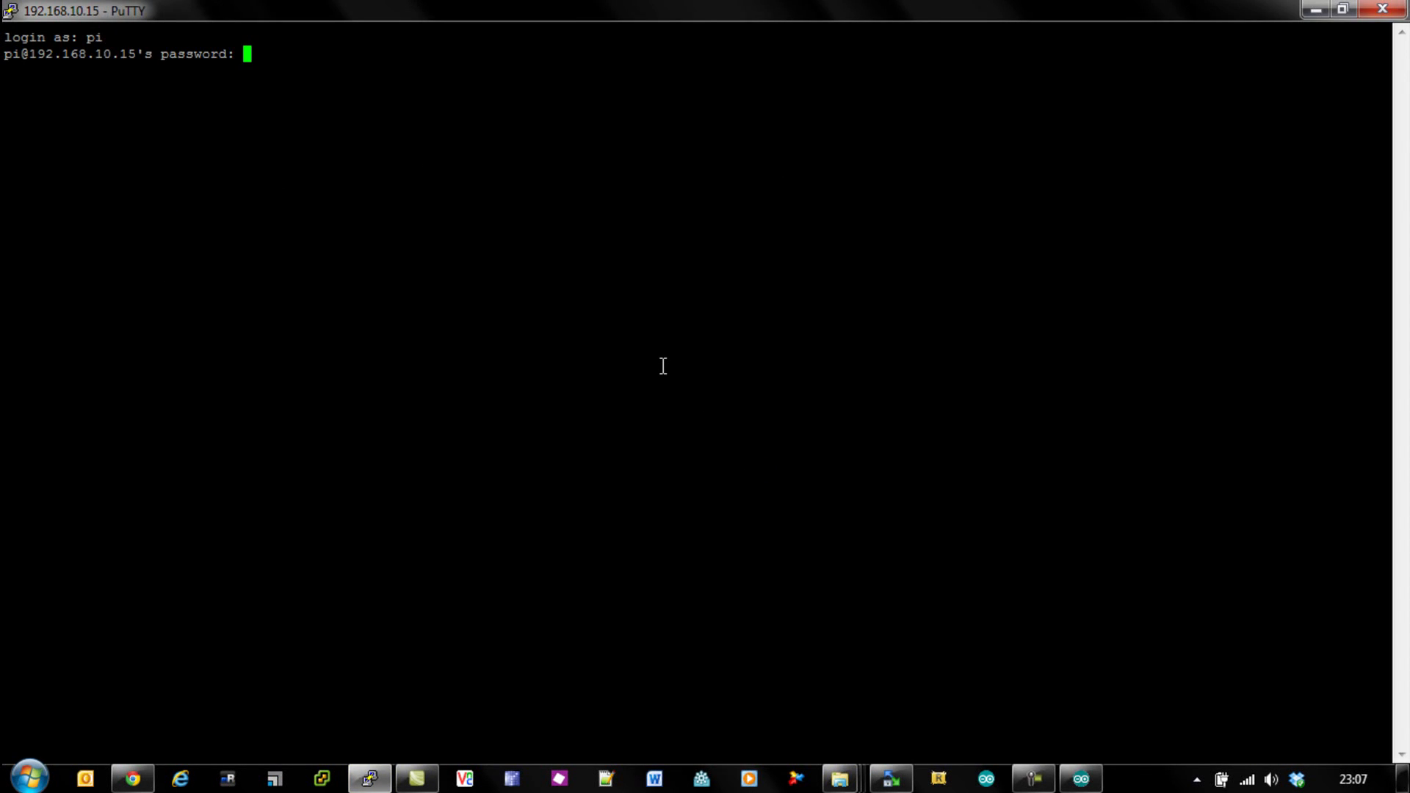
pyautogui.press('Return')
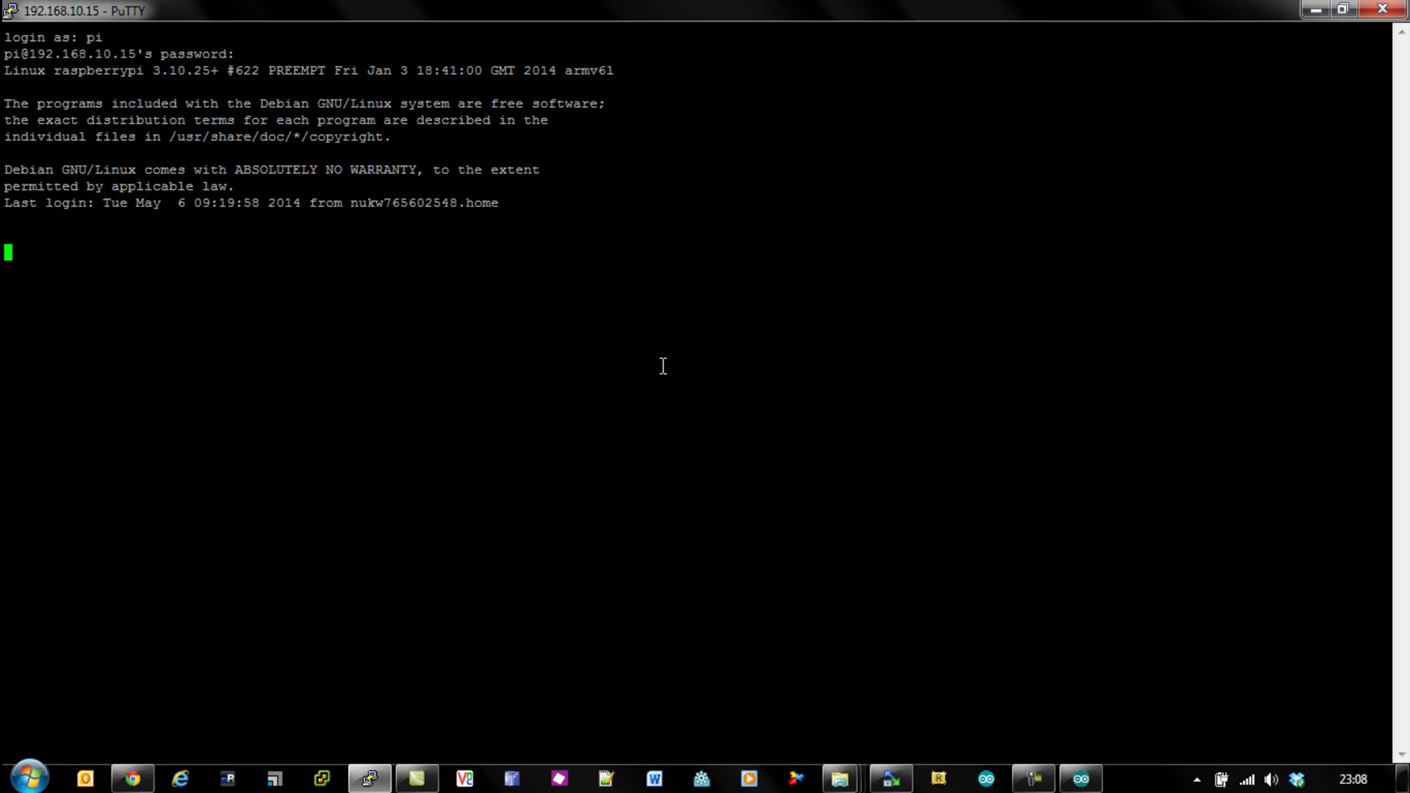
pyautogui.write('cd bl')
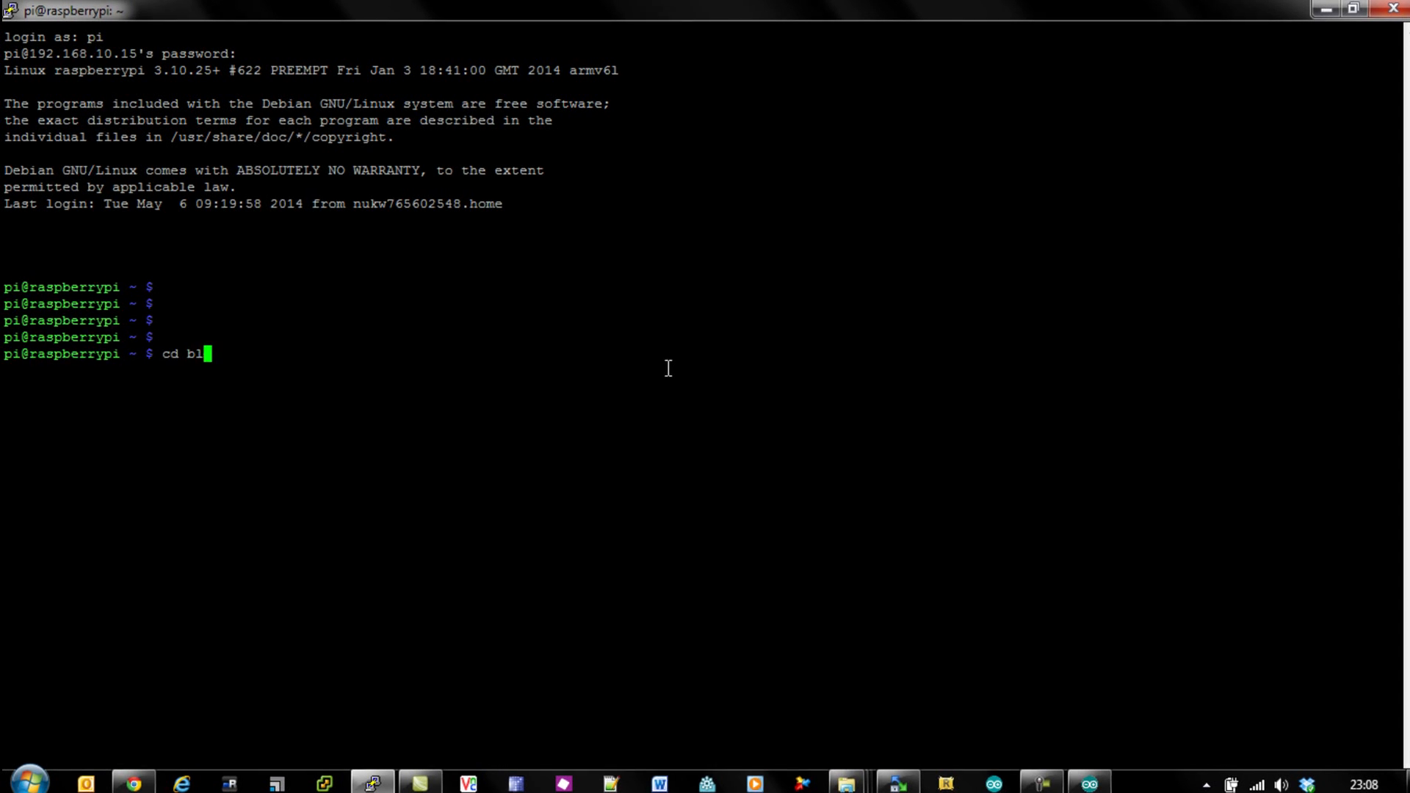
pyautogui.write('gertduino/blink/')
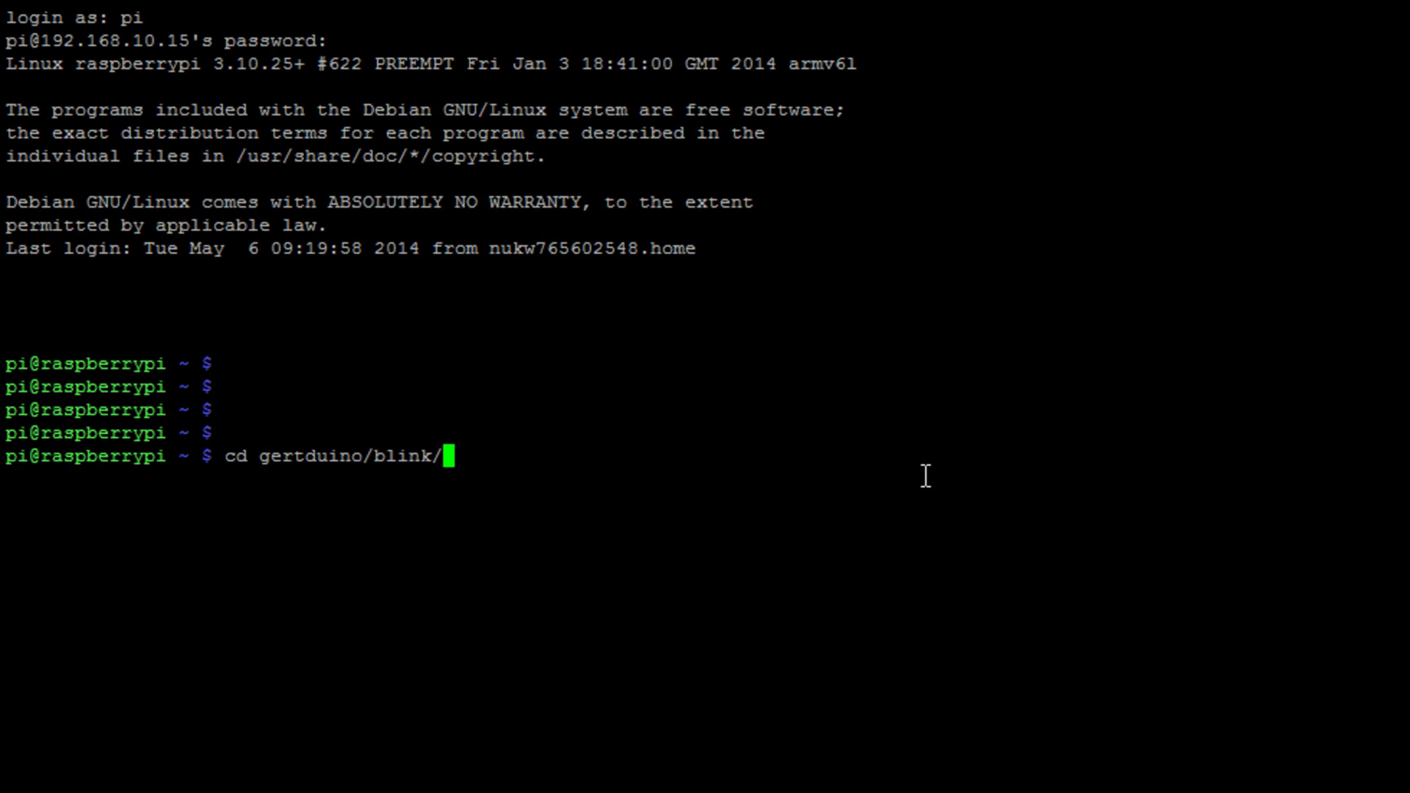
pyautogui.press('Return')
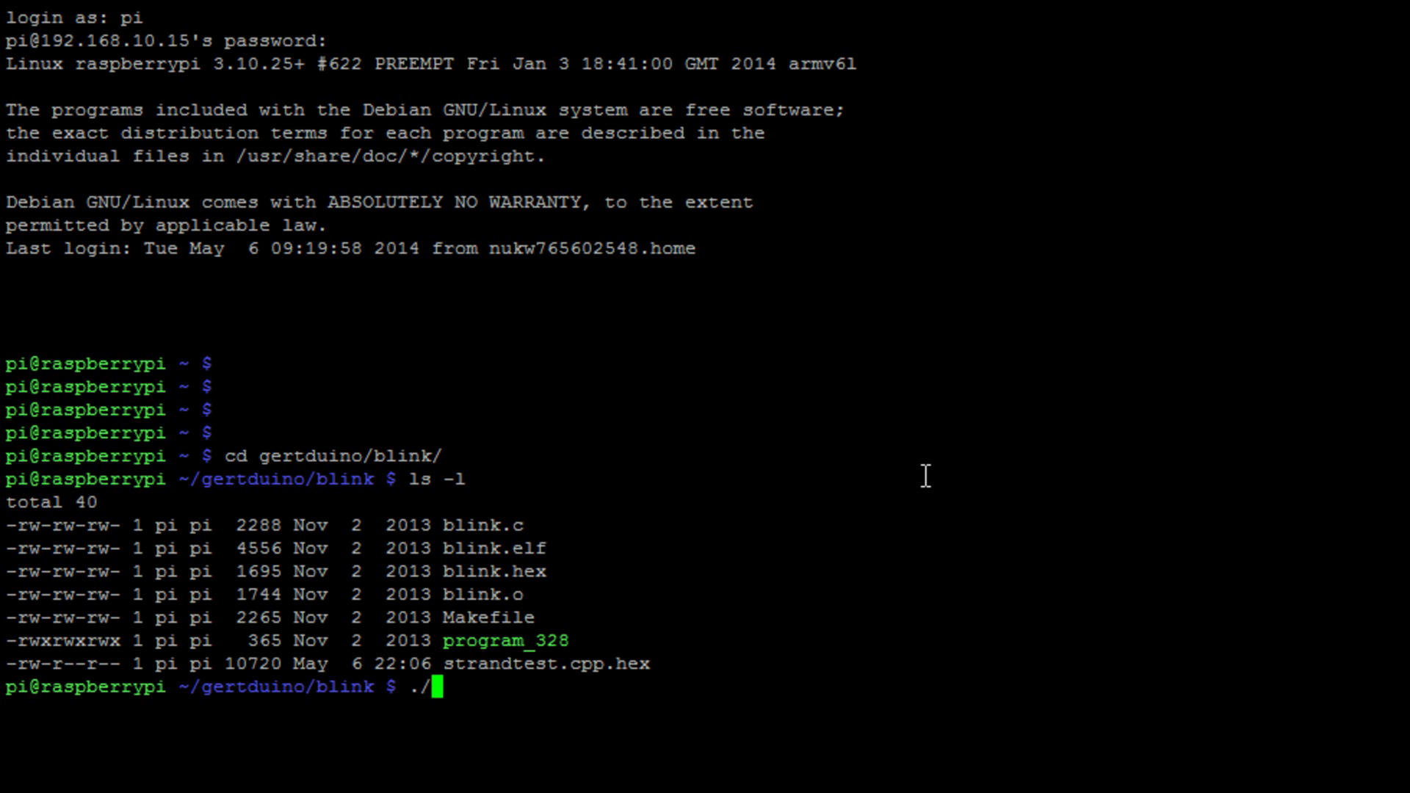
# Run ./program_328 strandtest.cpp.hex to flash the Gertduino
pyautogui.write('p')
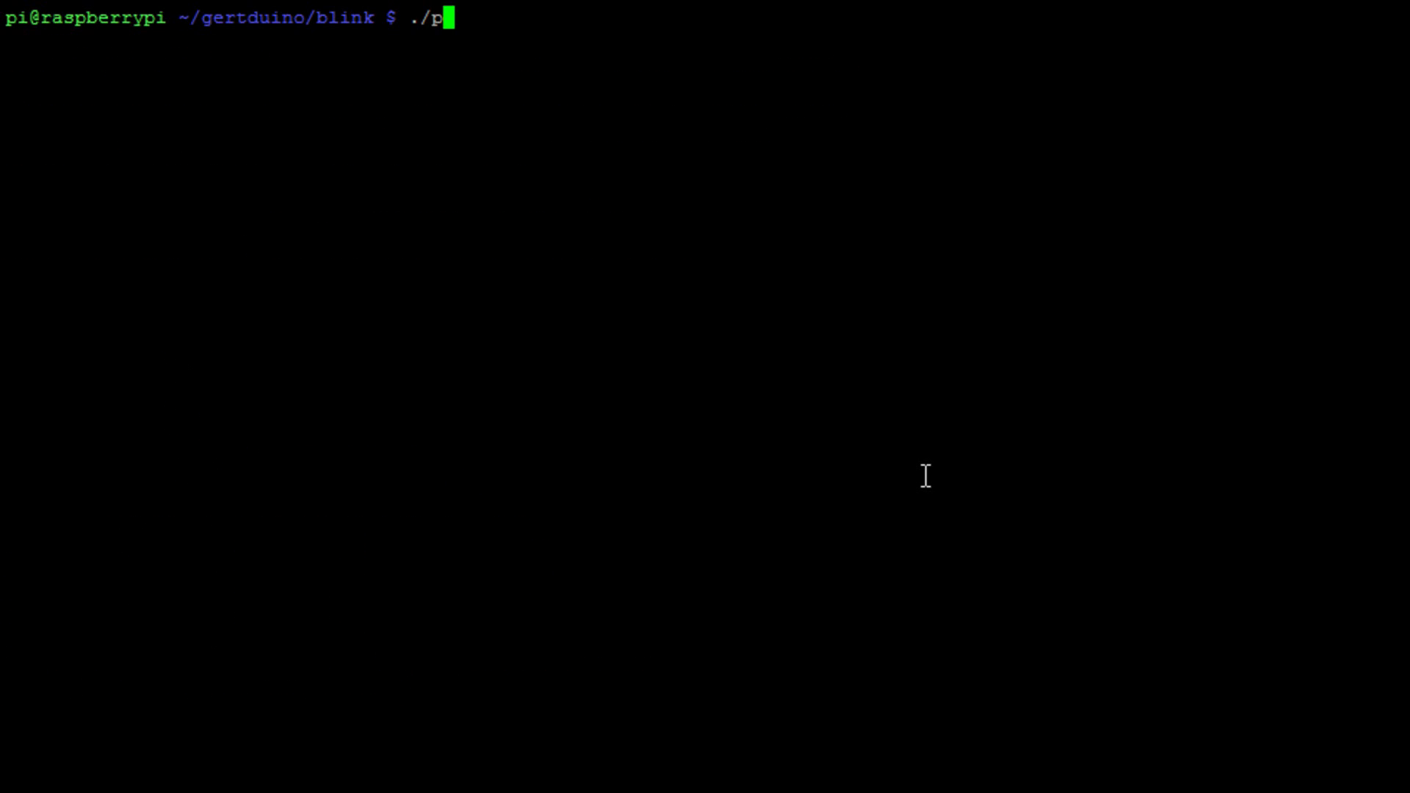
pyautogui.write('rogram_328 strandtest.cpp.hex')
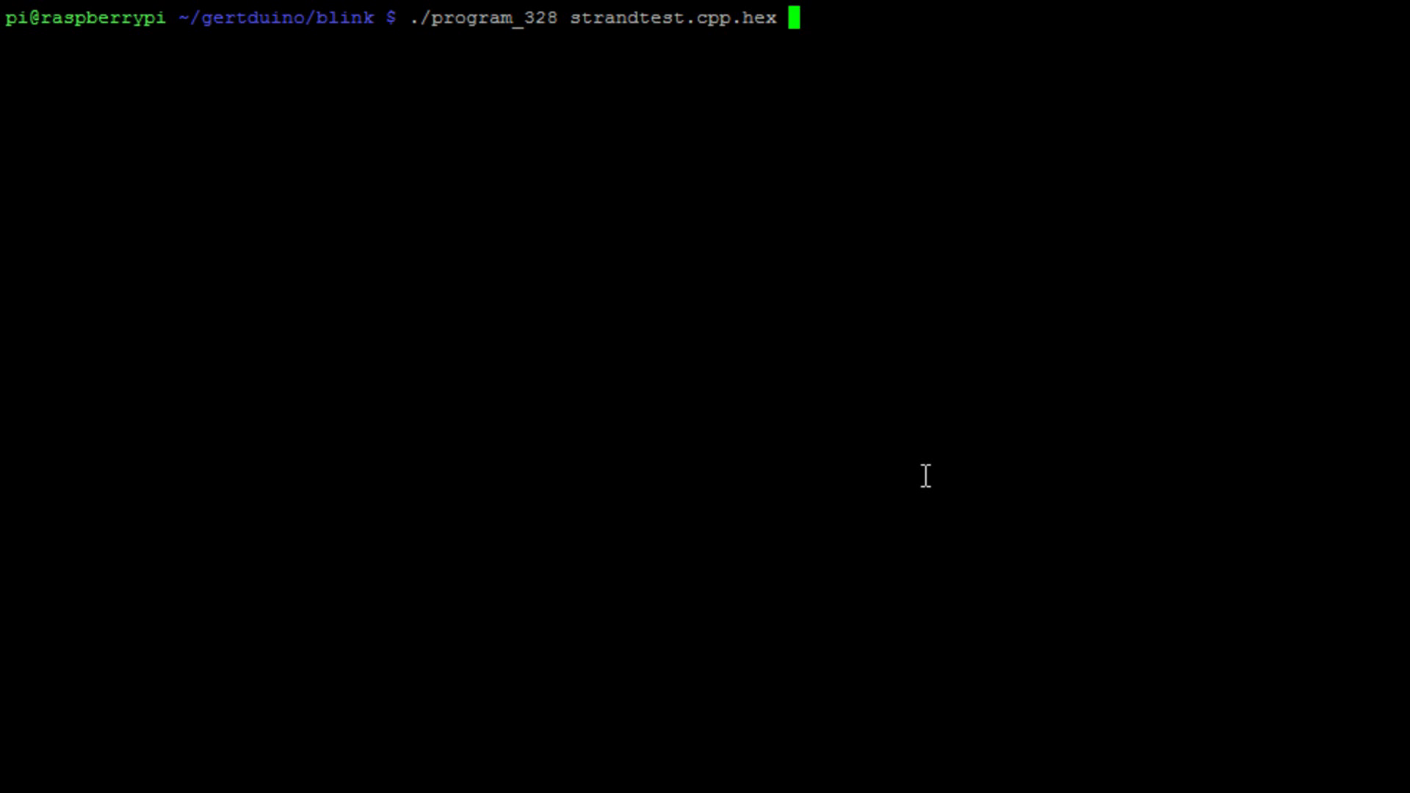
pyautogui.press('Return')
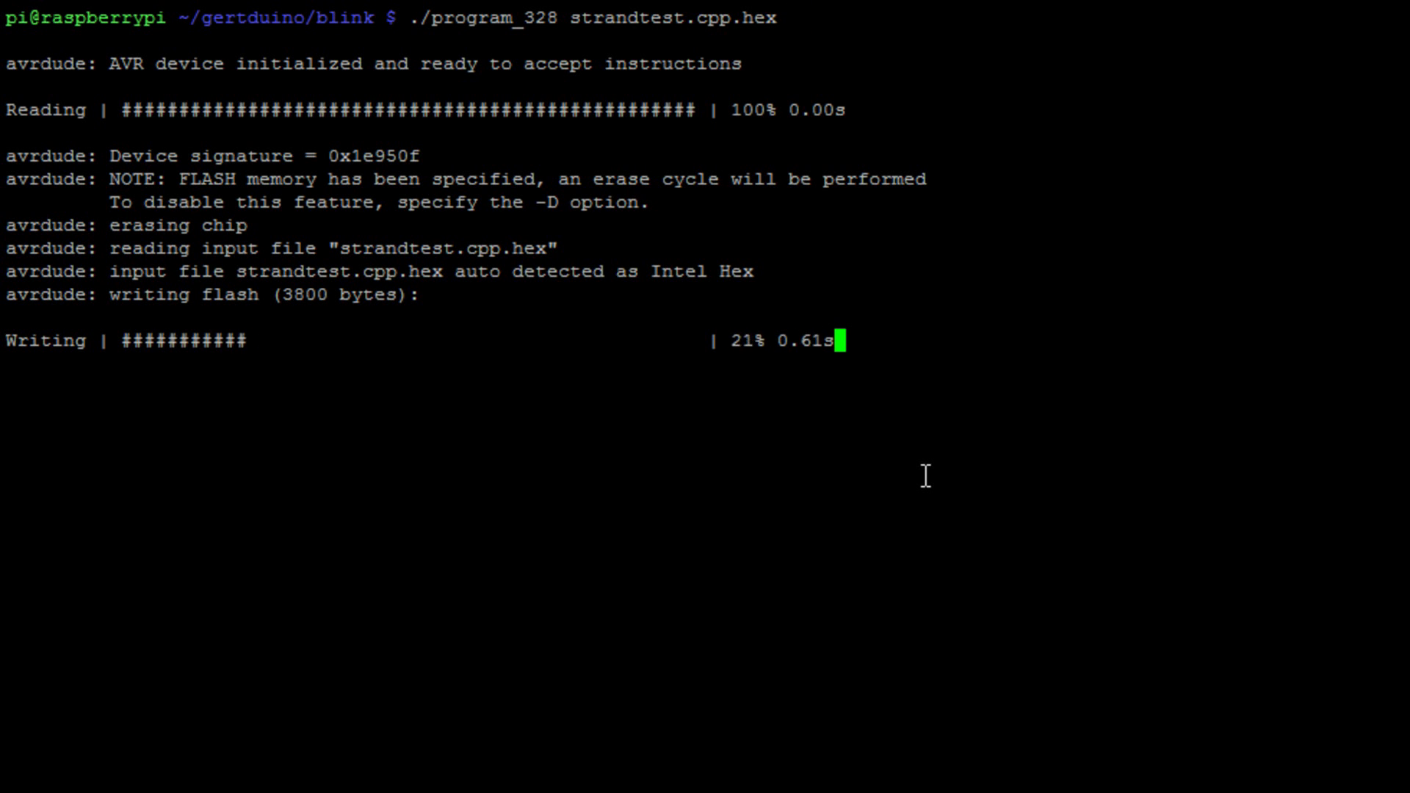